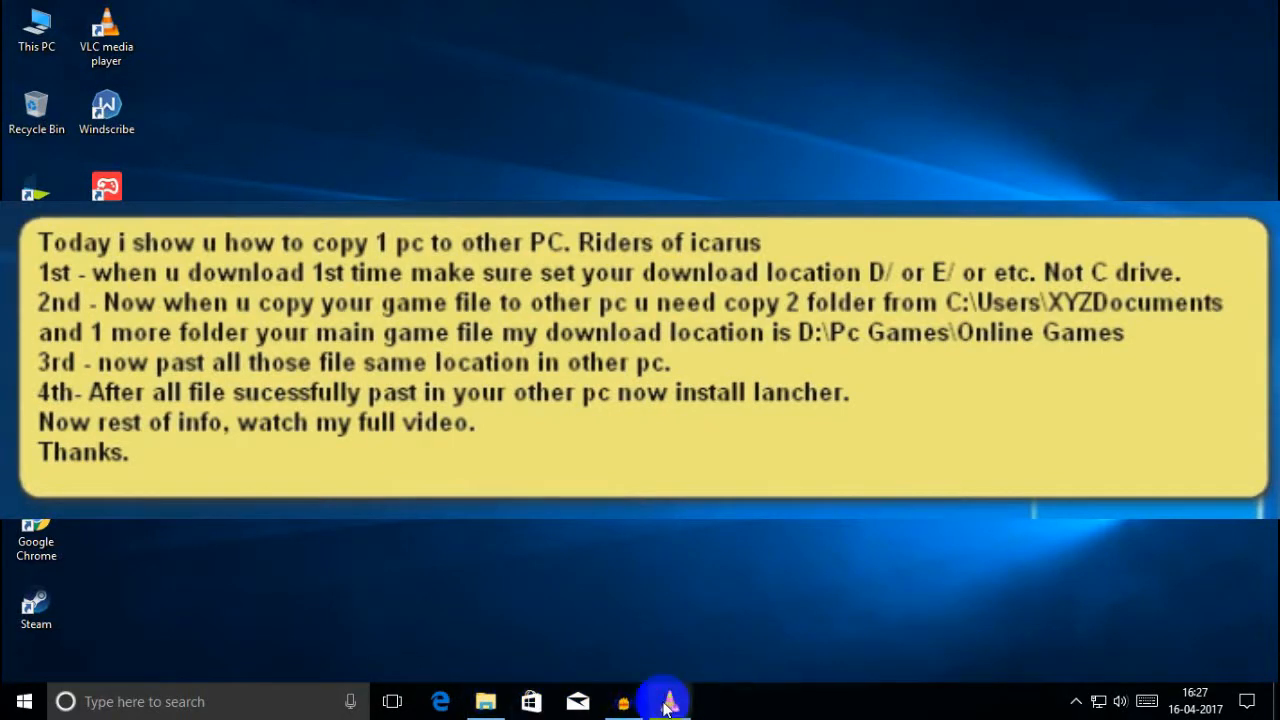
- Move the Audacity window down, shrink it, and raise the playback speed before resuming recording
click(484, 700)
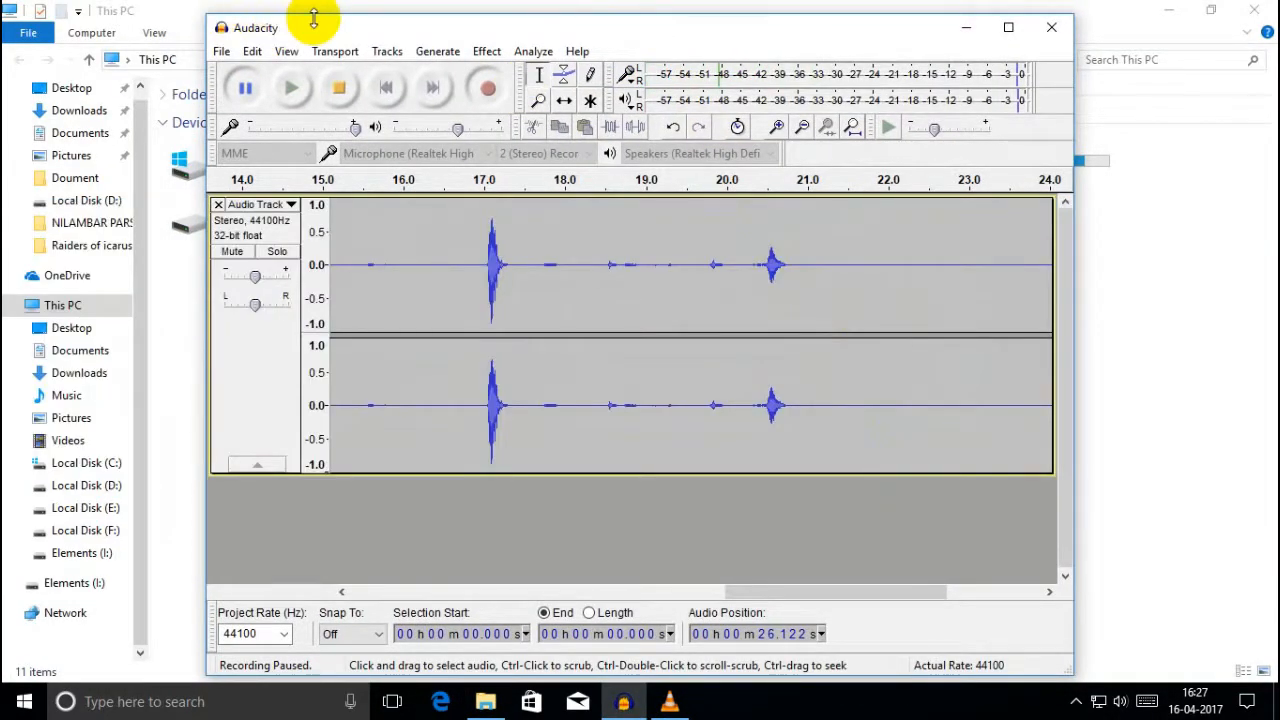
drag(312, 28, 336, 228)
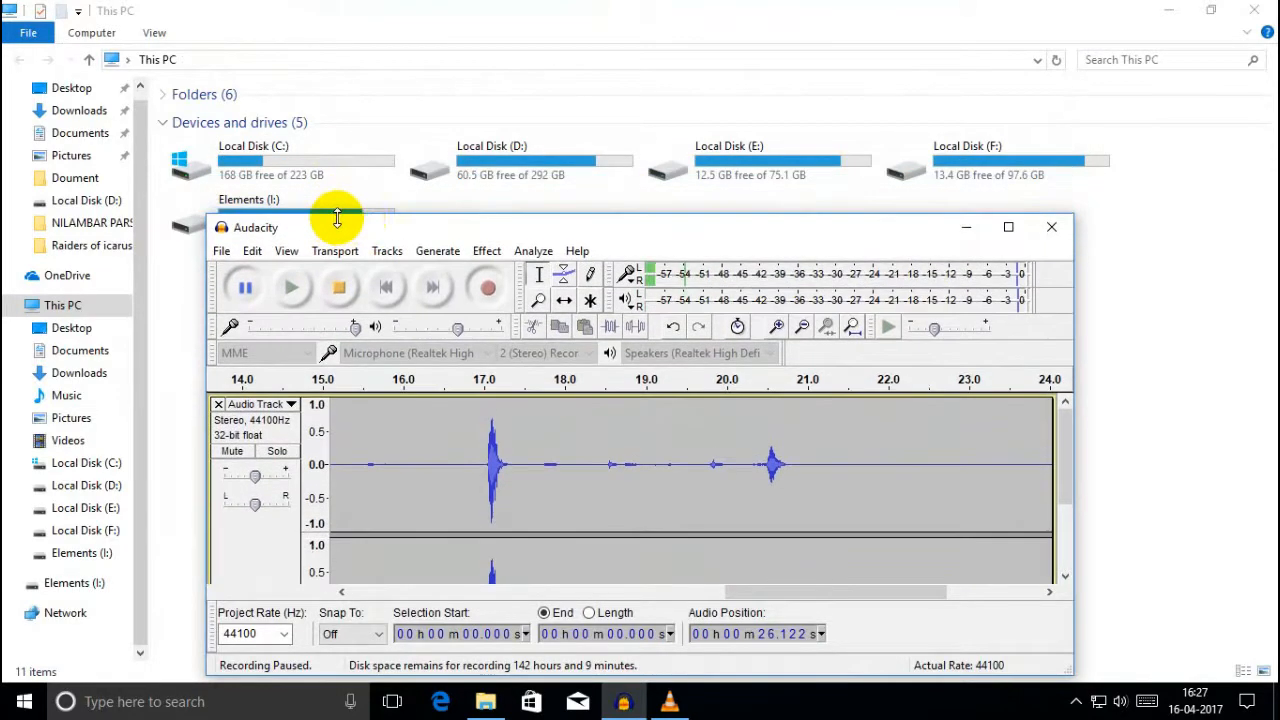
drag(630, 228, 650, 96)
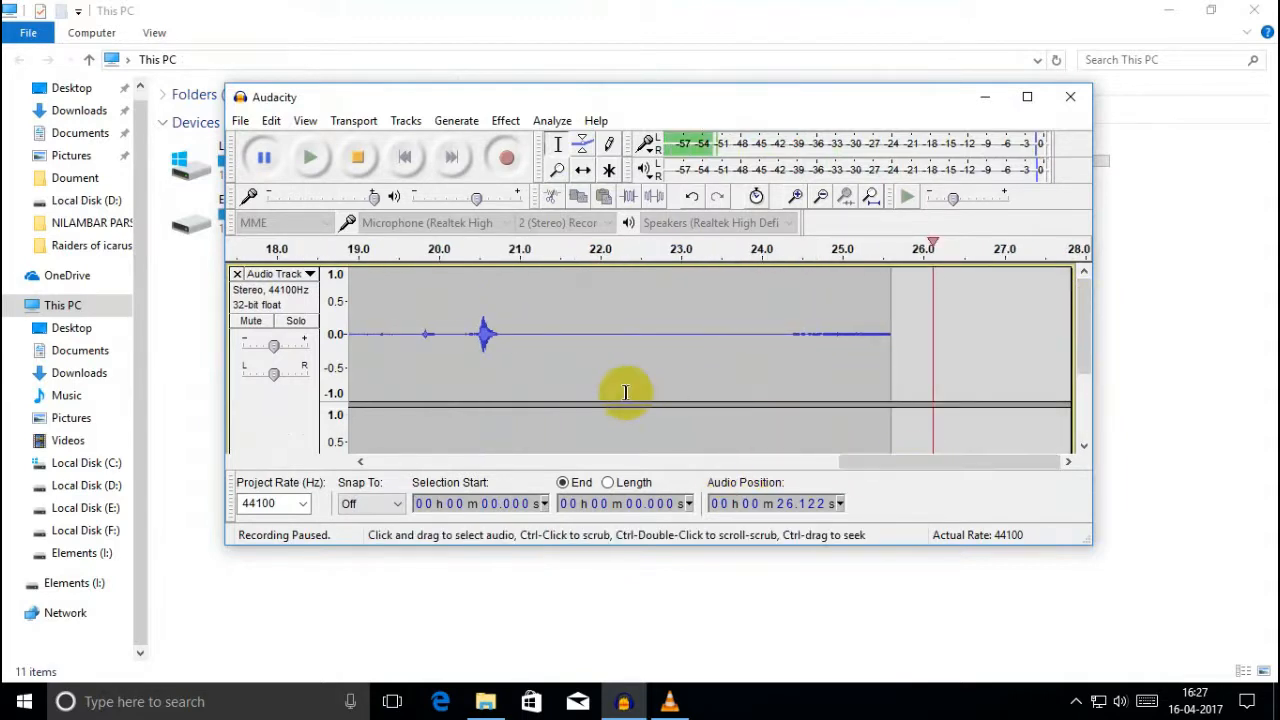
mouse_move(350, 110)
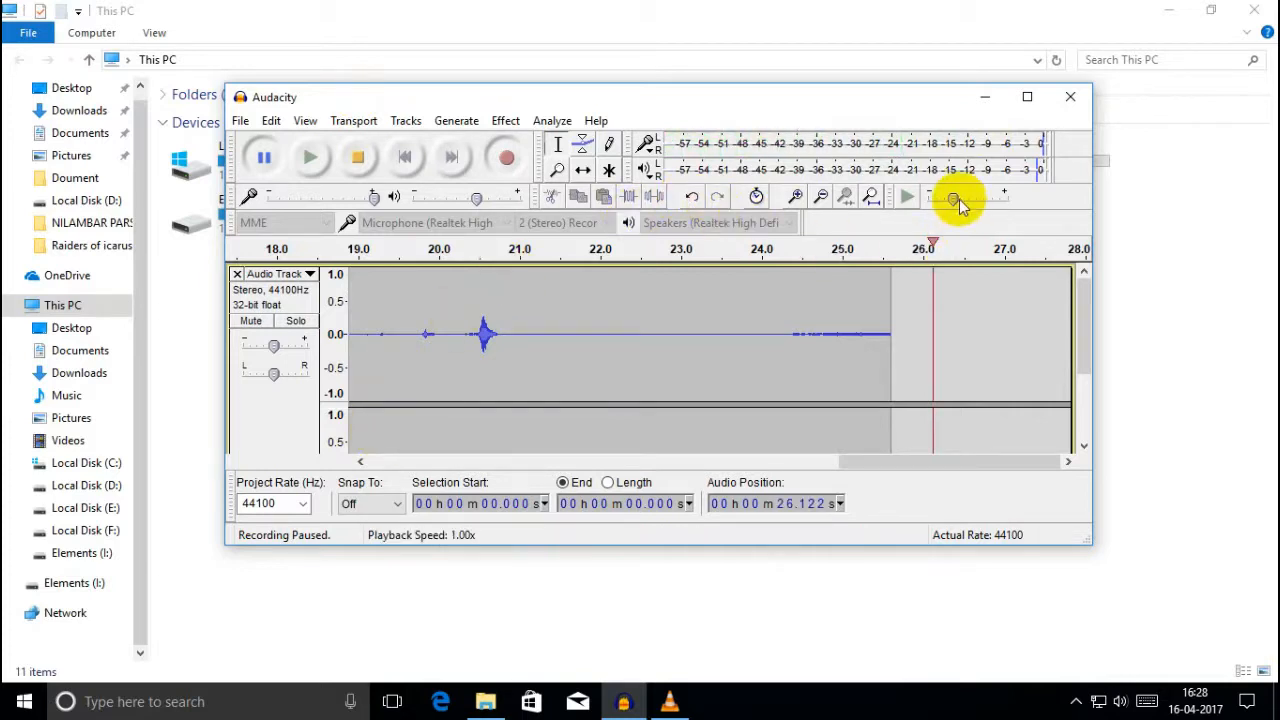
mouse_move(970, 204)
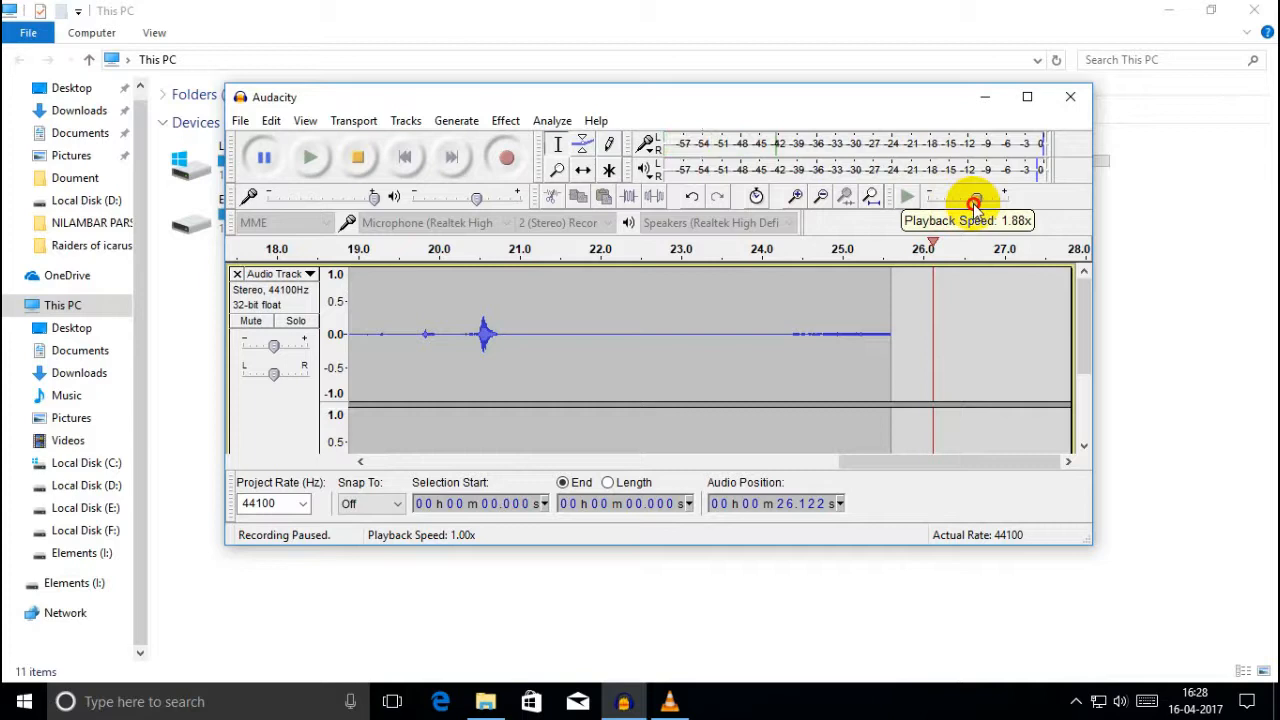
drag(976, 204, 960, 204)
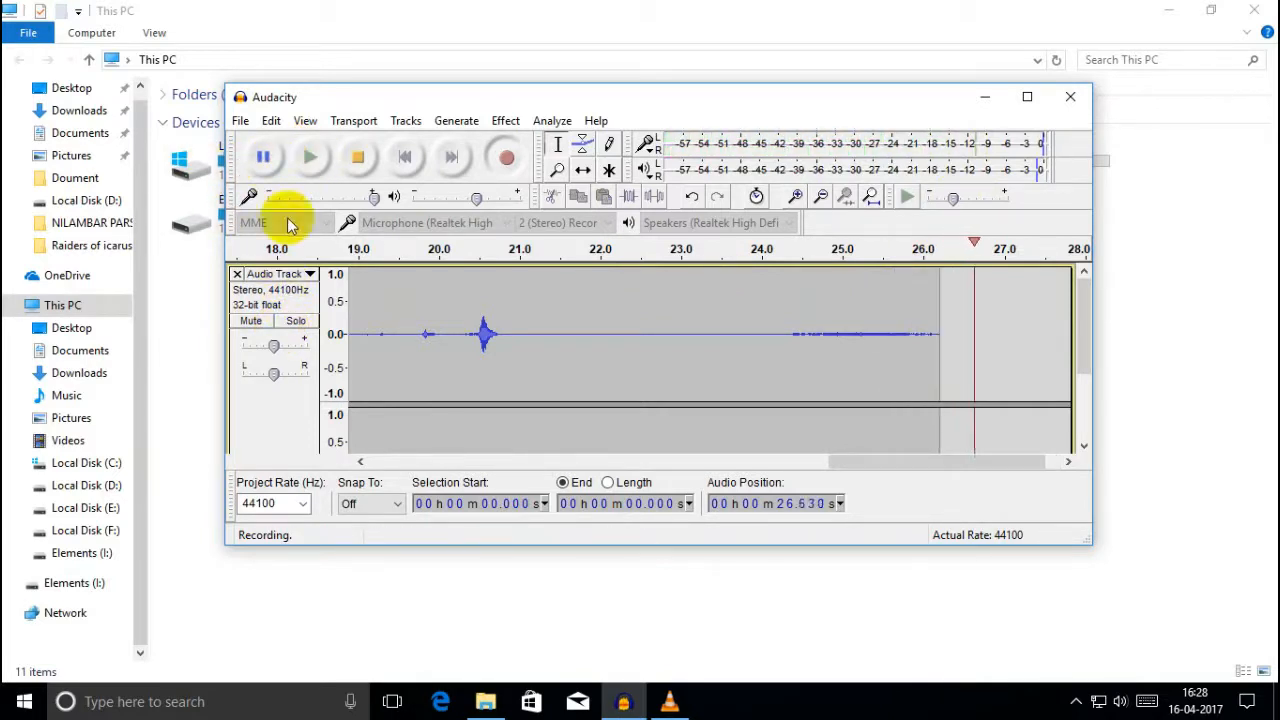
mouse_move(190, 336)
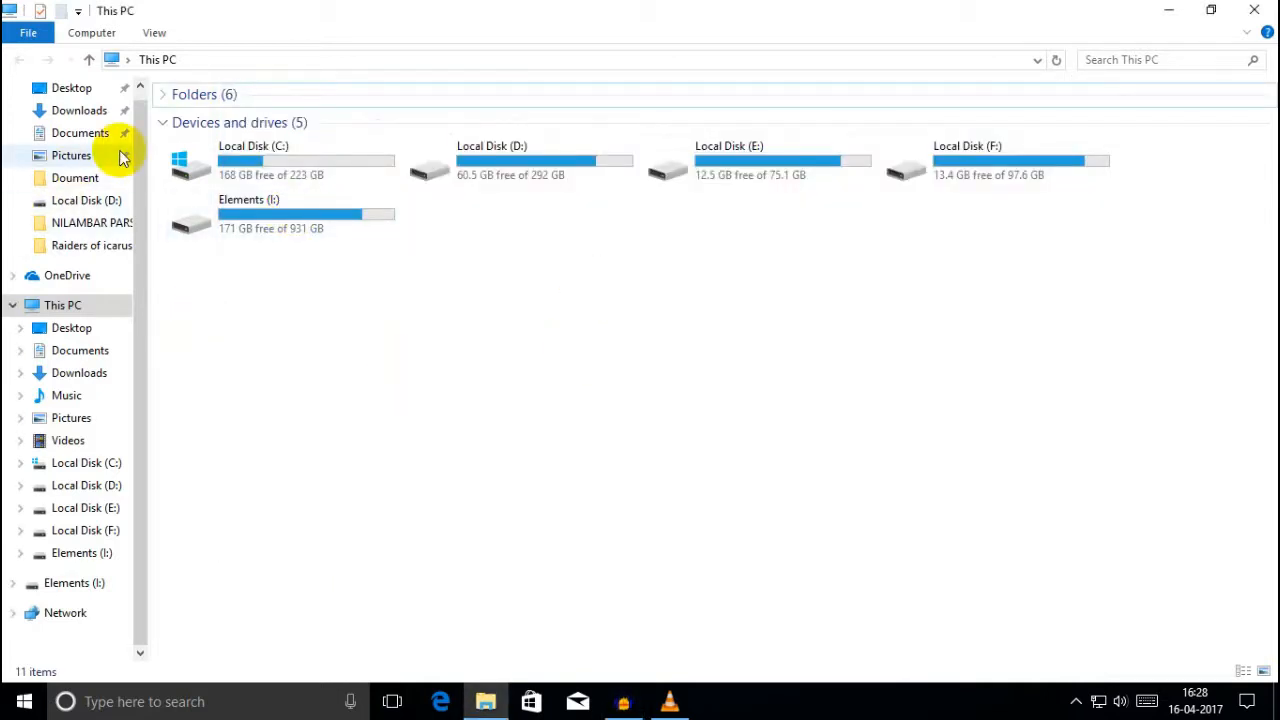
mouse_move(690, 8)
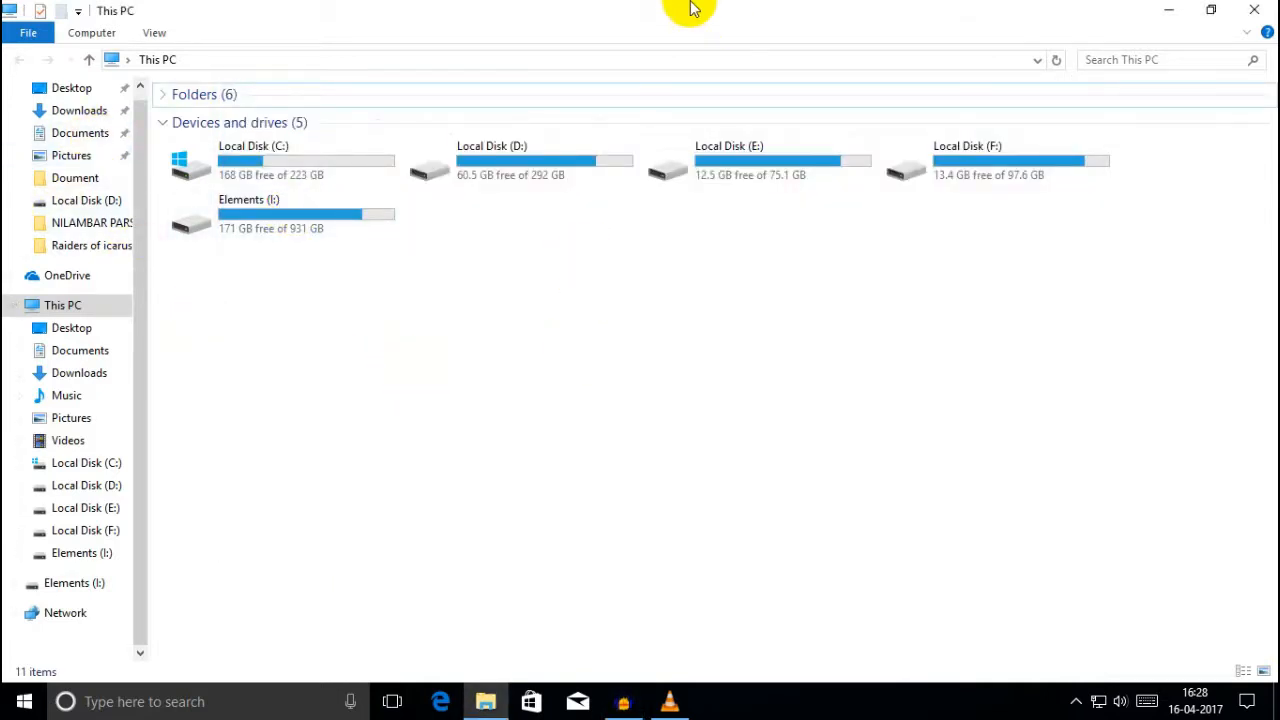
mouse_move(764, 10)
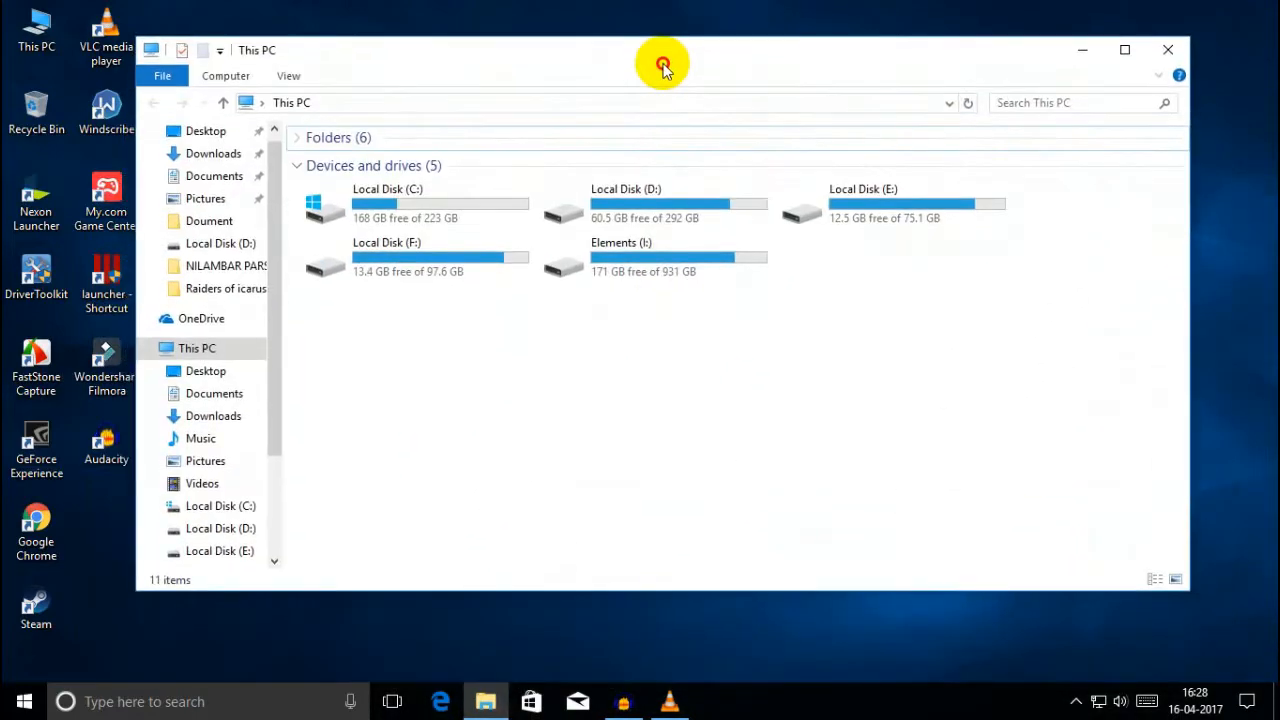
- Copy the ICARUS and ICARUS_DEV folders from Documents and return to This PC
drag(662, 64, 692, 128)
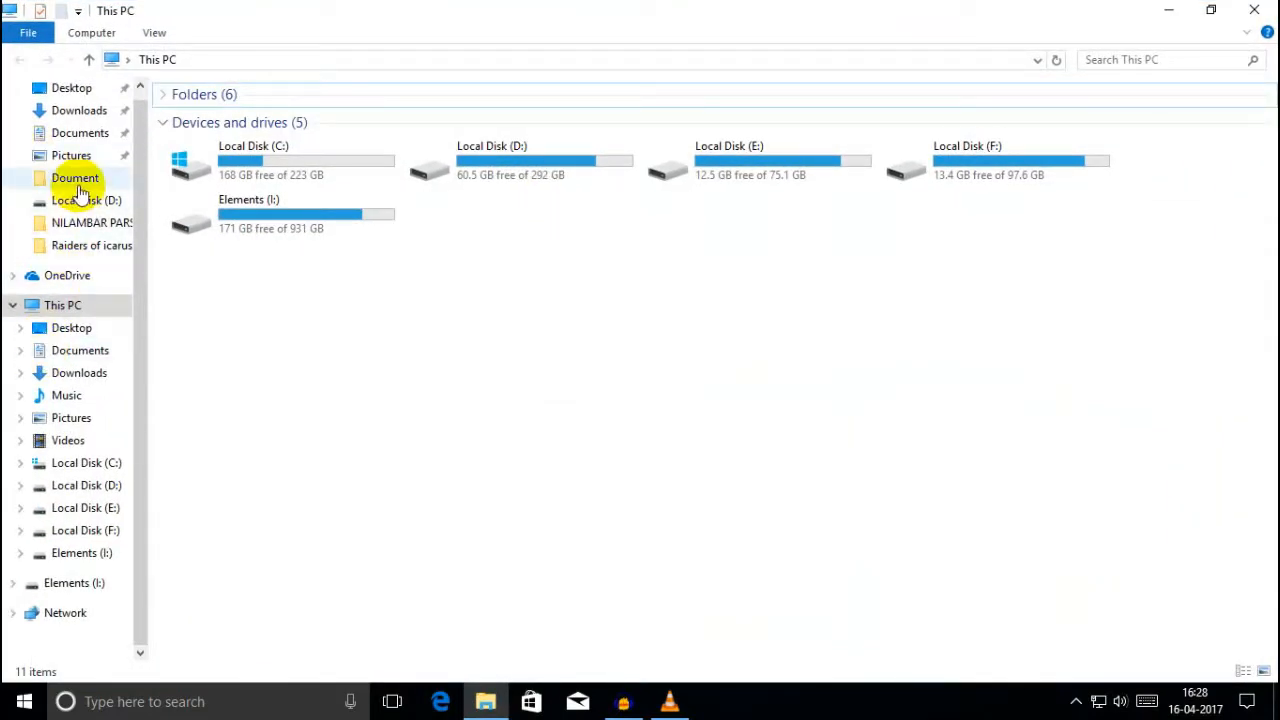
mouse_move(80, 360)
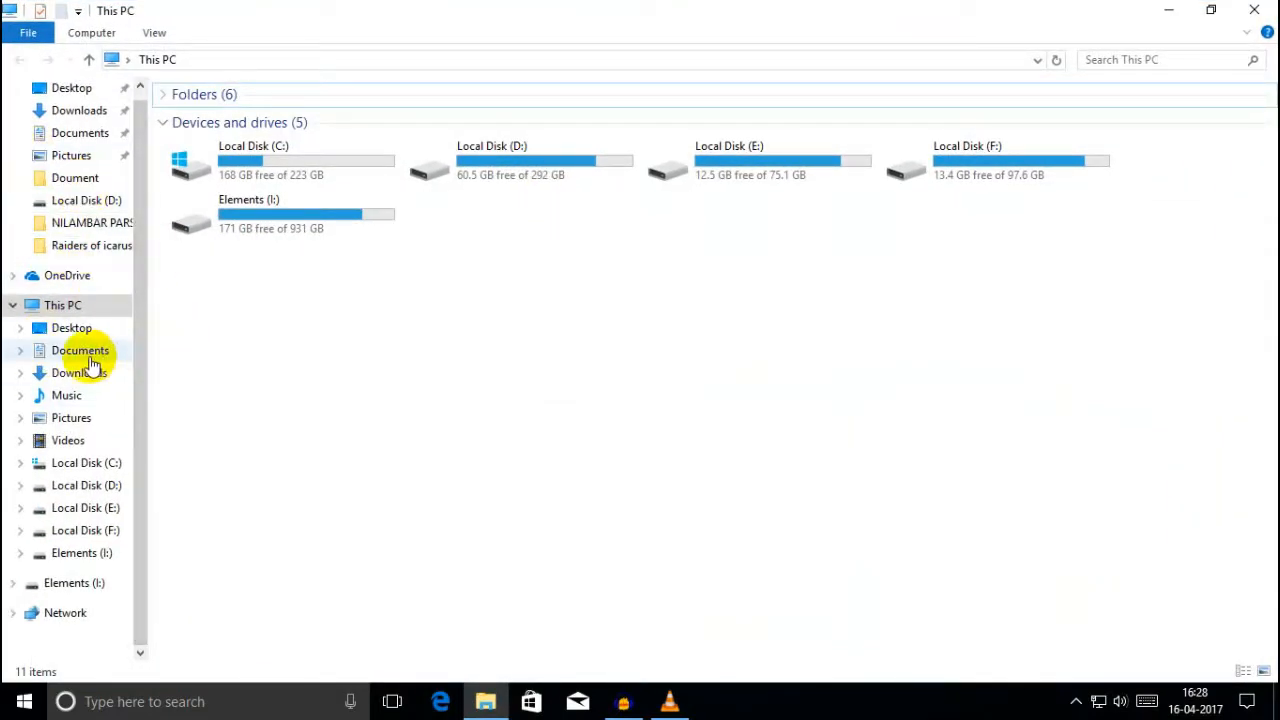
click(80, 350)
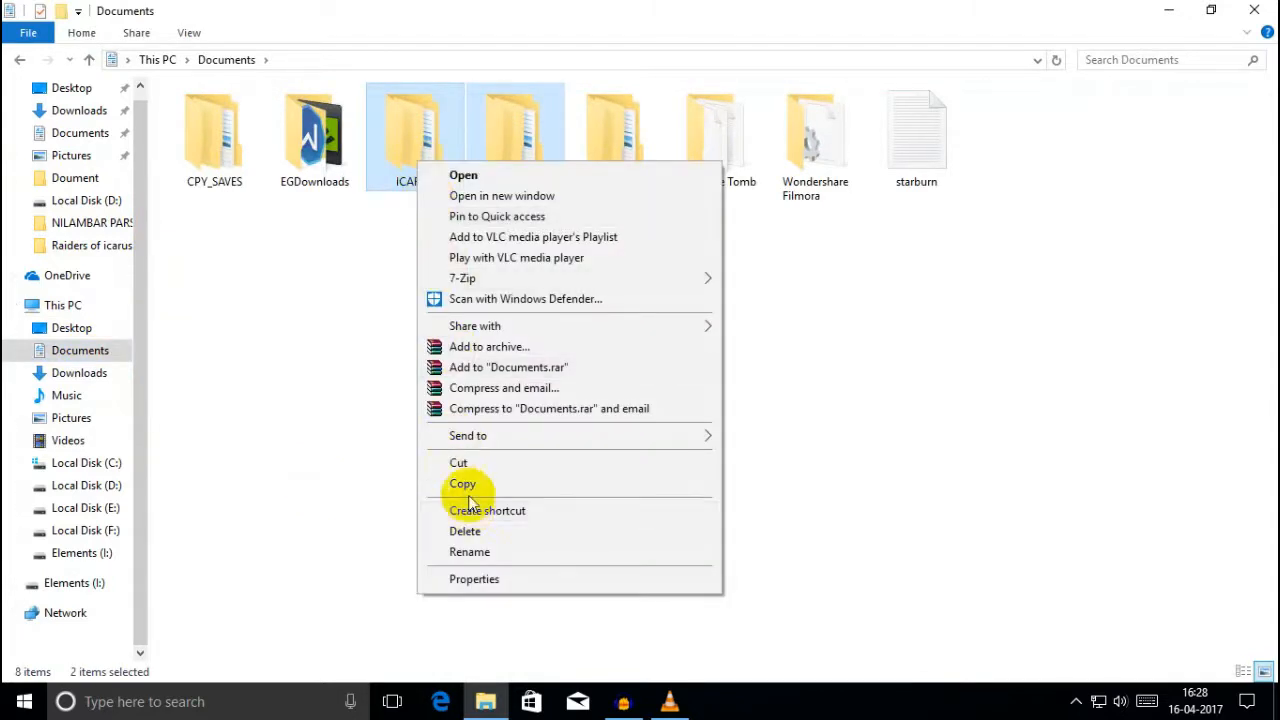
click(462, 484)
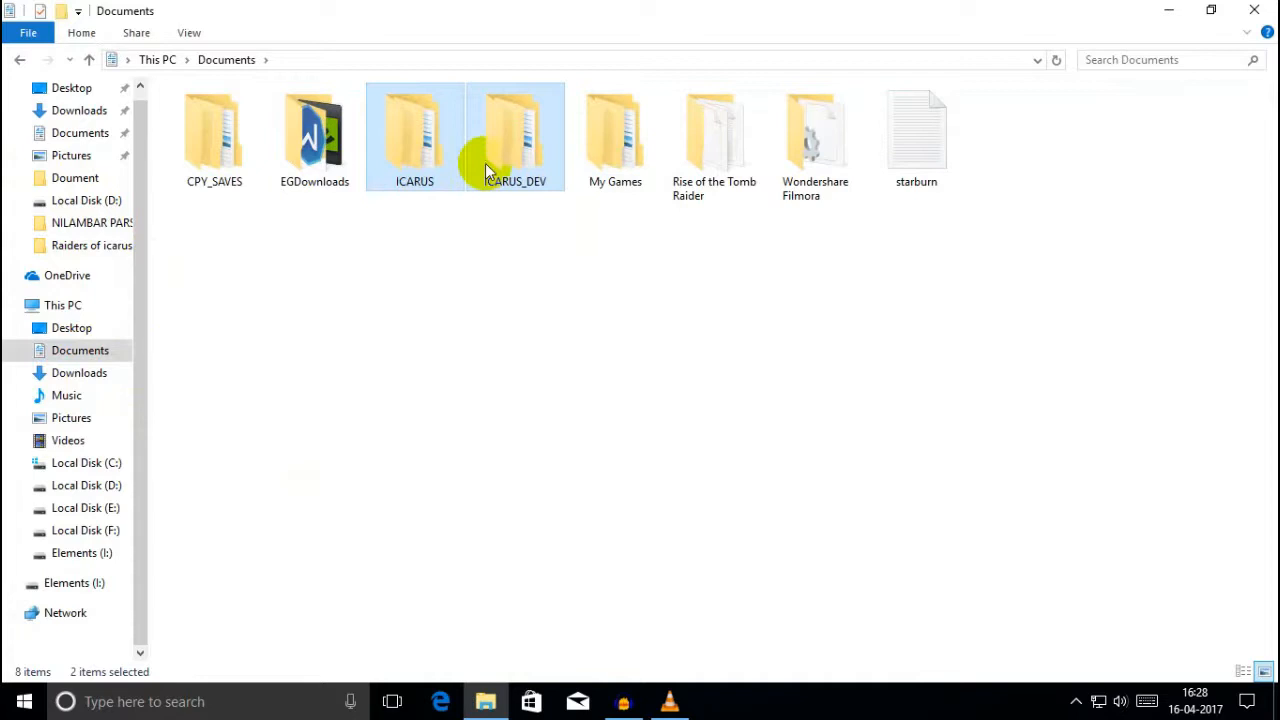
click(372, 260)
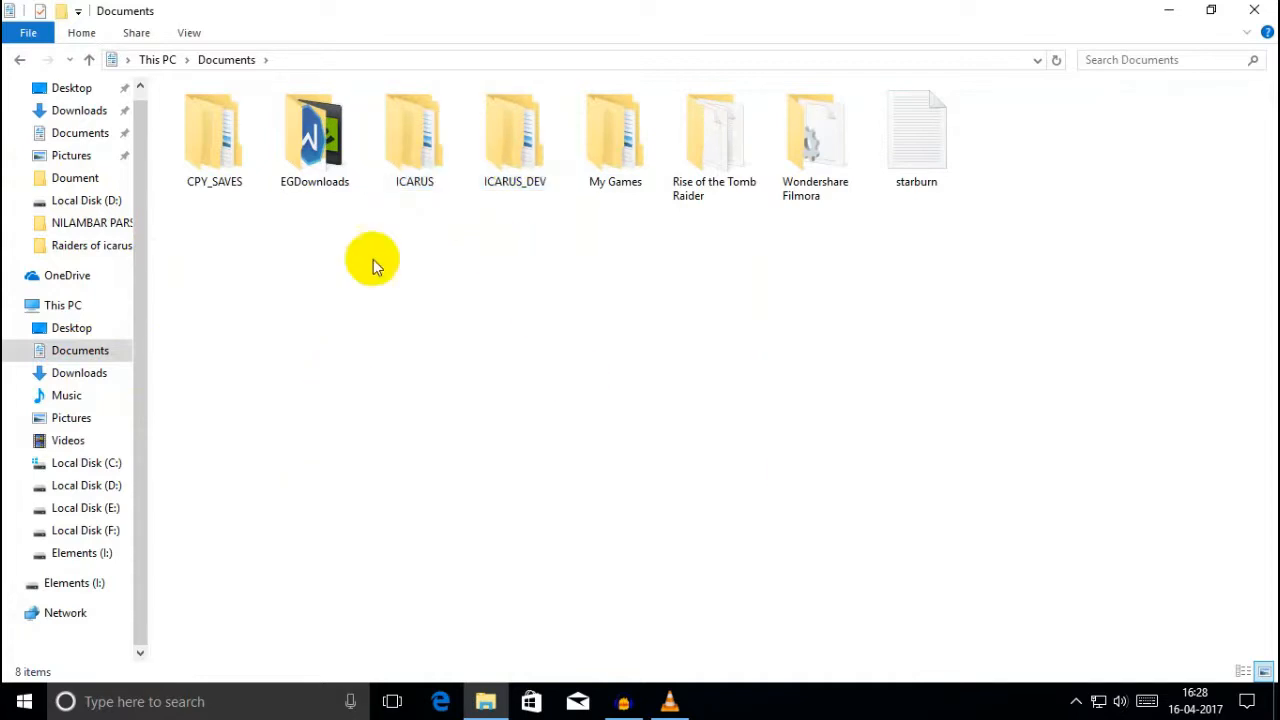
click(62, 304)
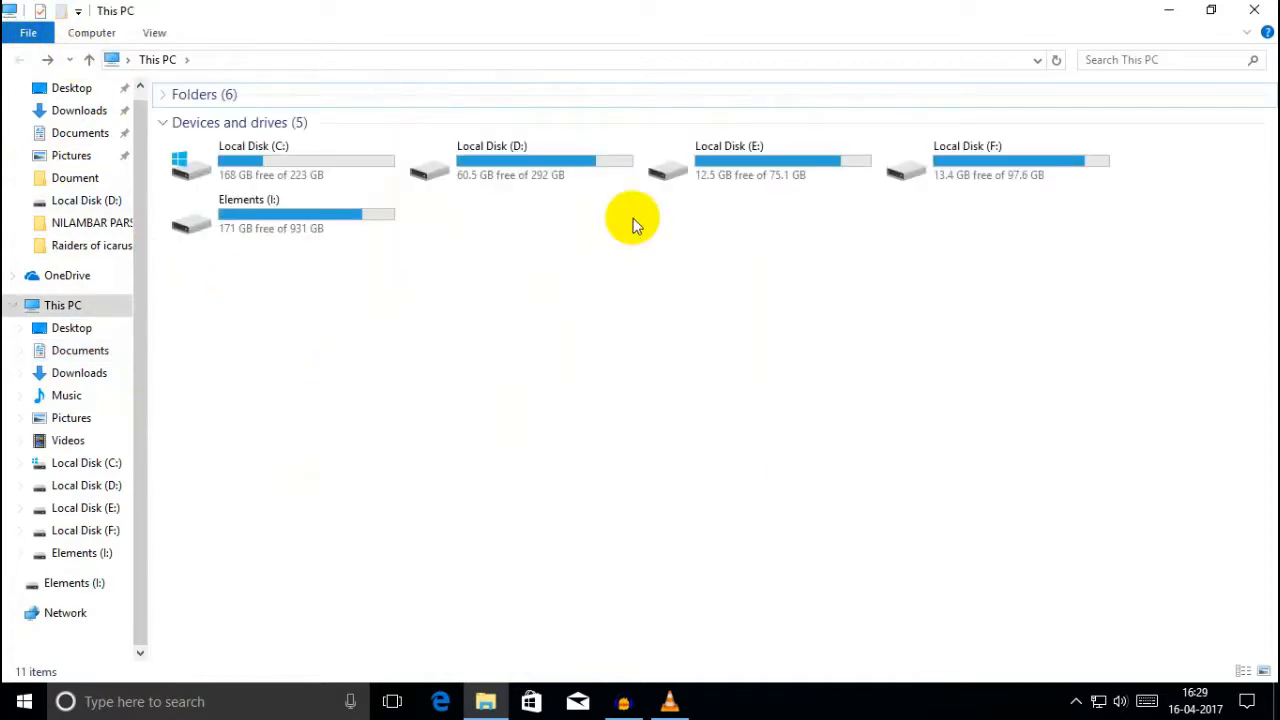
- Navigate to D:\Pc Games\Online Games and select the icarus folder
double_click(492, 160)
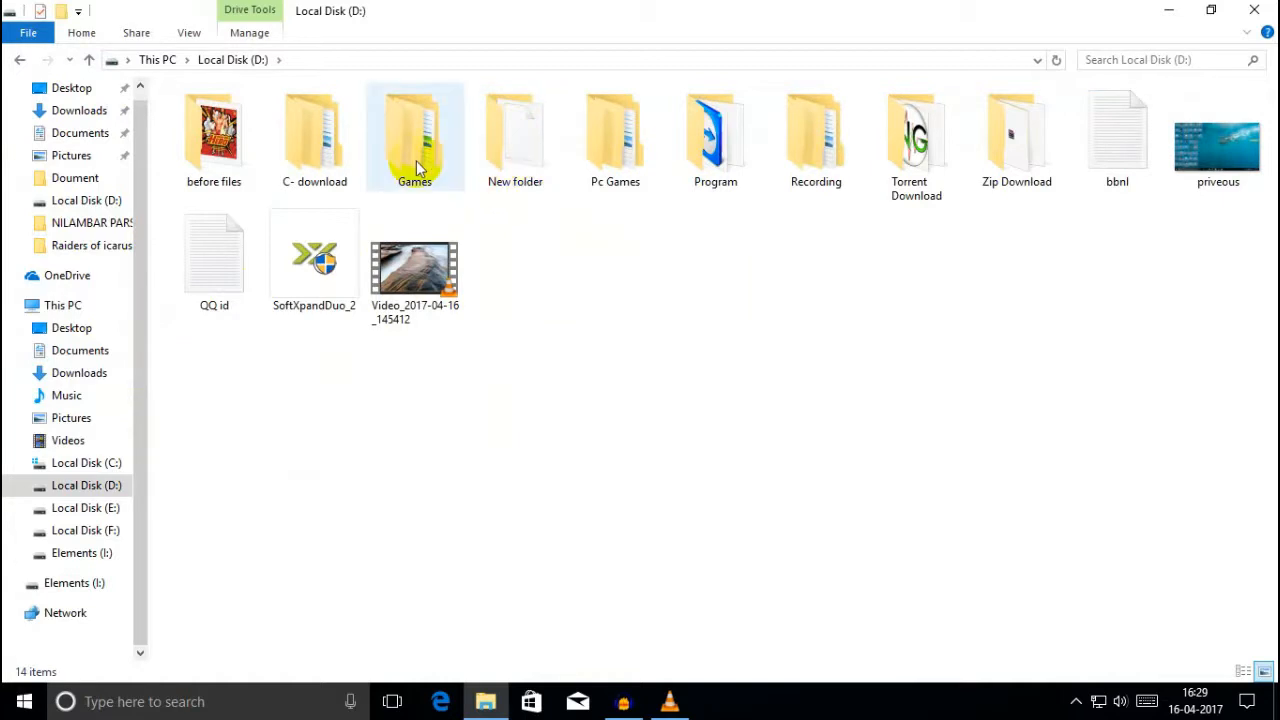
double_click(616, 136)
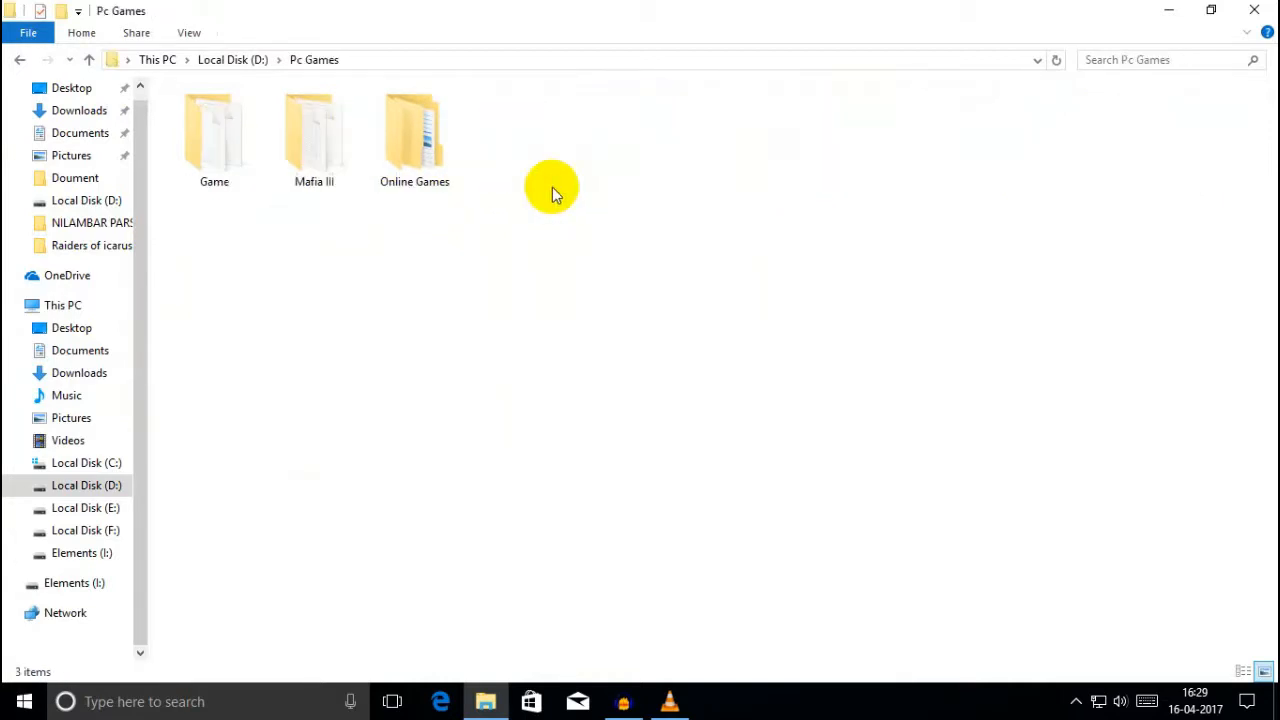
double_click(414, 130)
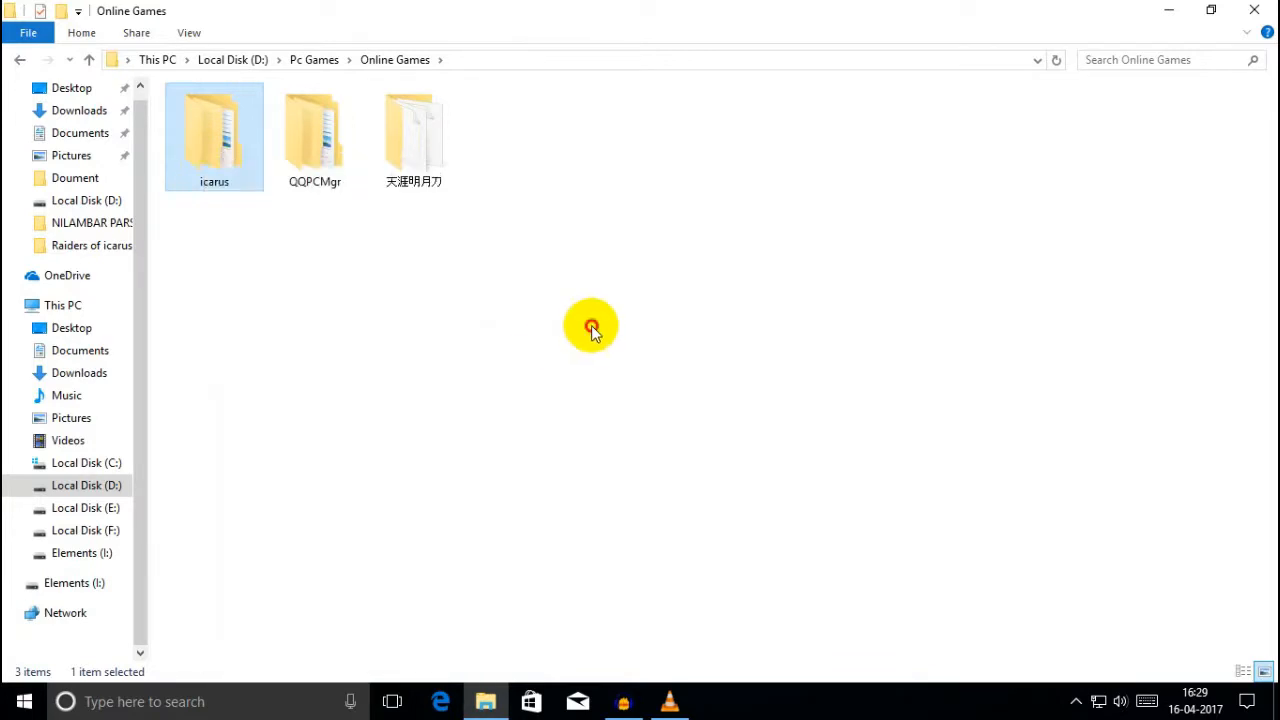
click(590, 324)
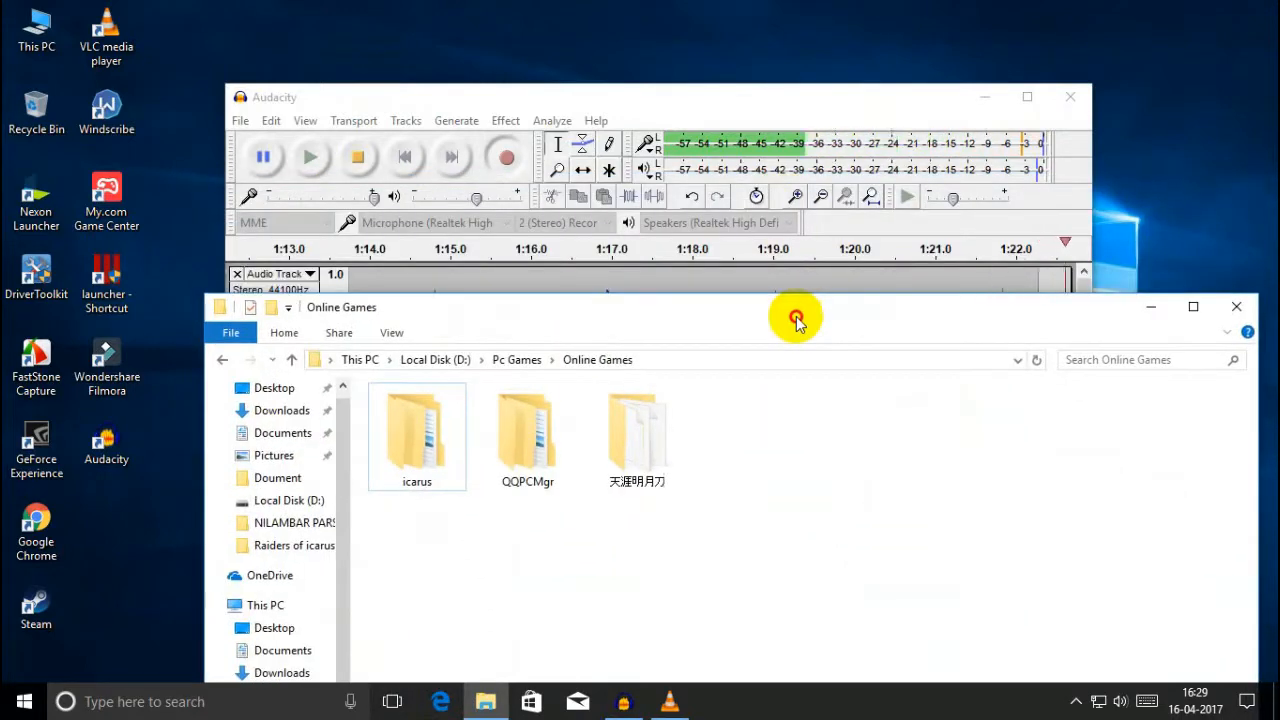
drag(796, 318, 796, 276)
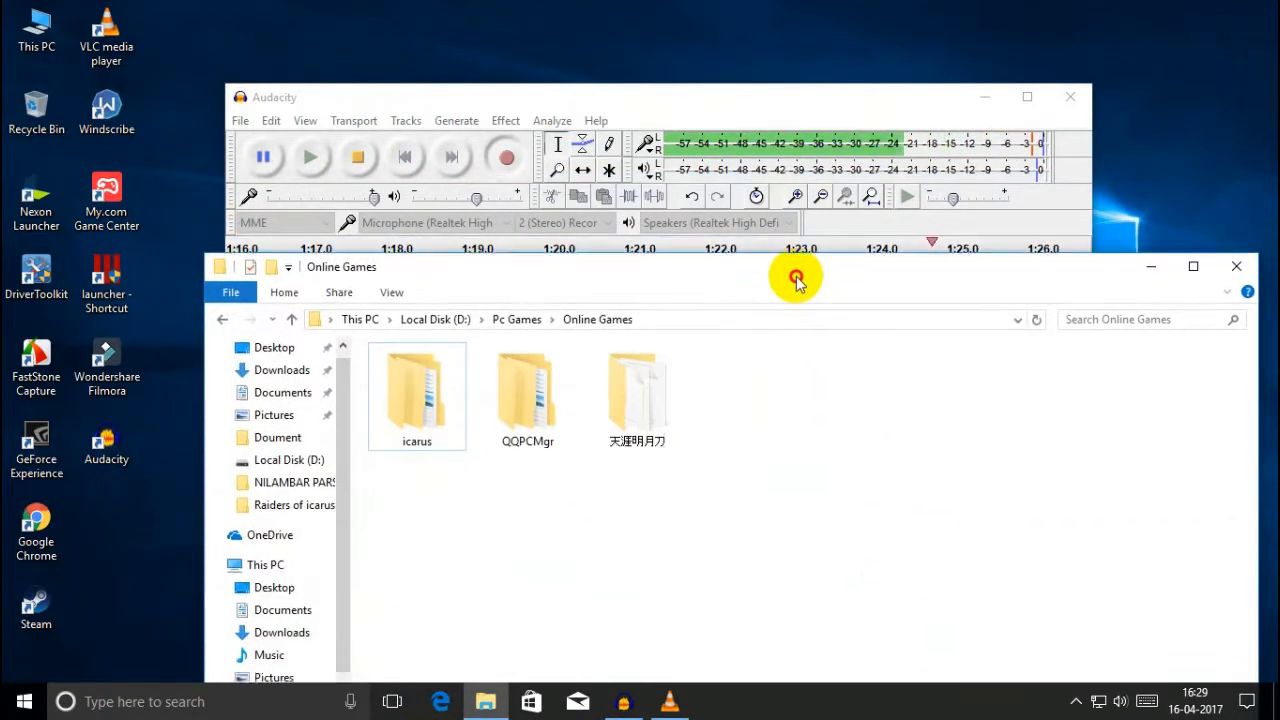
drag(796, 278, 800, 178)
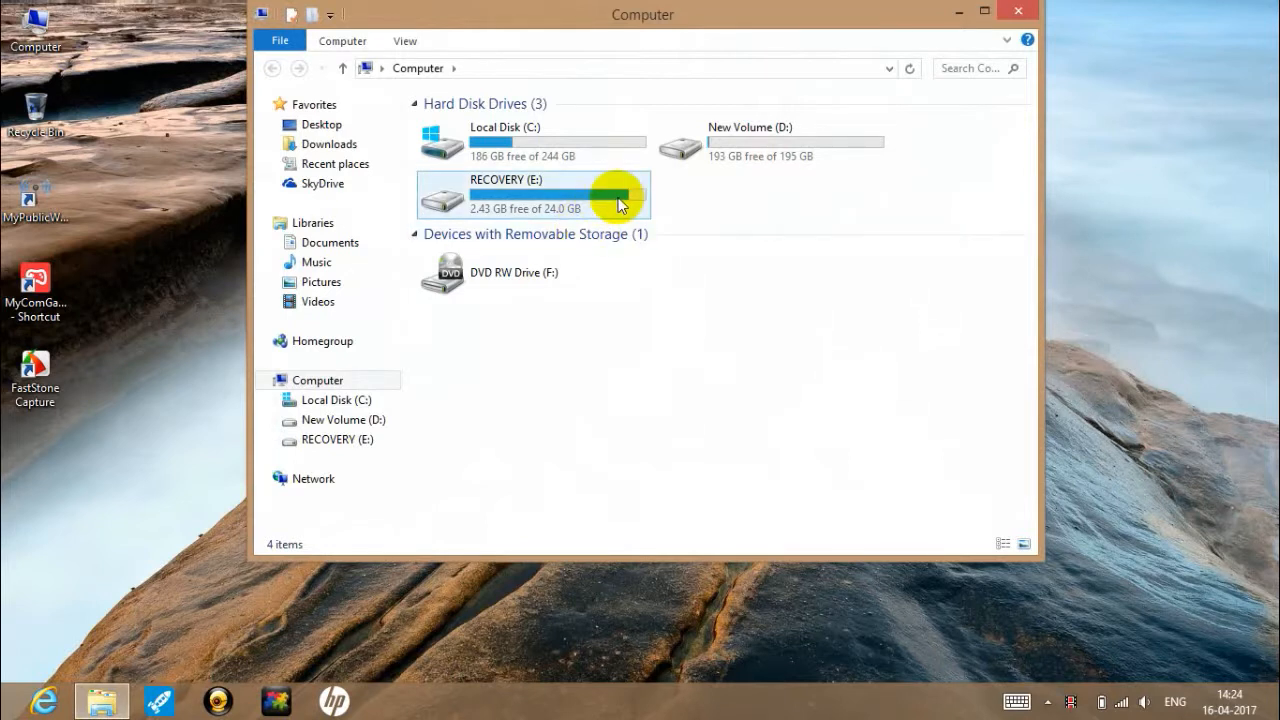
mouse_move(620, 200)
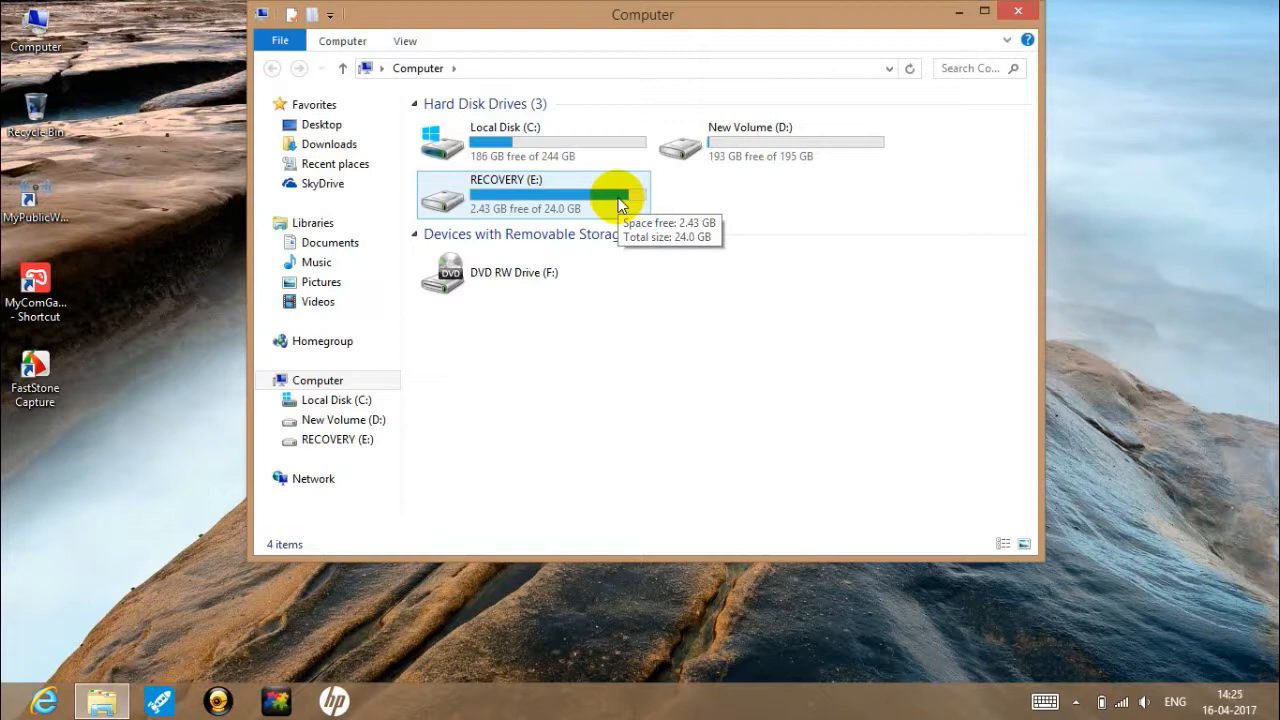
right_click(748, 218)
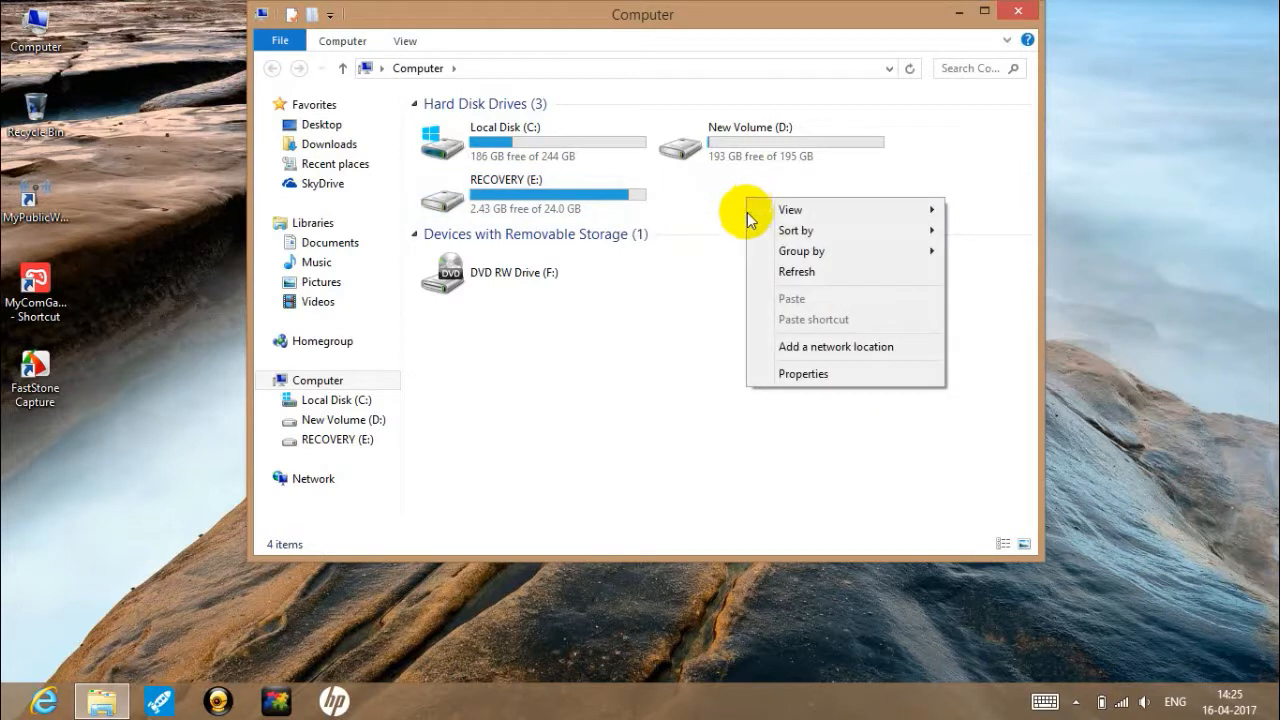
click(764, 272)
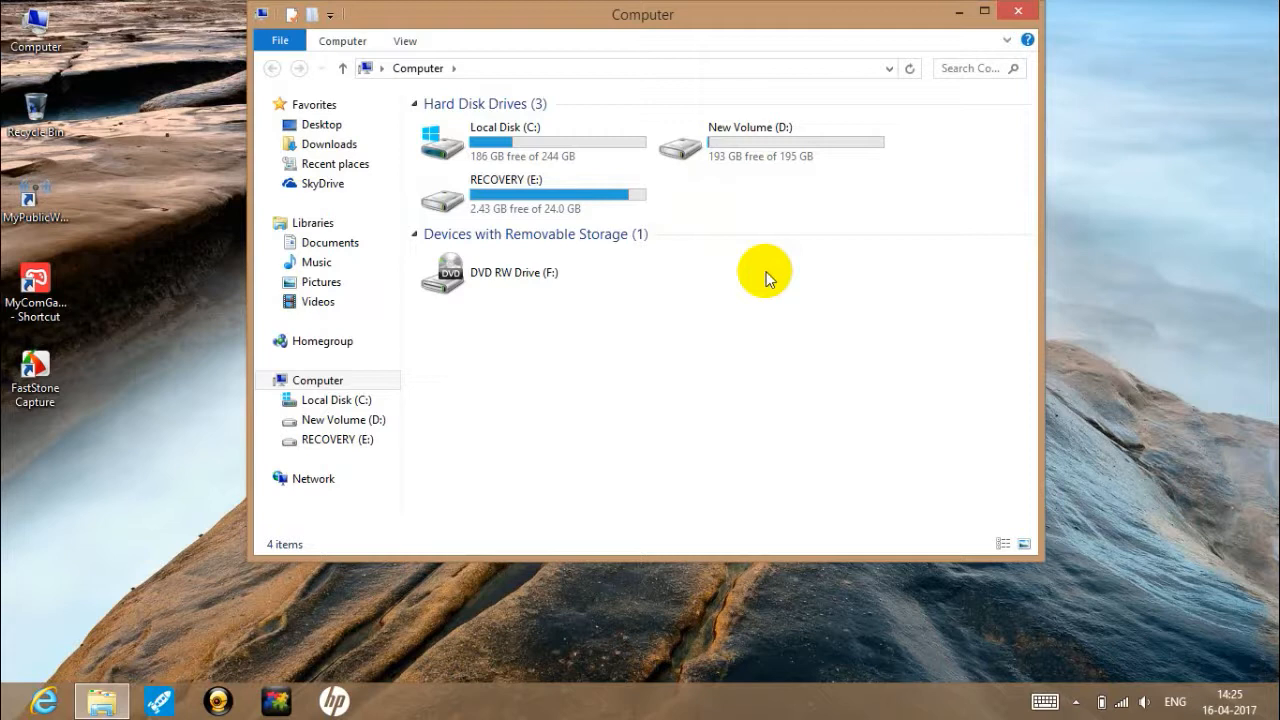
right_click(764, 272)
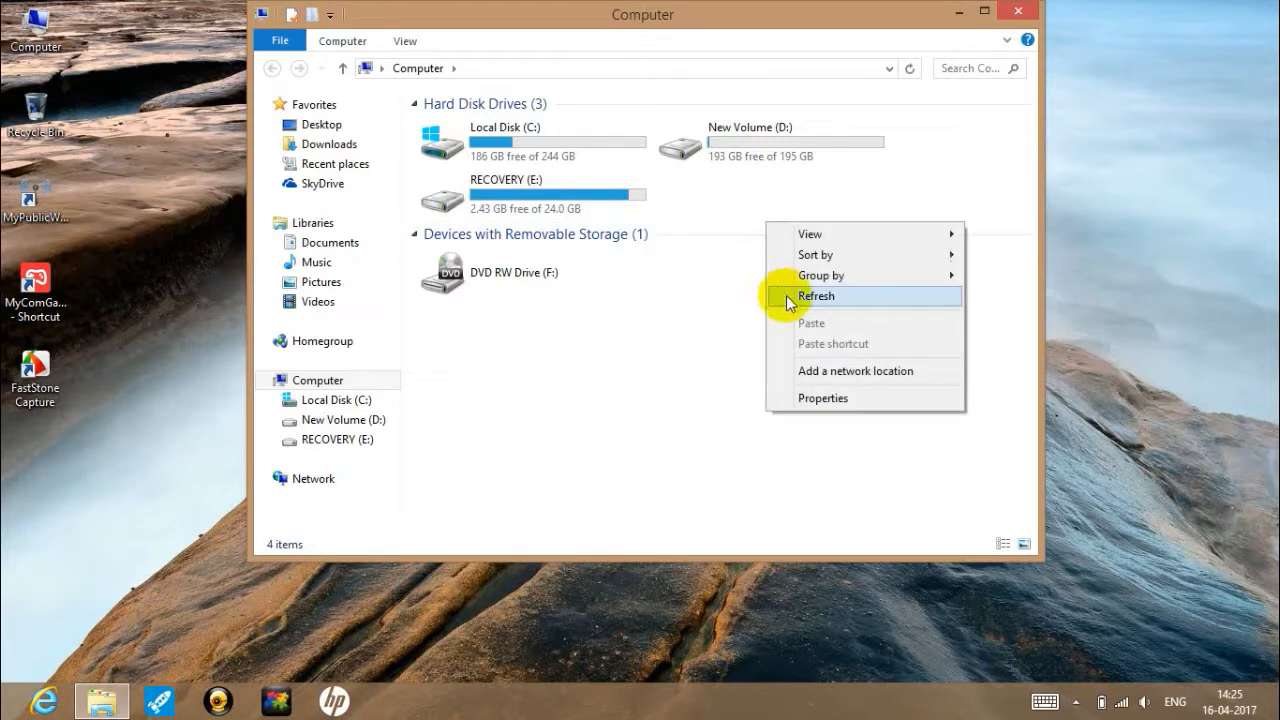
click(816, 296)
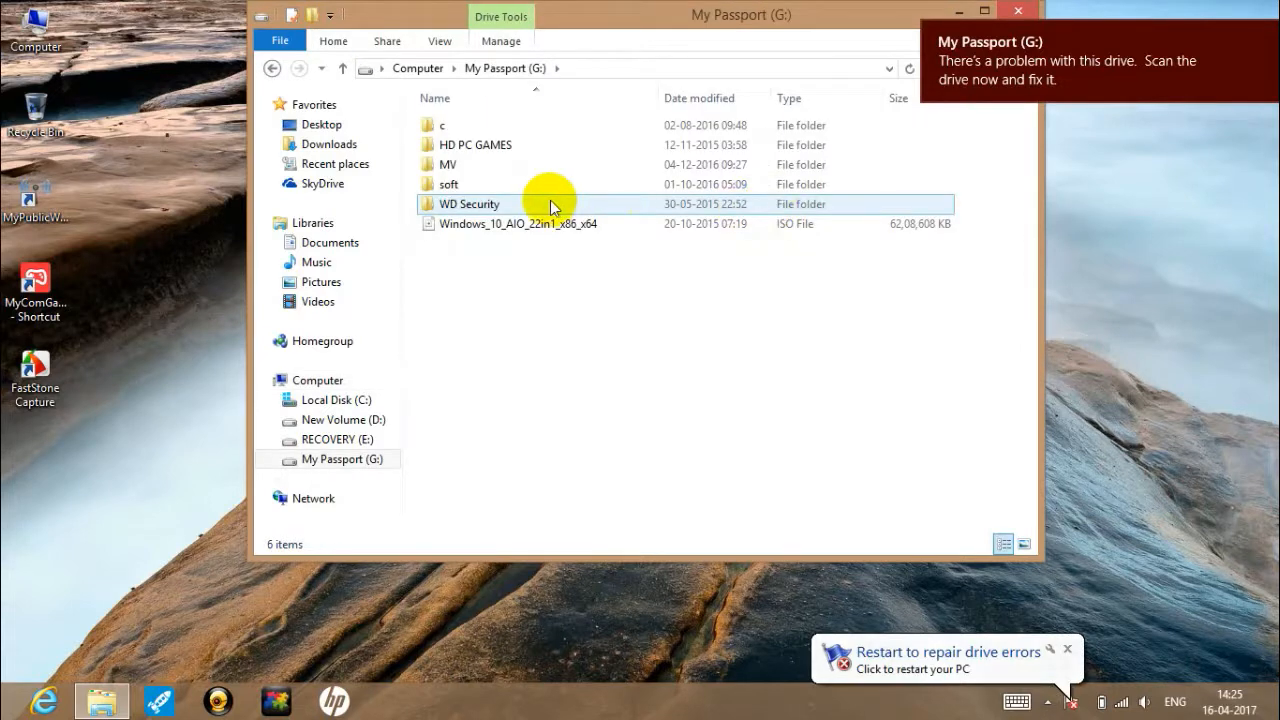
- Open My Passport's Raiders of icarus folder and copy the ICARUS_DEV folder
double_click(476, 144)
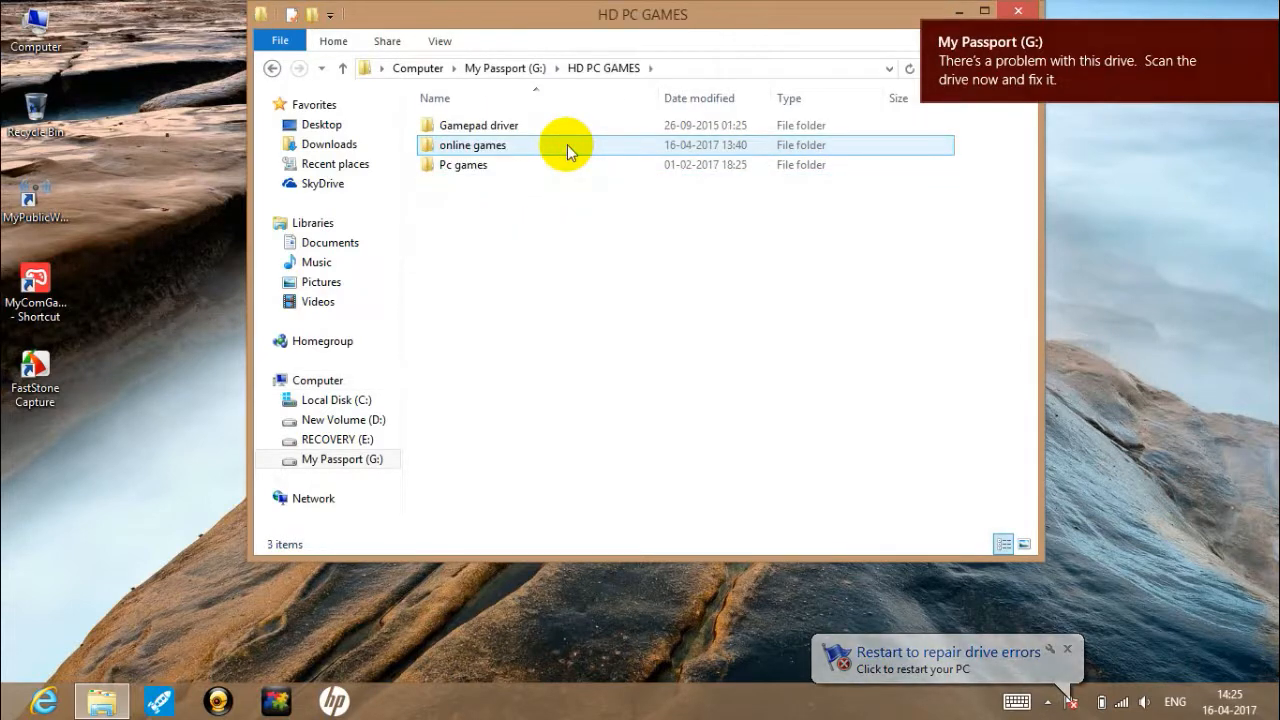
double_click(472, 144)
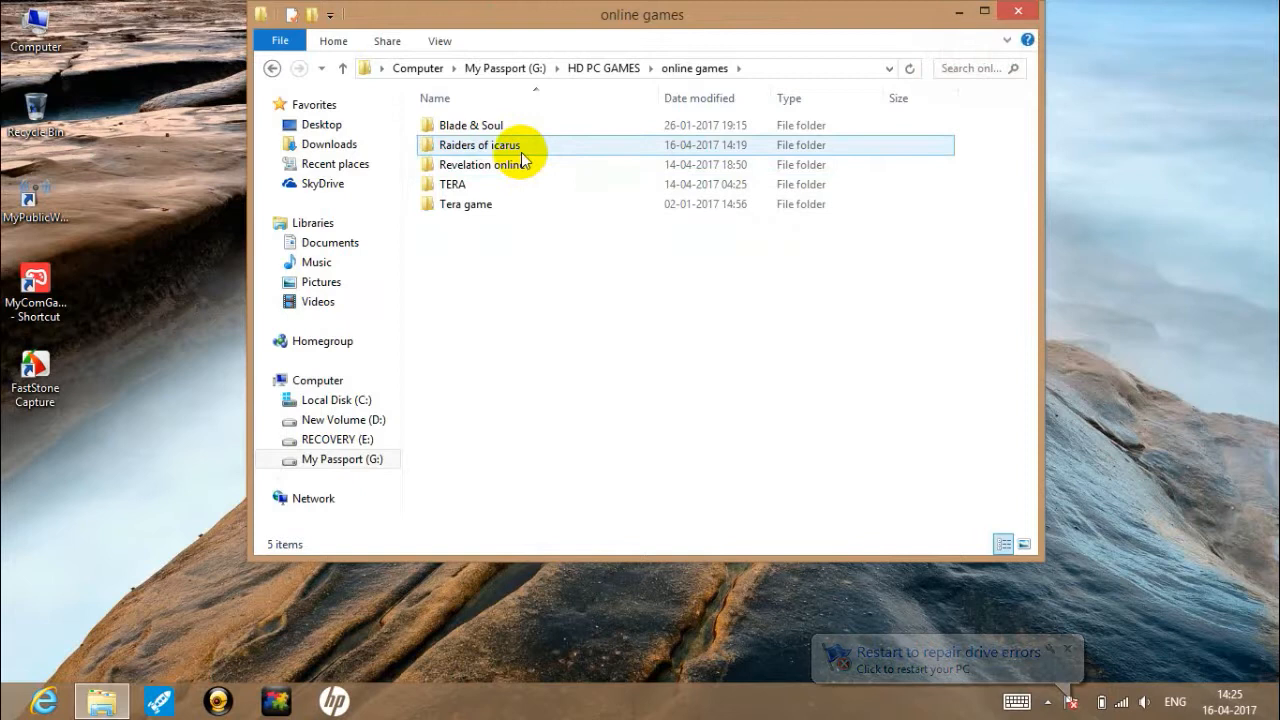
double_click(480, 144)
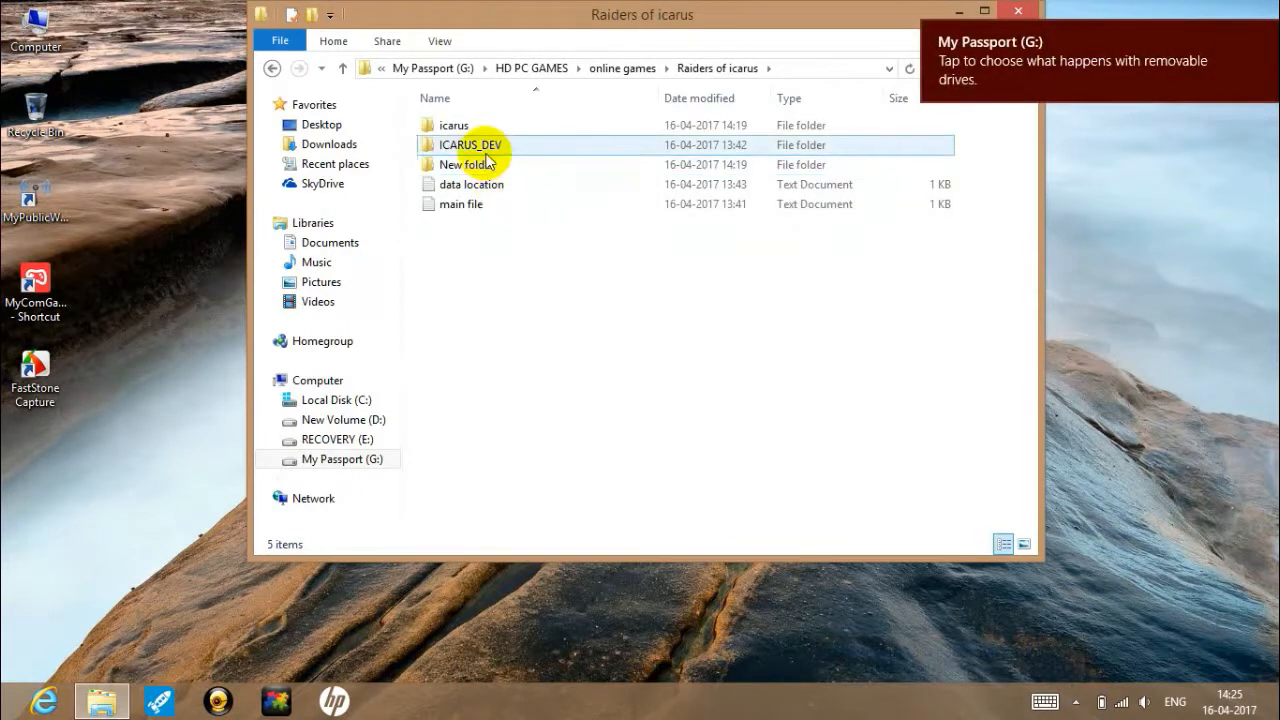
click(470, 144)
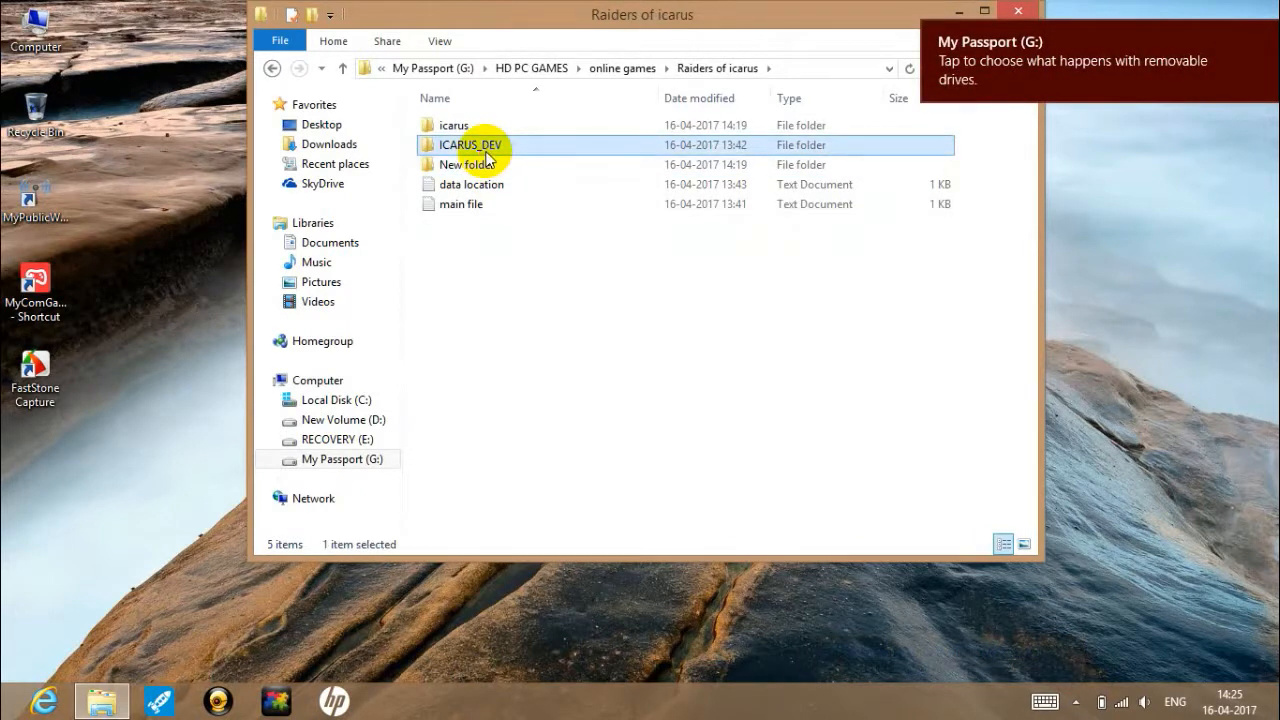
right_click(470, 144)
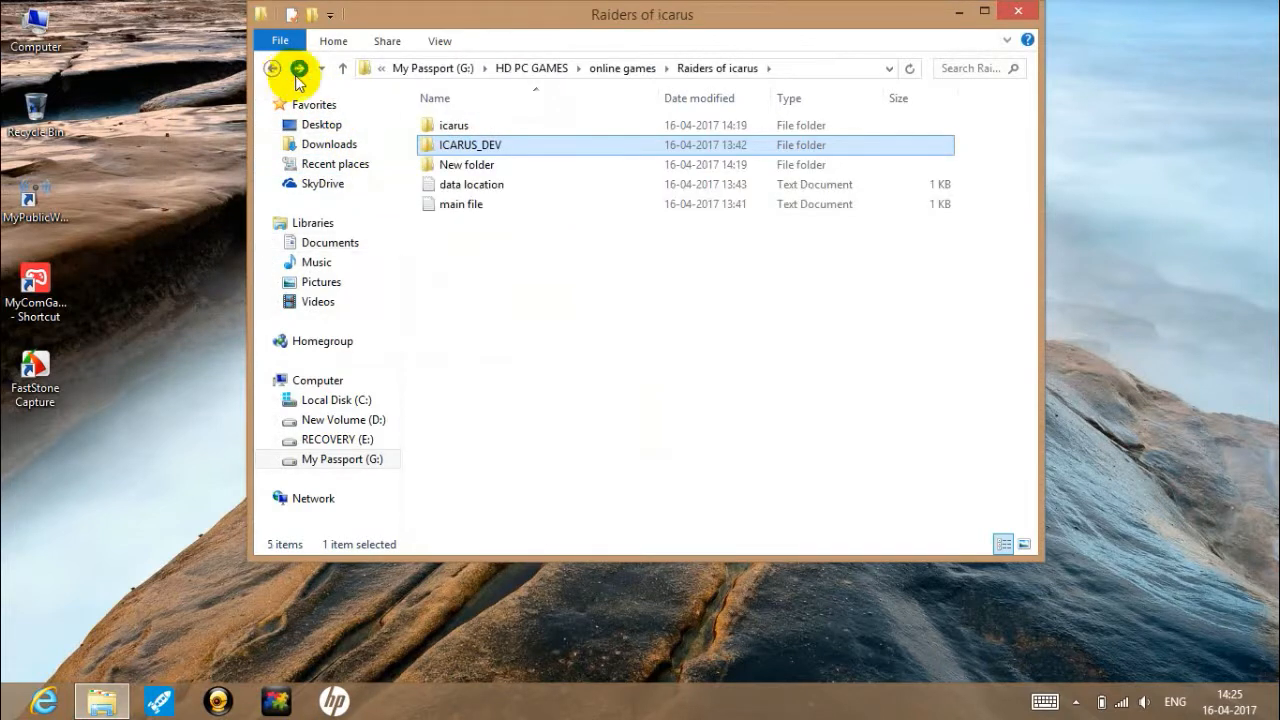
- Copy the ICARUS folder from New folder and paste both into the Documents library
double_click(468, 164)
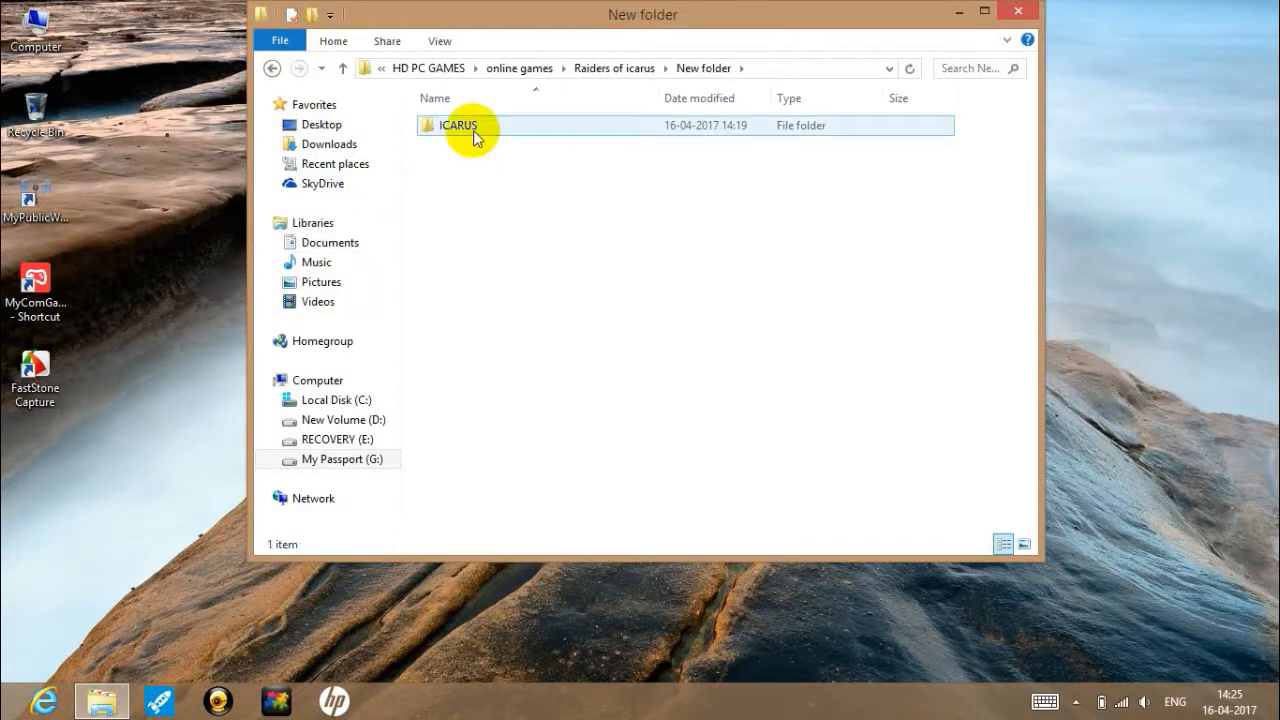
right_click(458, 124)
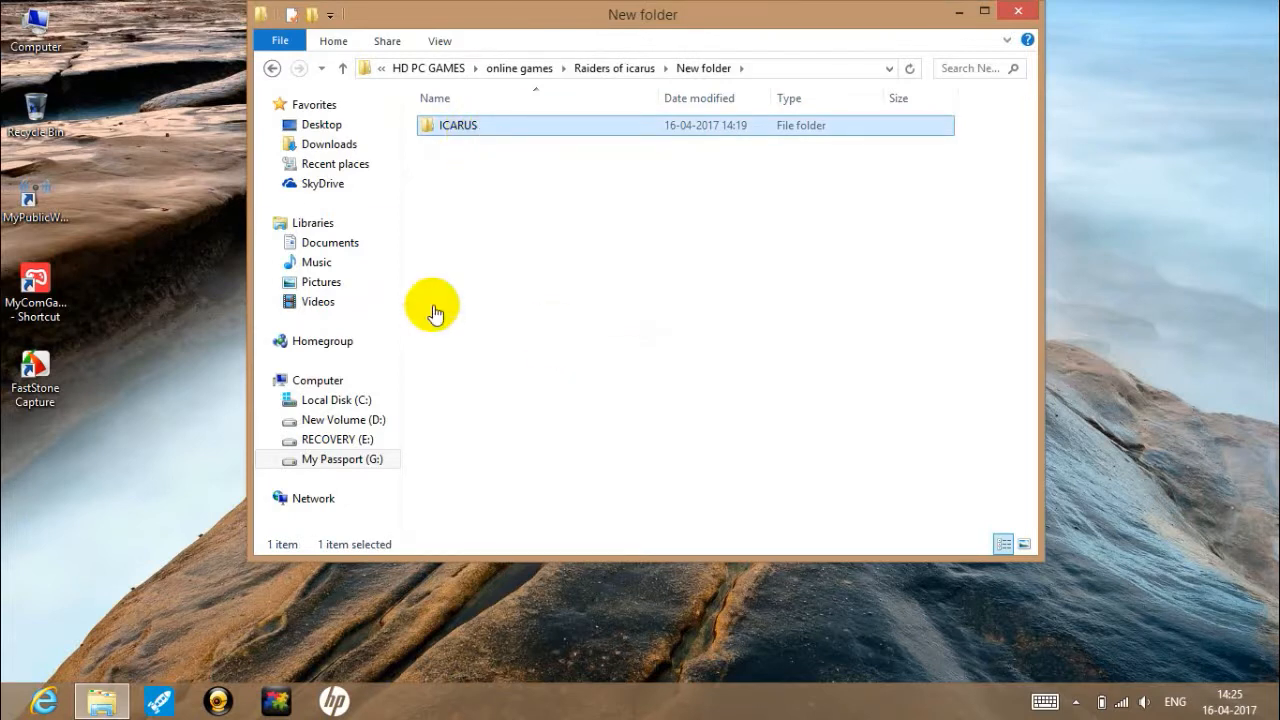
click(328, 242)
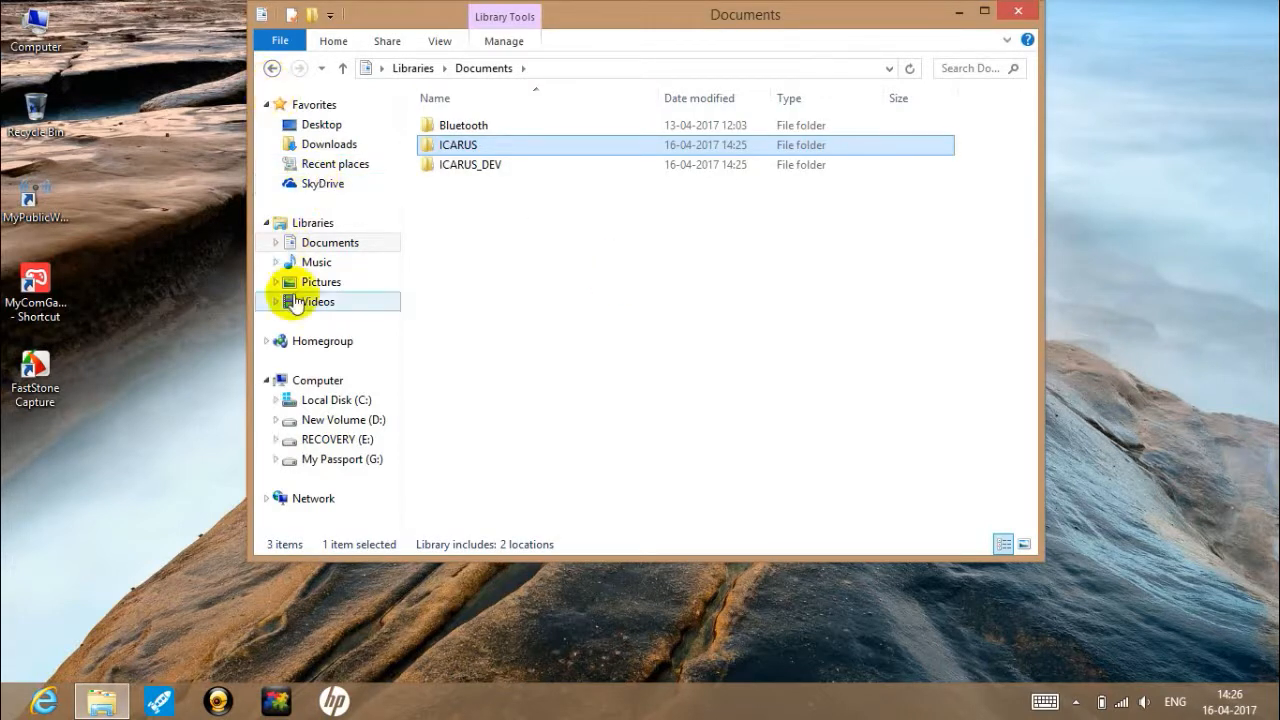
- Return to Raiders of icarus on My Passport and copy the icarus game folder
click(332, 458)
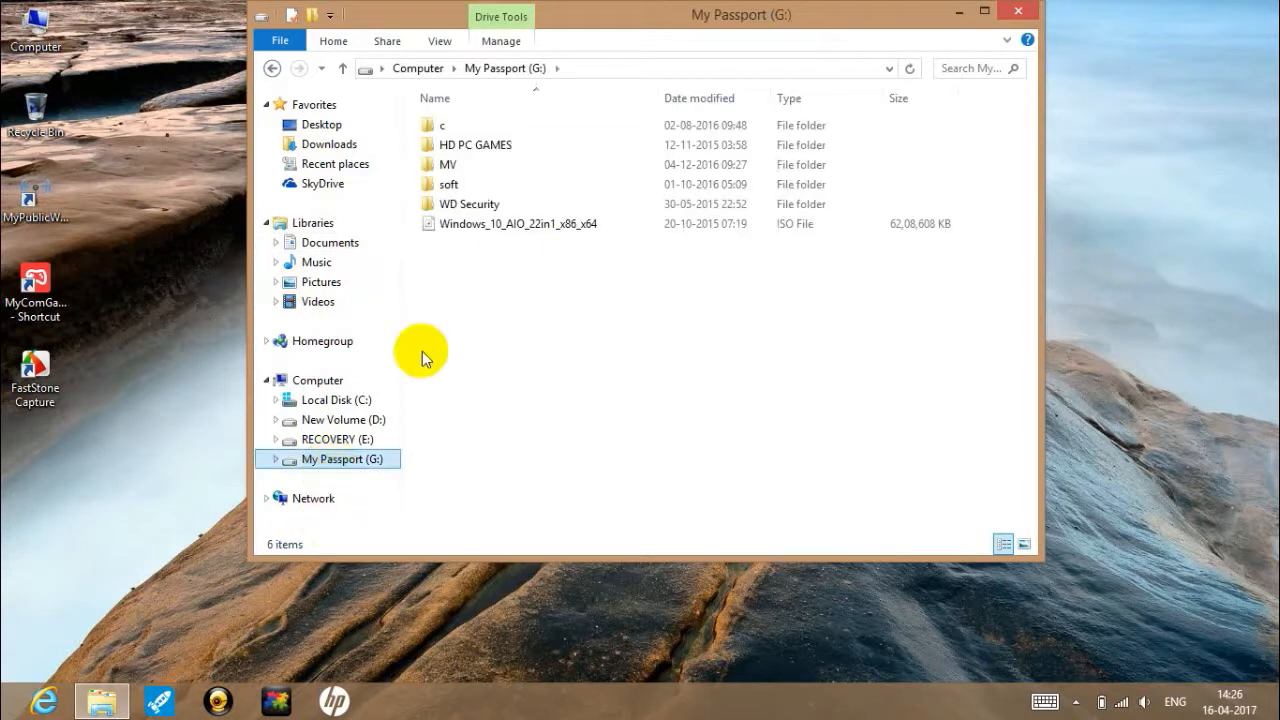
double_click(476, 144)
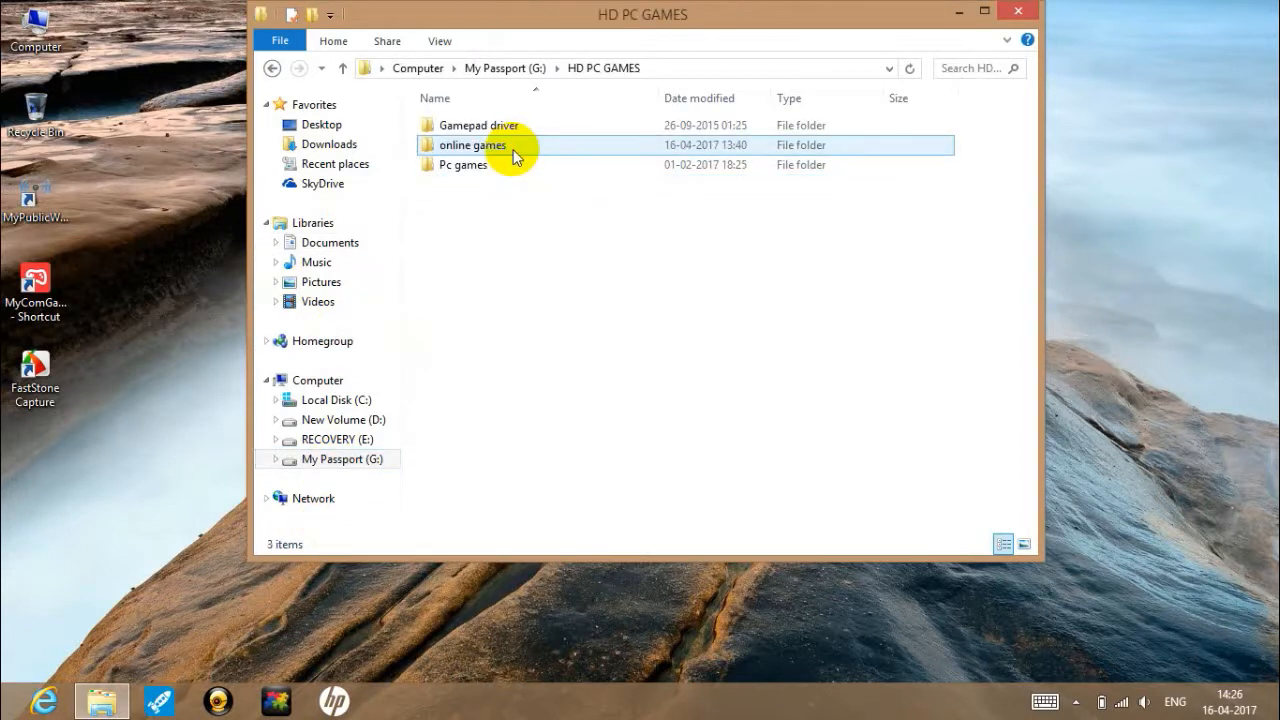
double_click(472, 144)
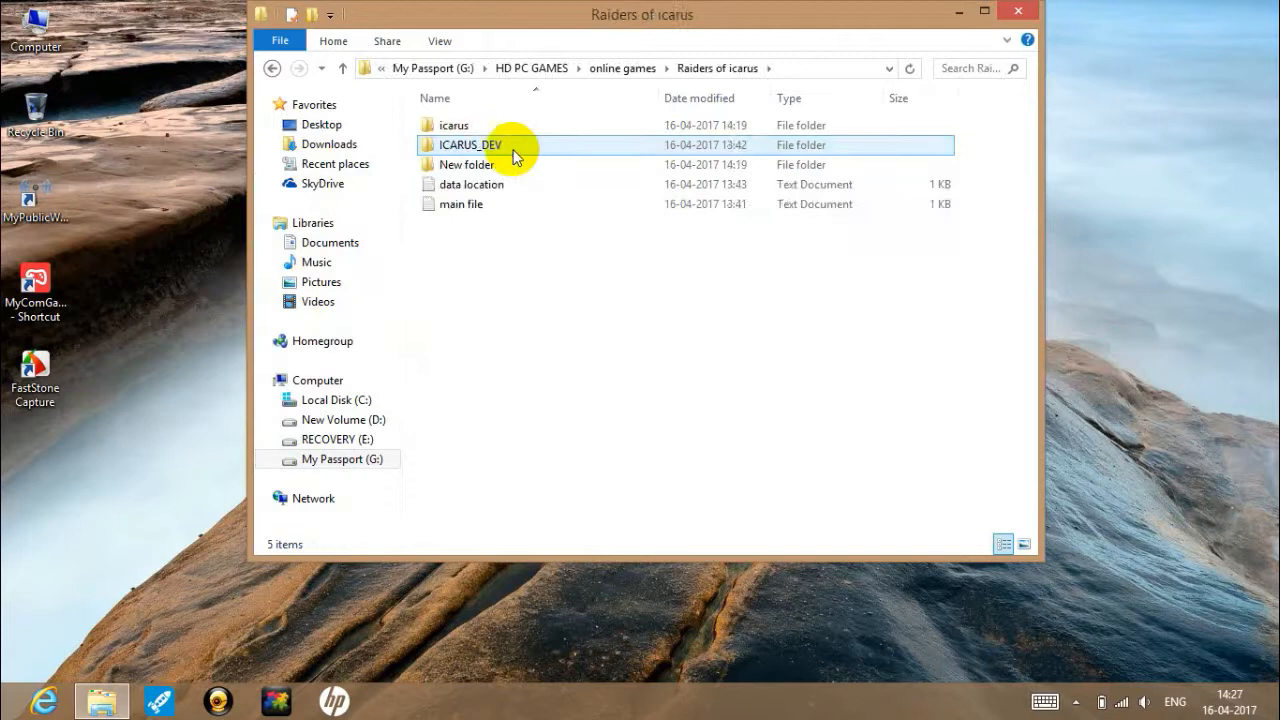
click(452, 124)
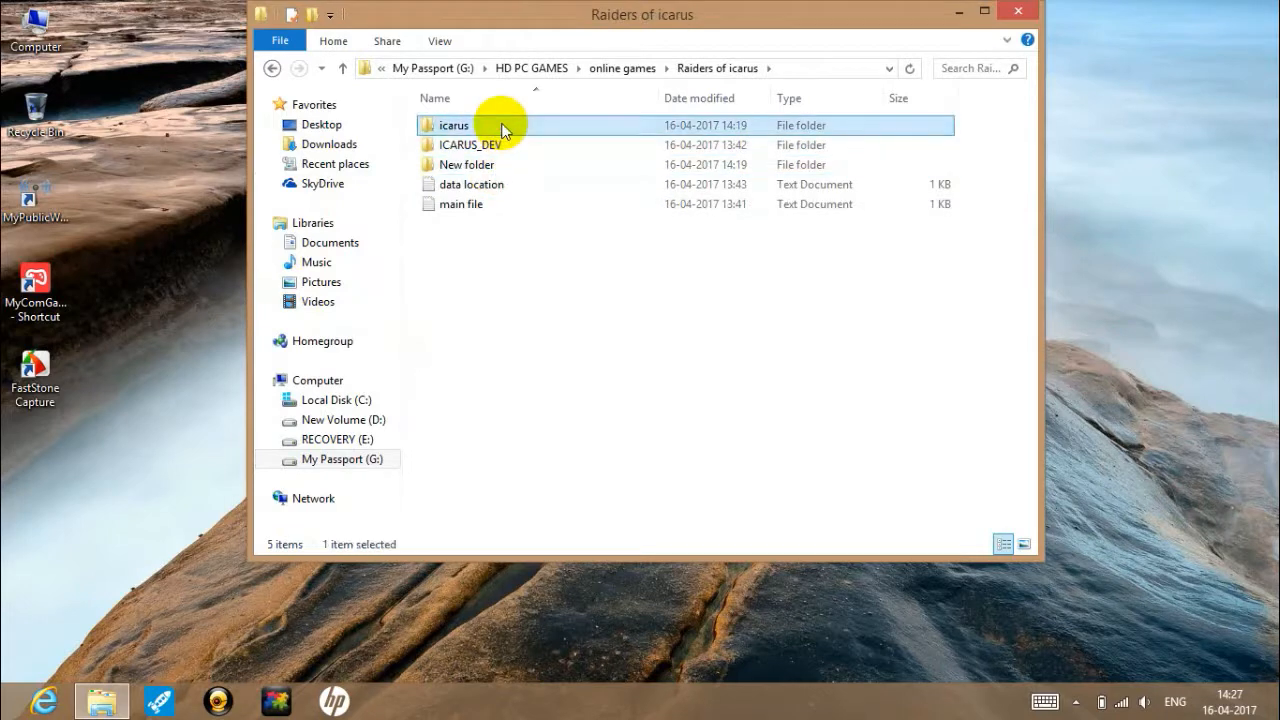
right_click(452, 124)
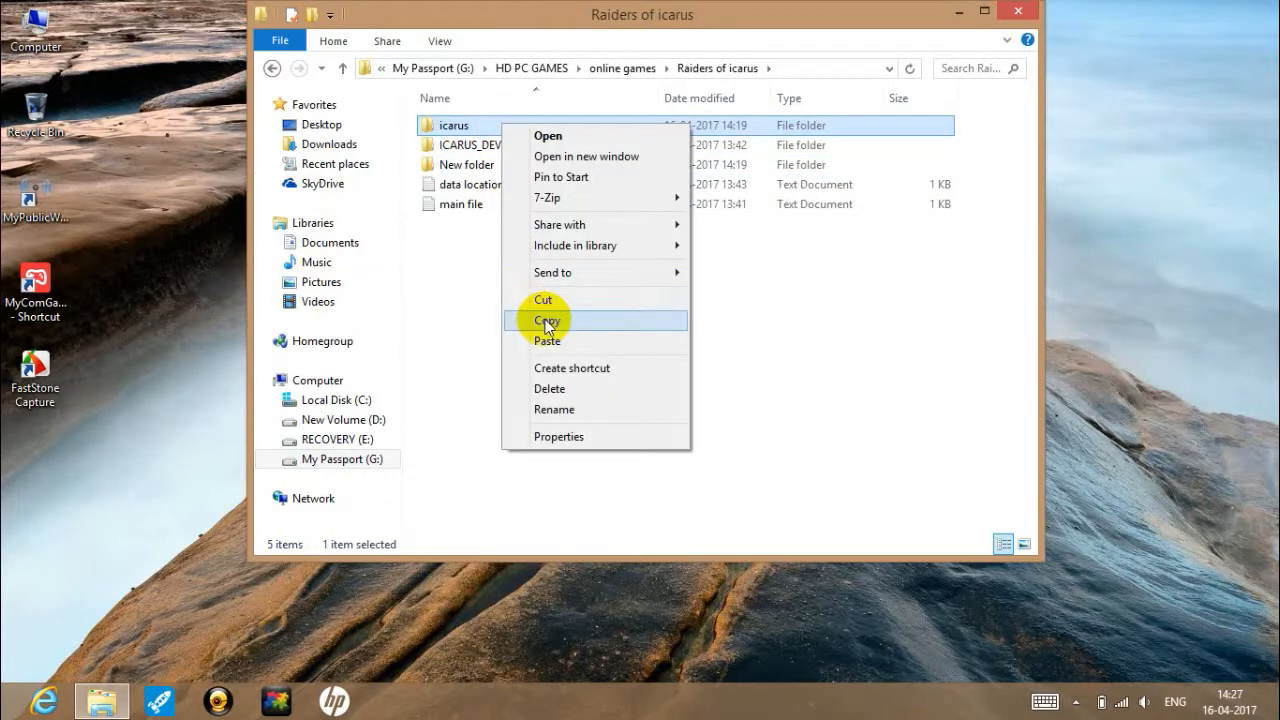
click(548, 320)
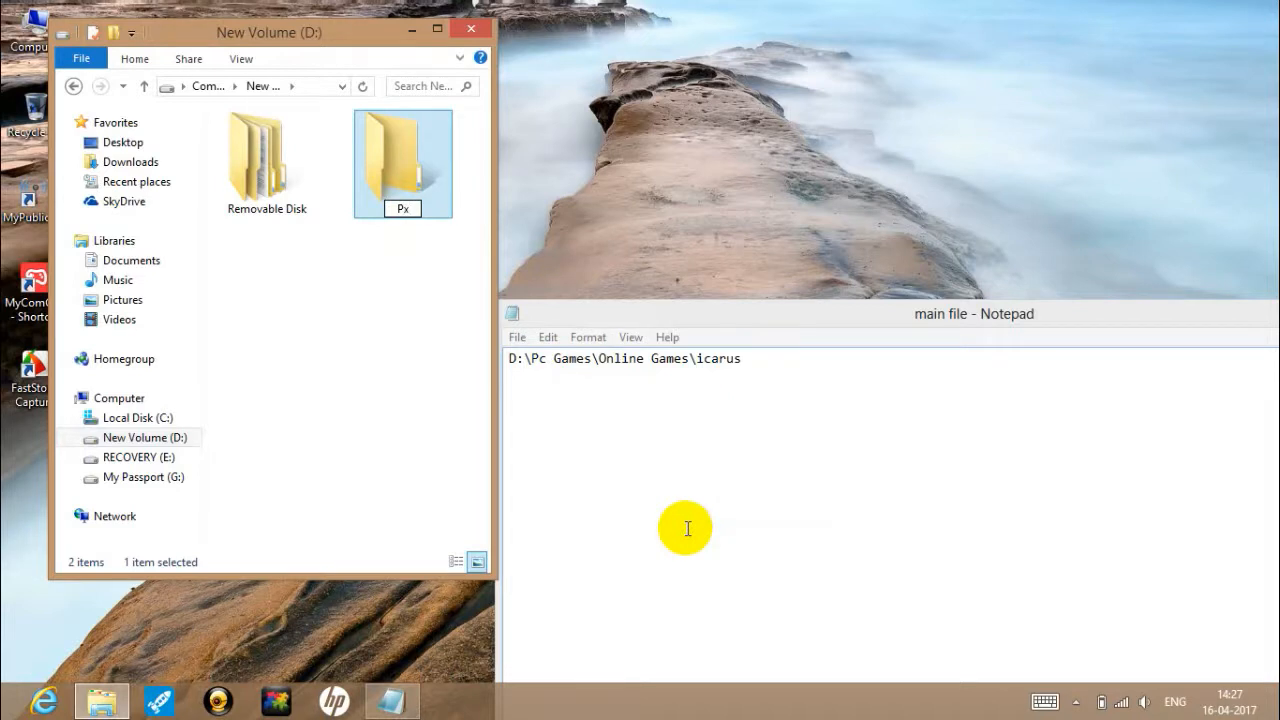
- Name the new folder on D: 'Pc Games' and enter it
text(Pc G)
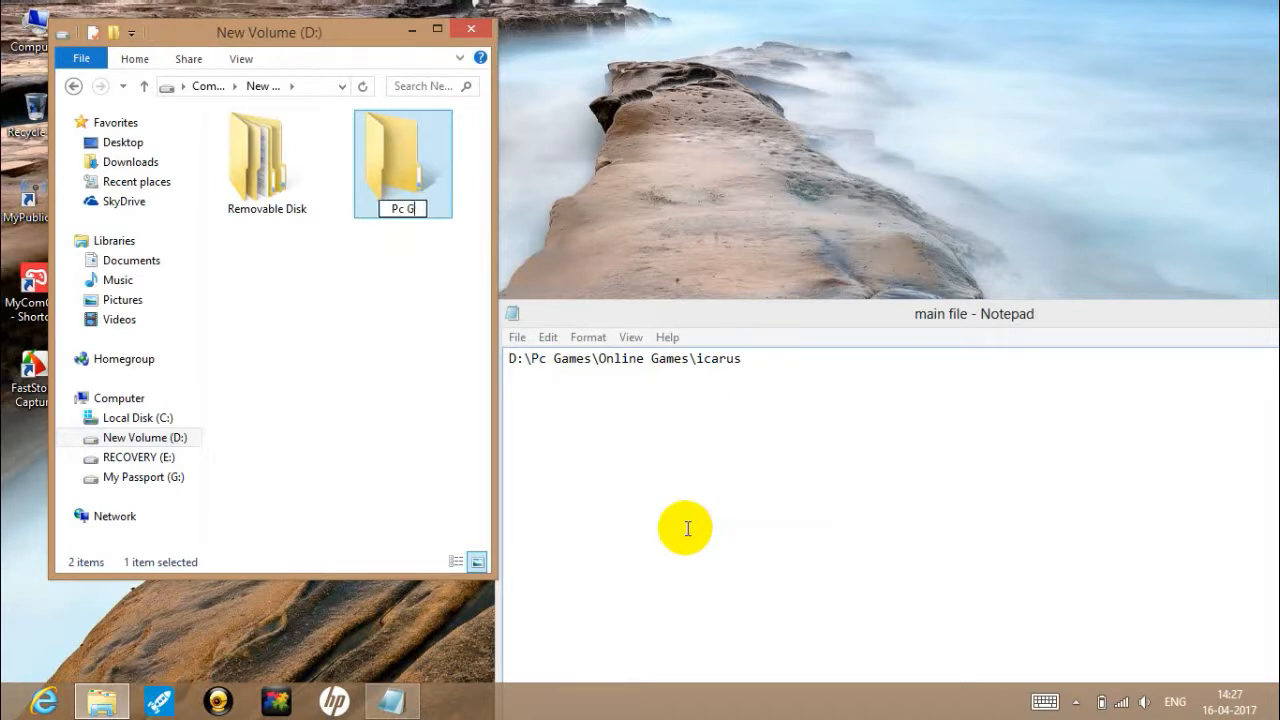
text(ames)
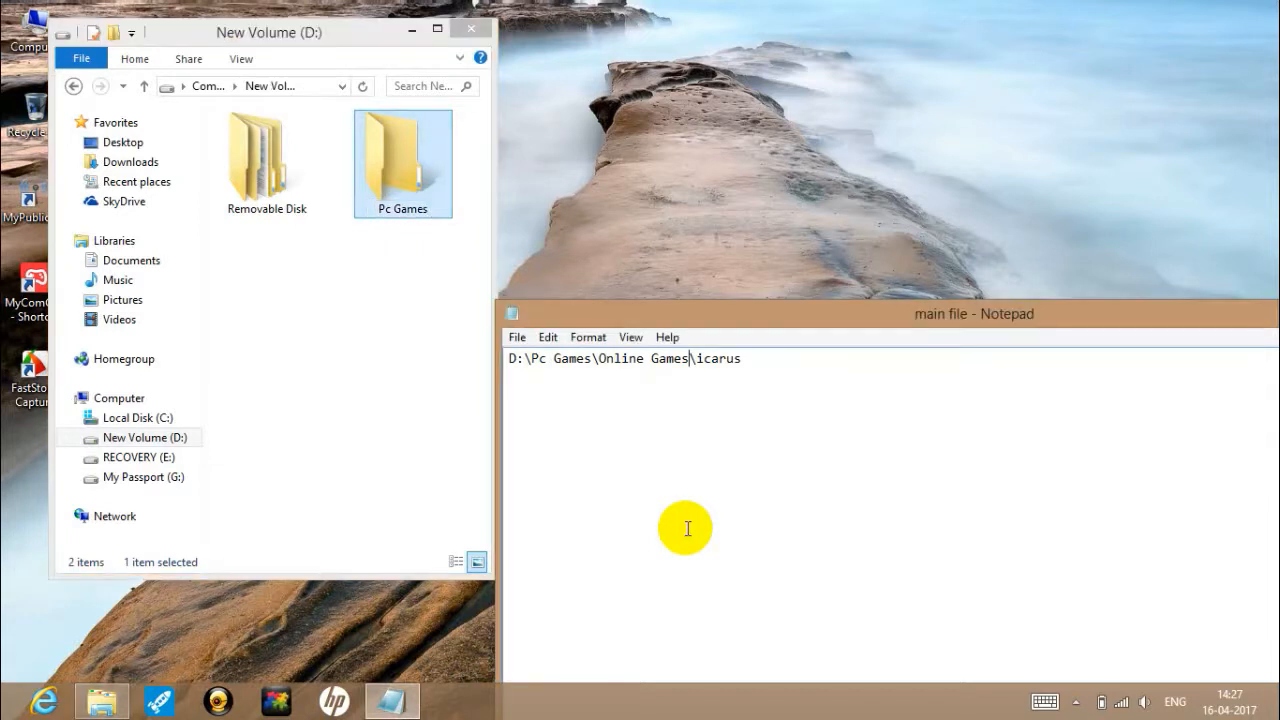
double_click(402, 164)
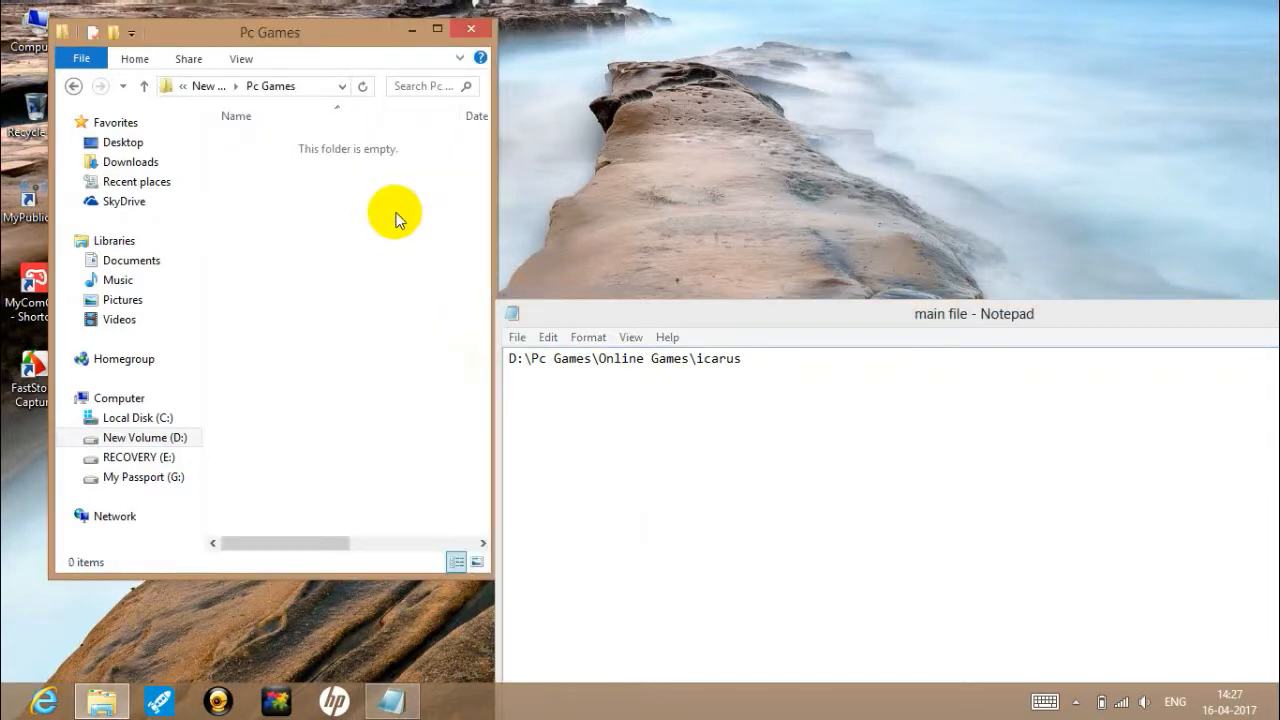
- Create an 'Online Games' folder inside Pc Games and enter it
right_click(396, 216)
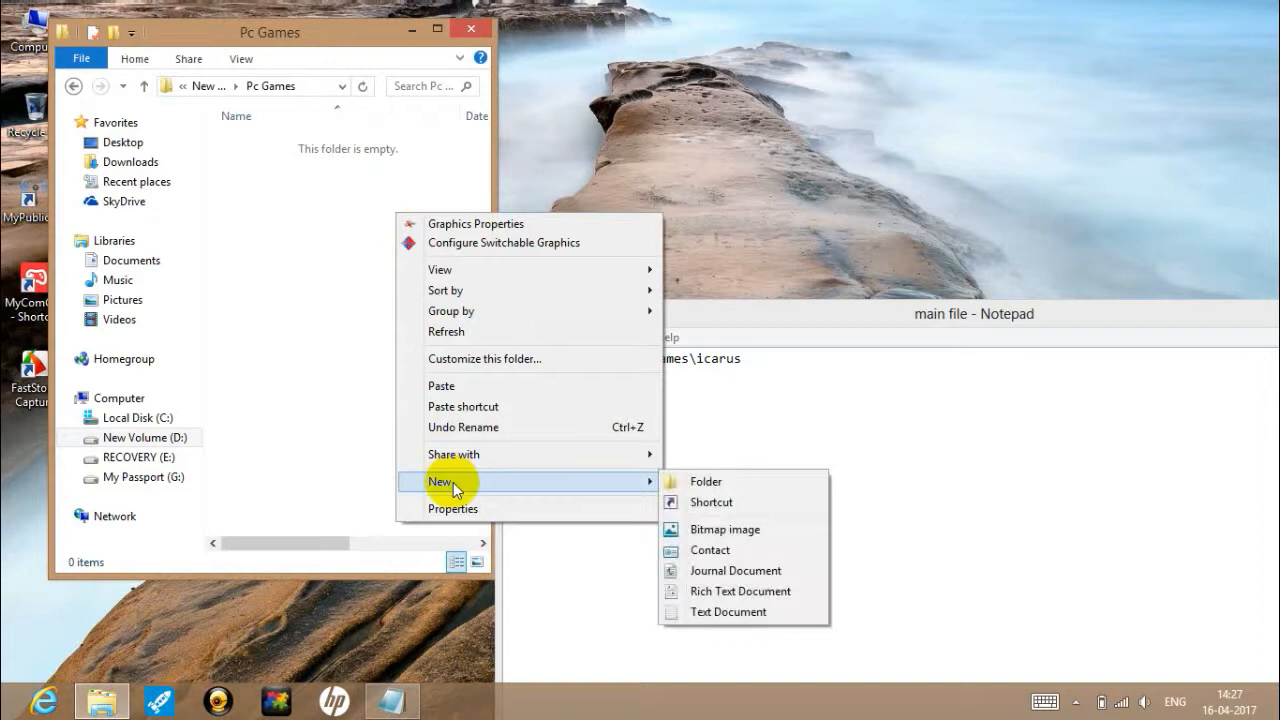
click(704, 480)
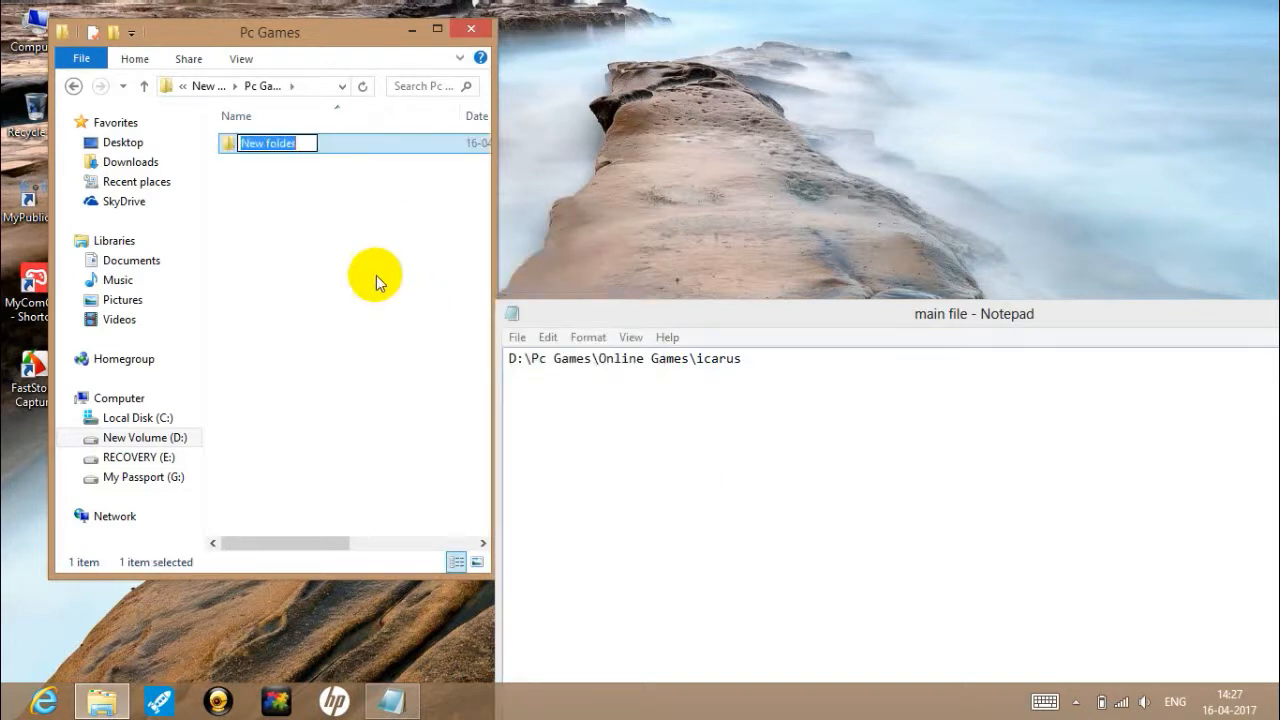
text(On)
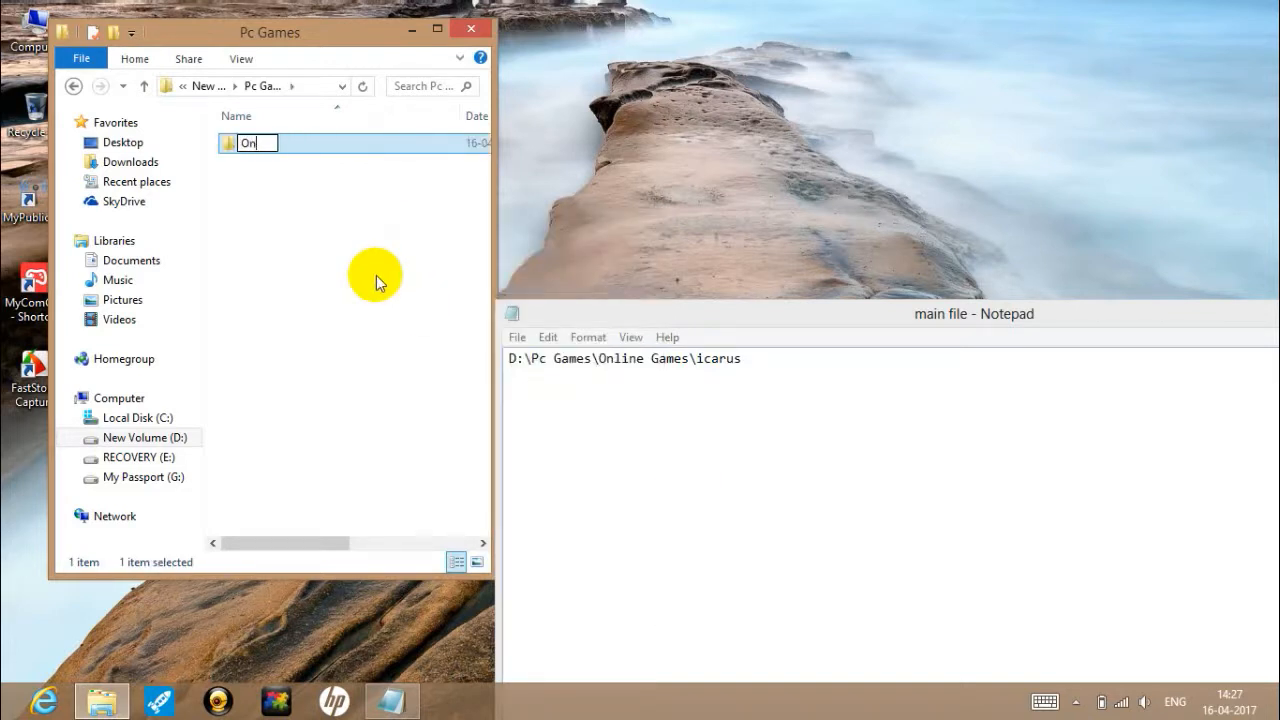
text(lin)
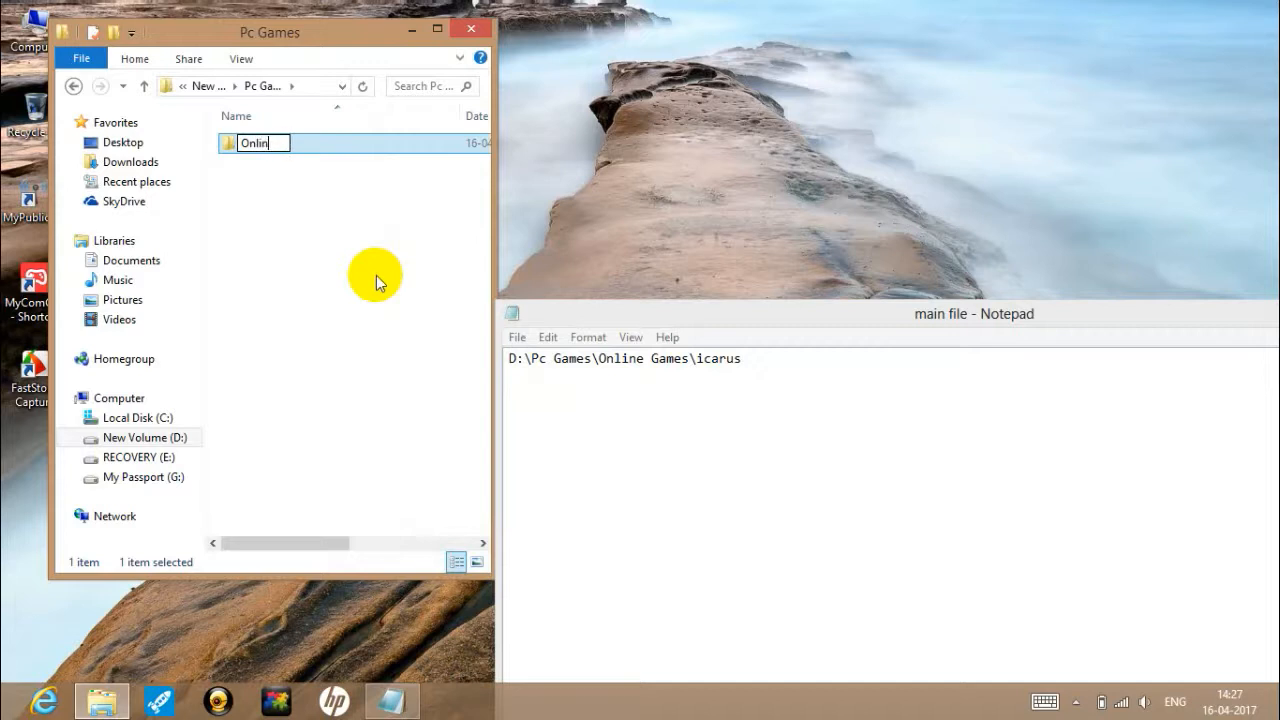
text(e)
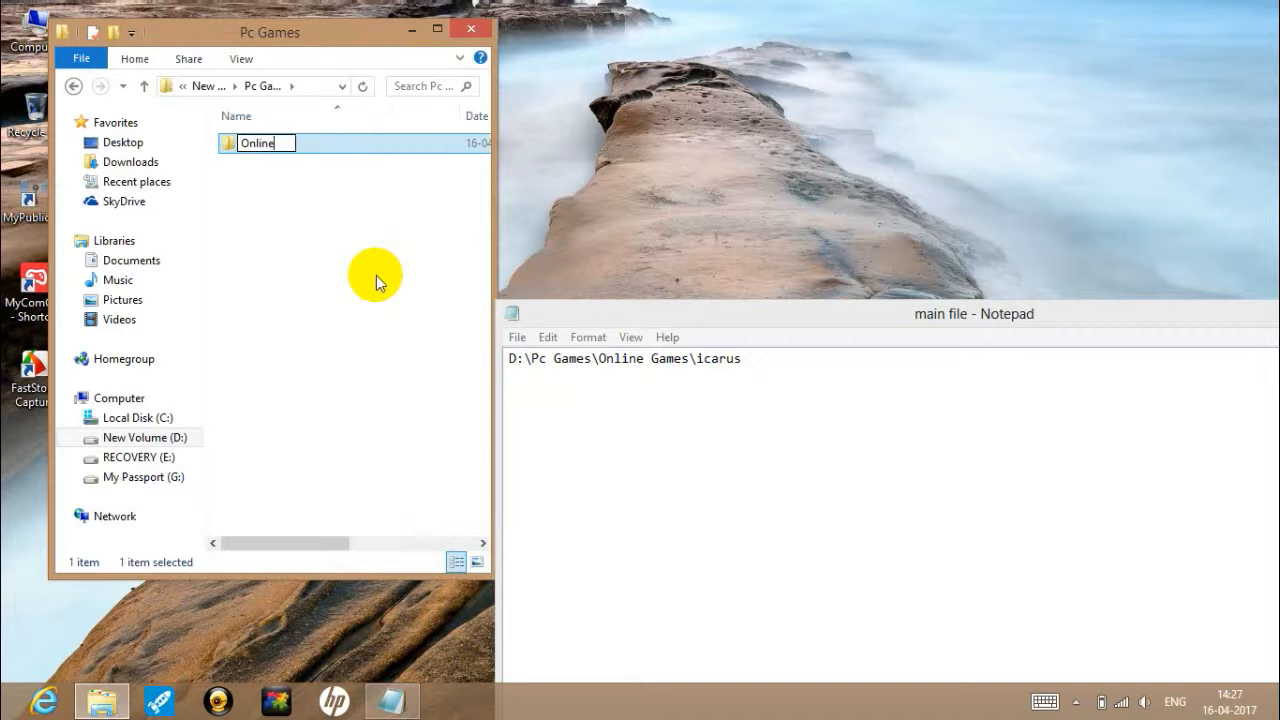
text(G)
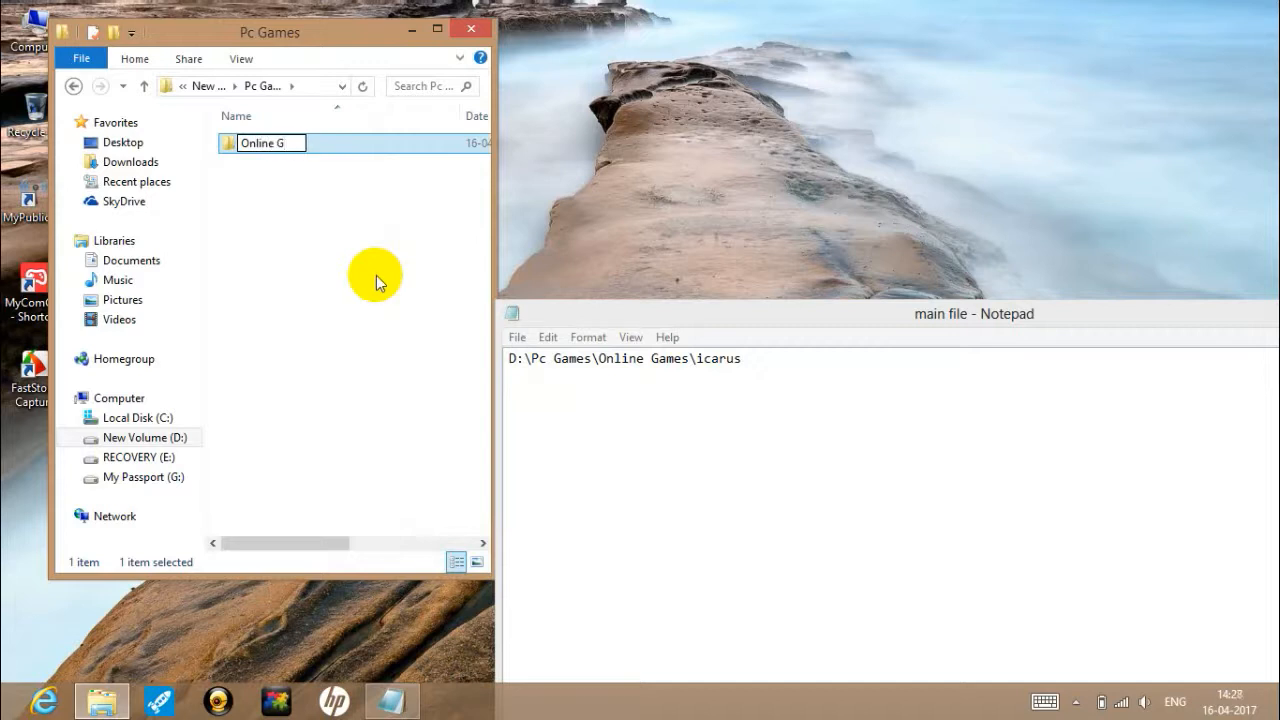
text(Online Games)
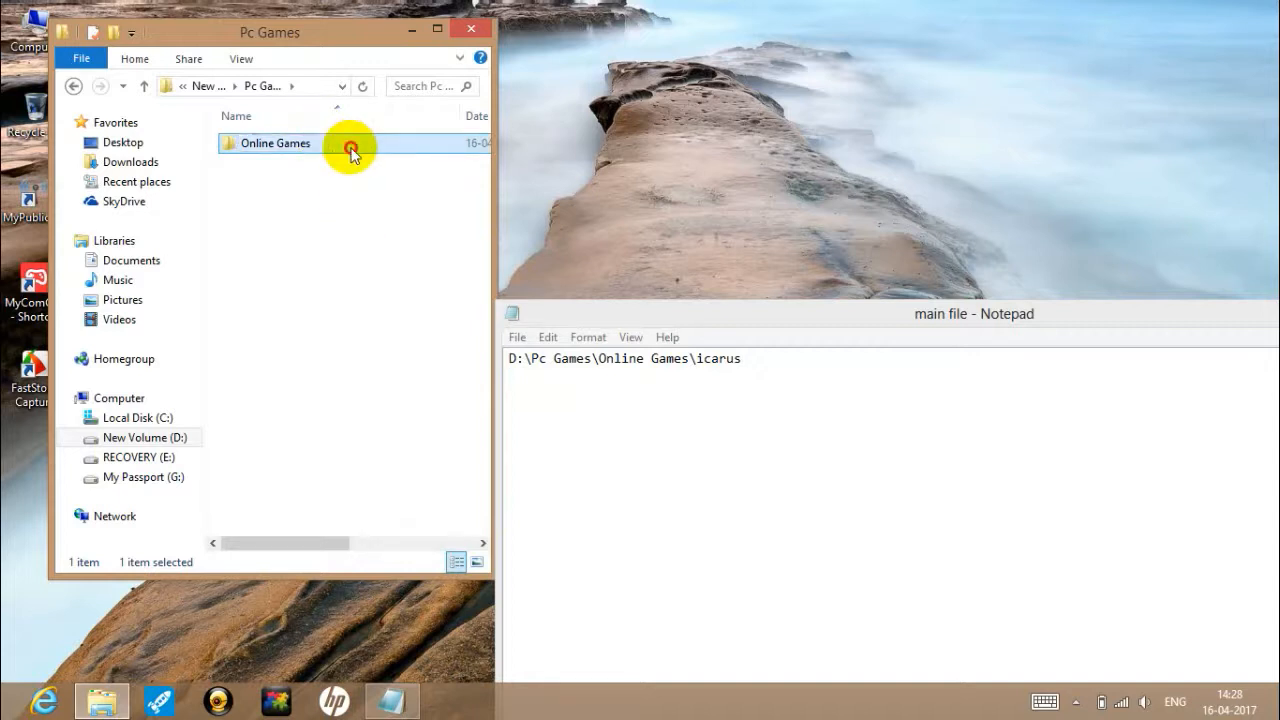
double_click(276, 144)
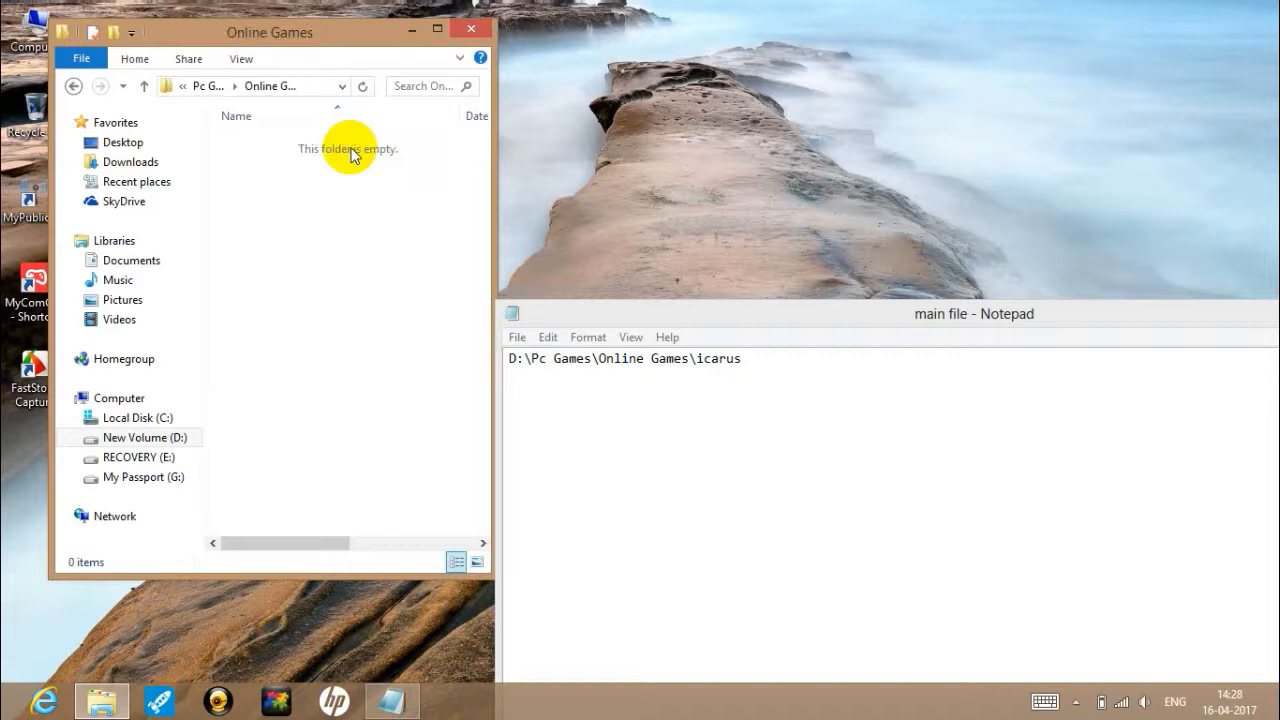
- Paste the icarus folder (595 items, 10.0 GB) into Online Games and move the progress dialog aside
right_click(350, 150)
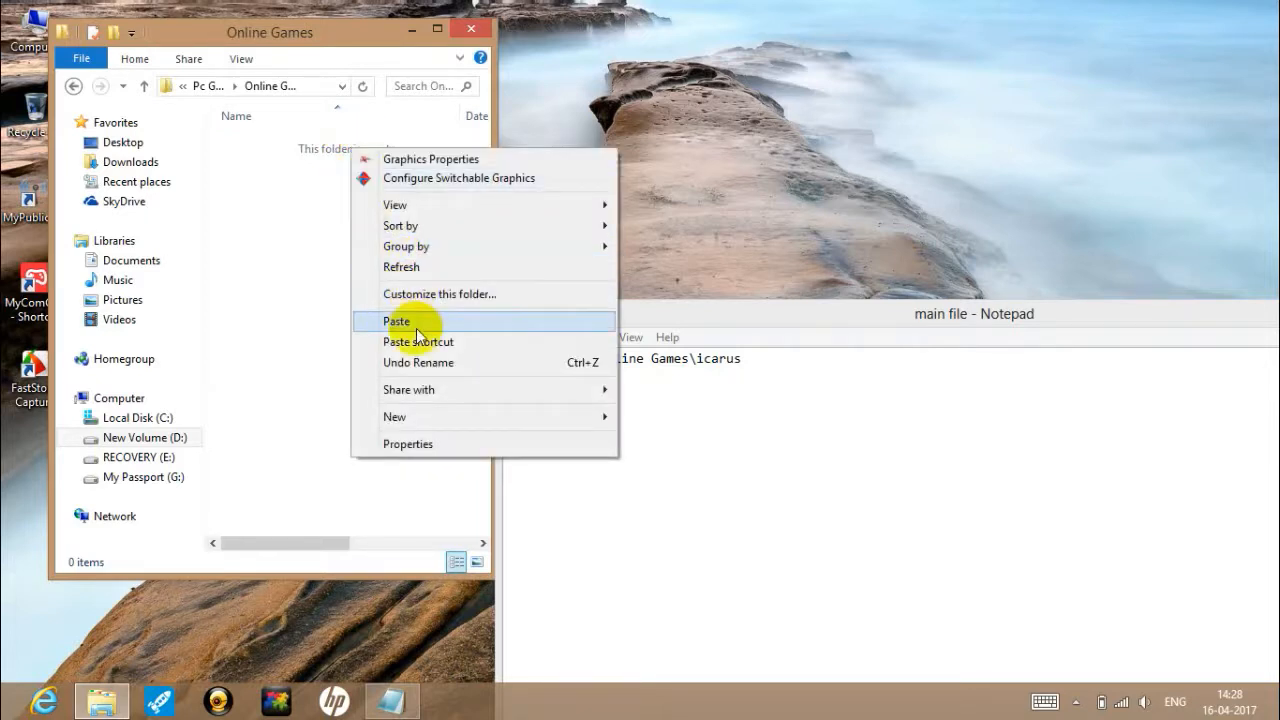
click(396, 320)
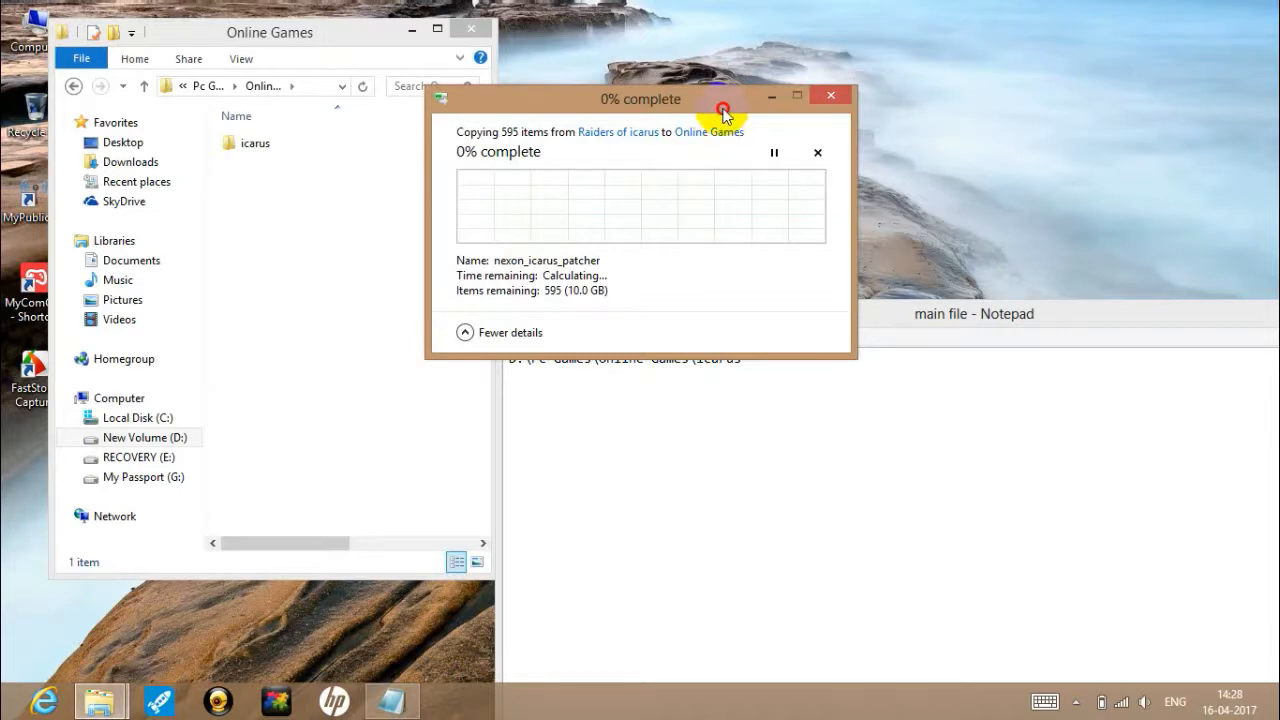
drag(640, 100, 360, 276)
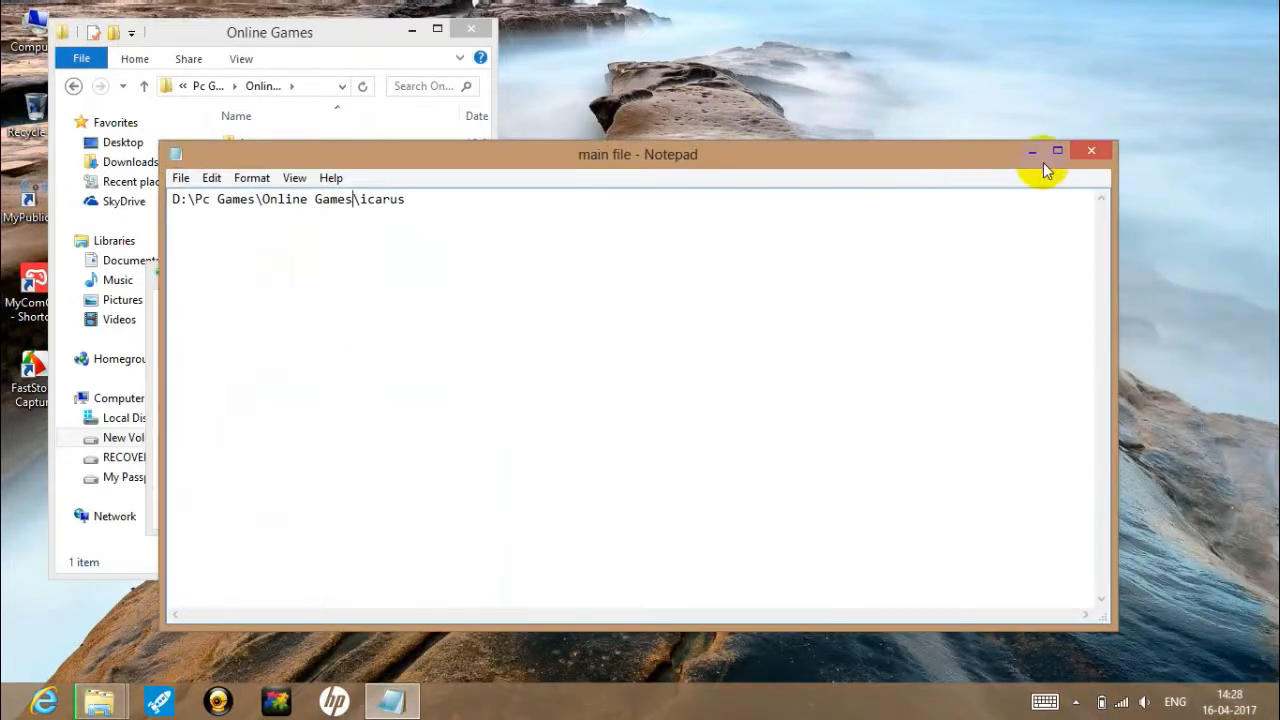
click(1092, 150)
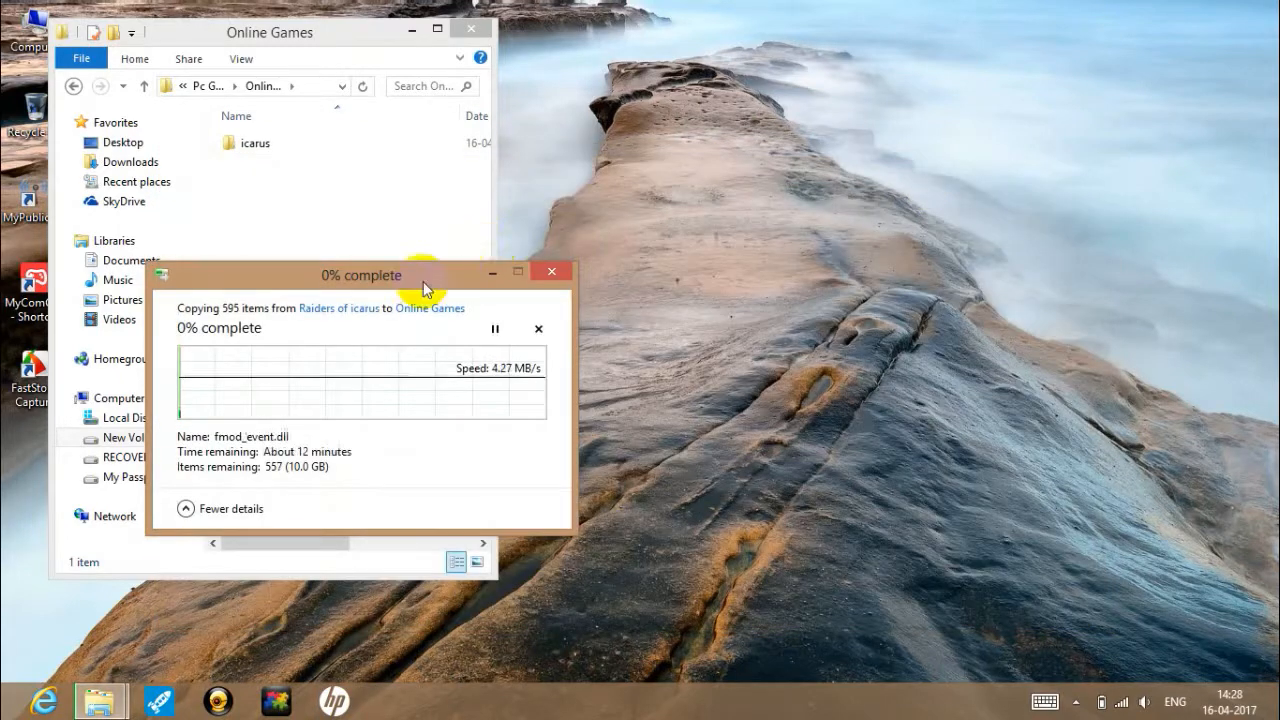
drag(360, 274, 768, 84)
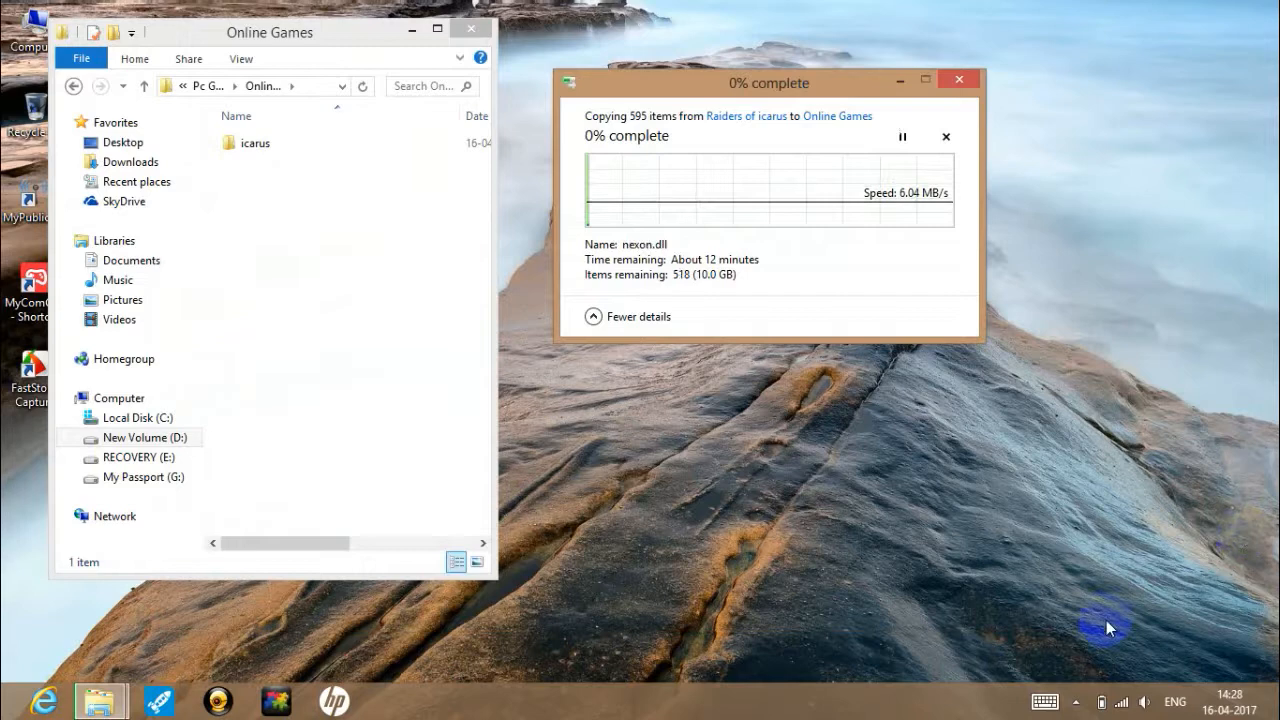
click(1076, 700)
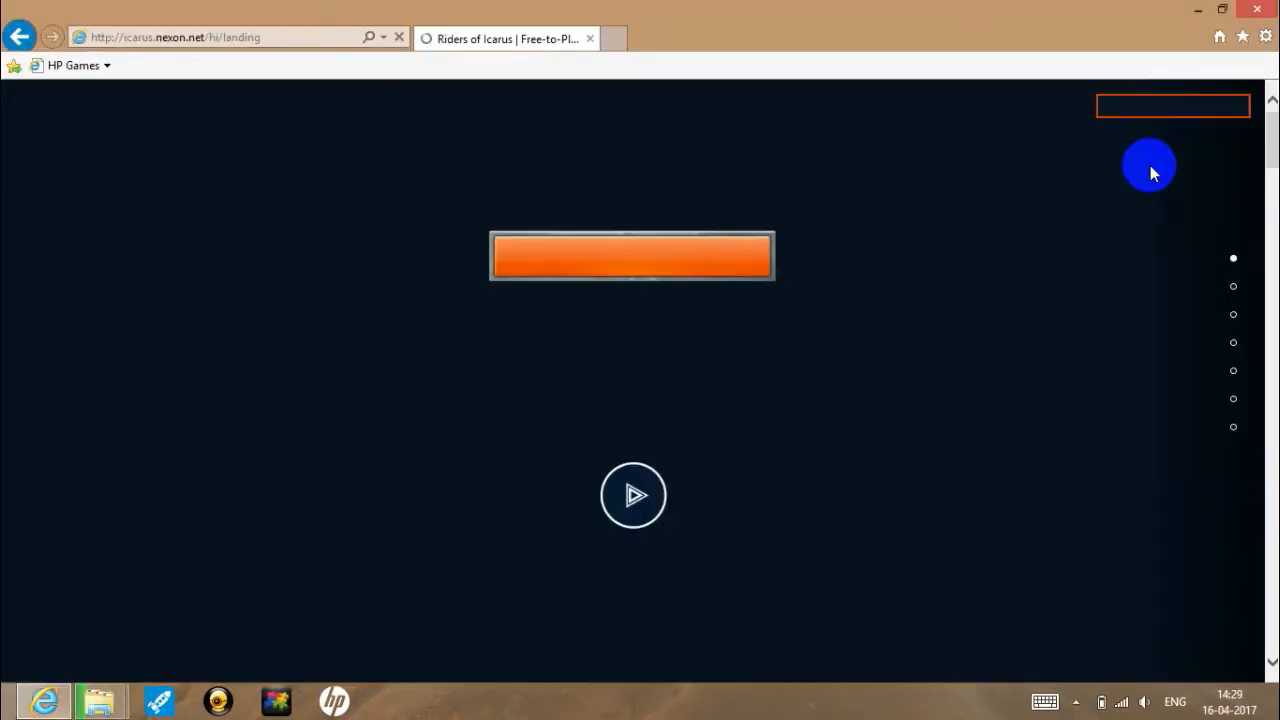
mouse_move(968, 176)
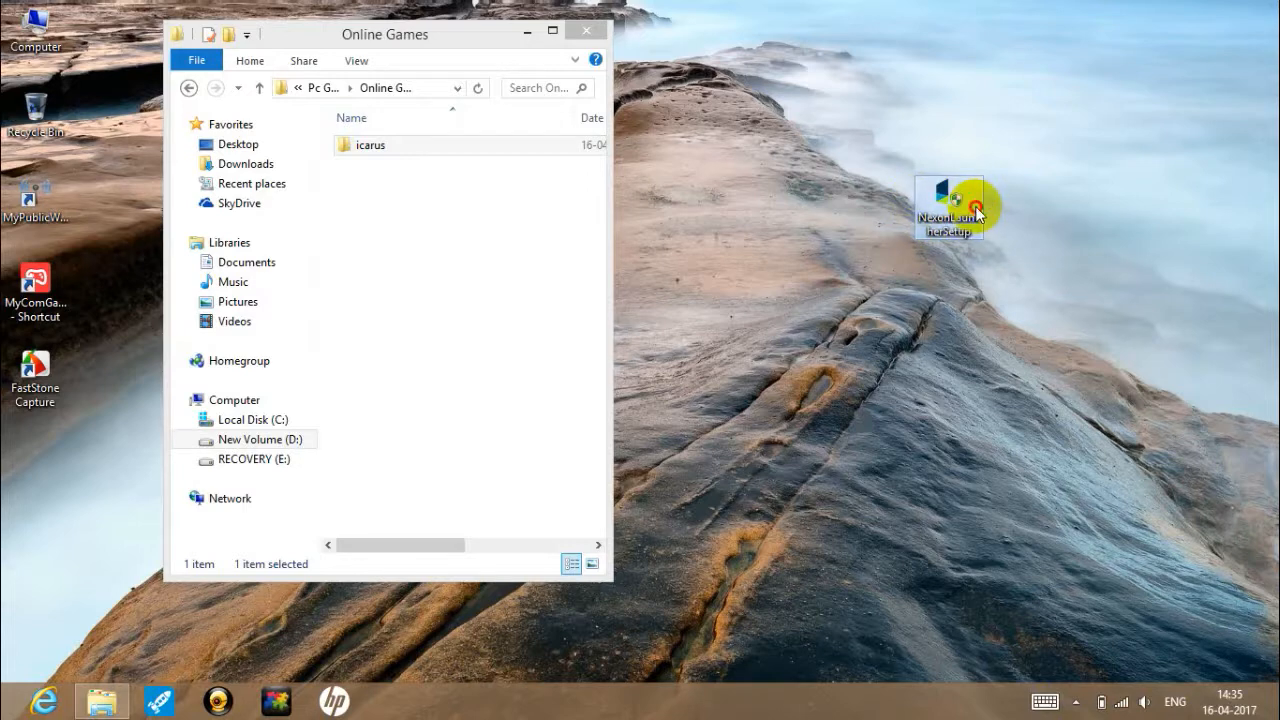
- Run the Nexon Launcher setup in English through the wizard to Finish
double_click(948, 204)
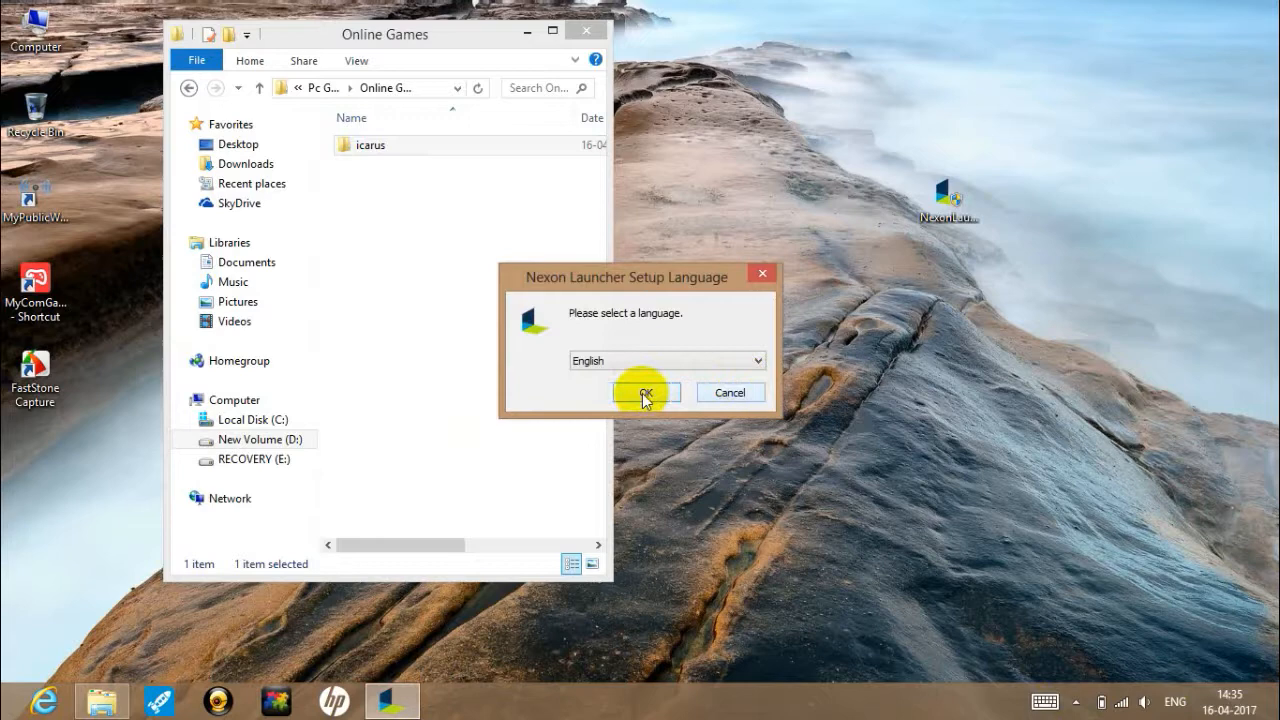
click(644, 392)
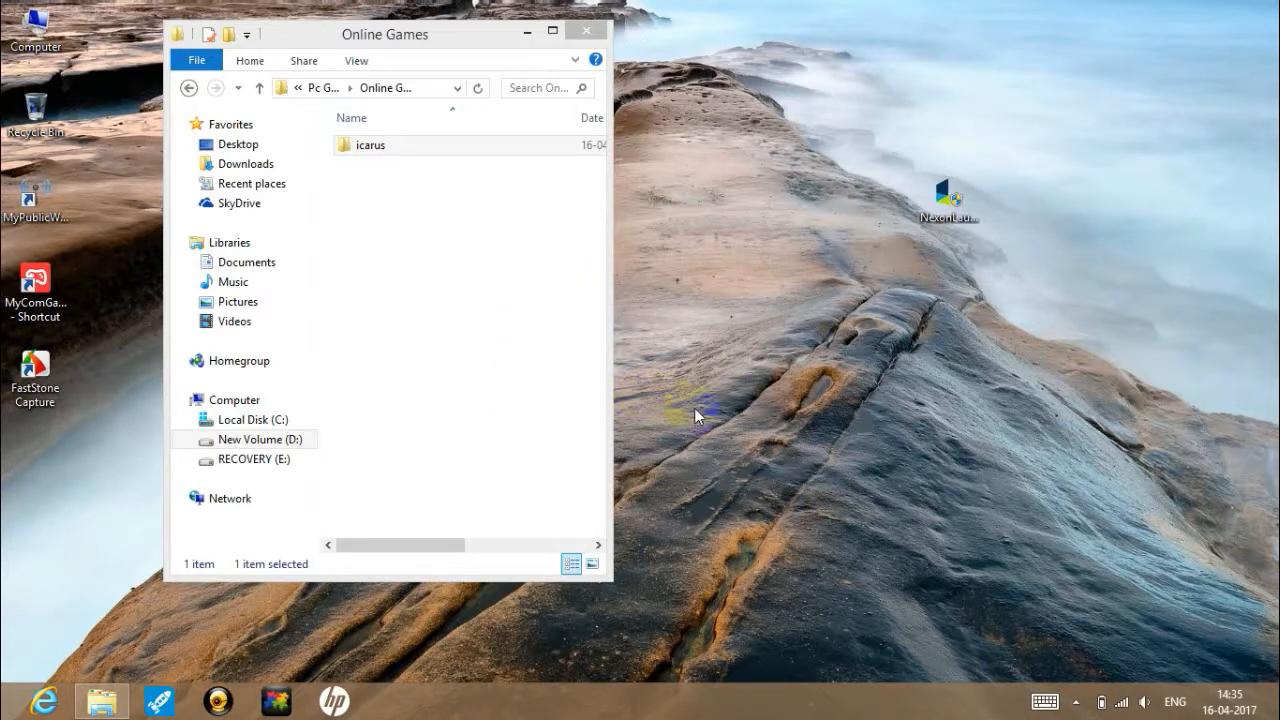
double_click(948, 196)
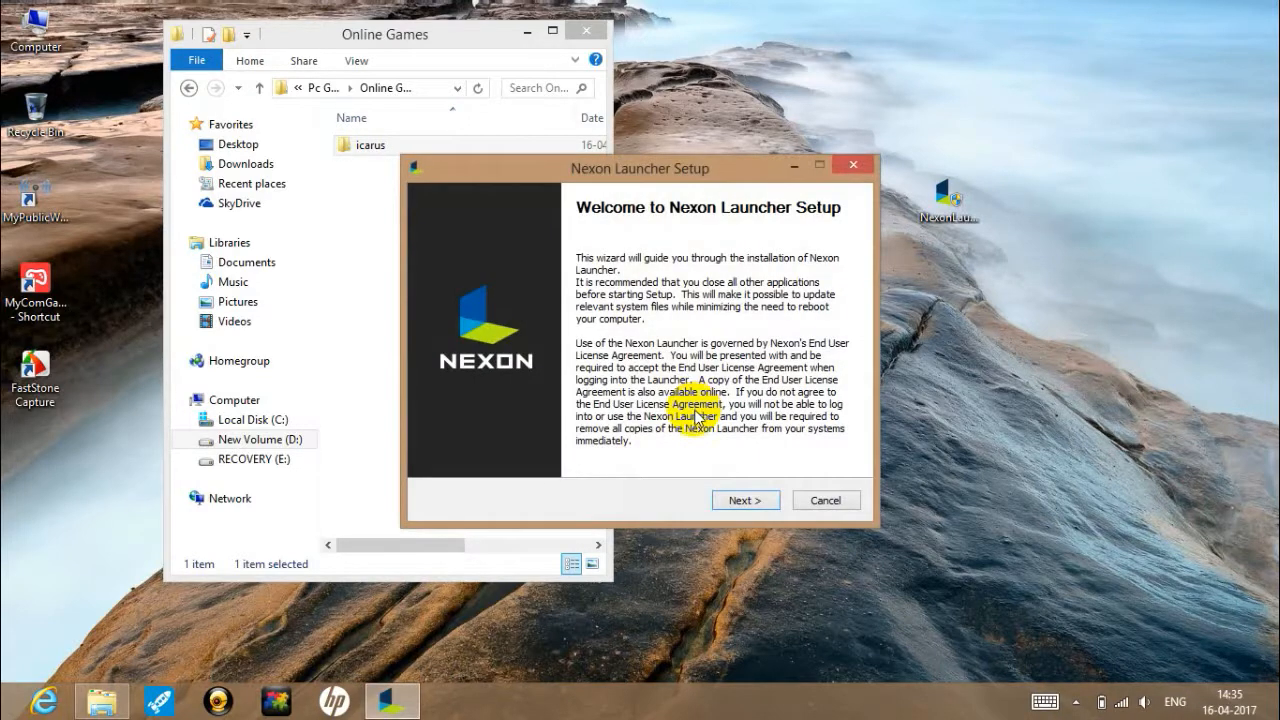
click(744, 500)
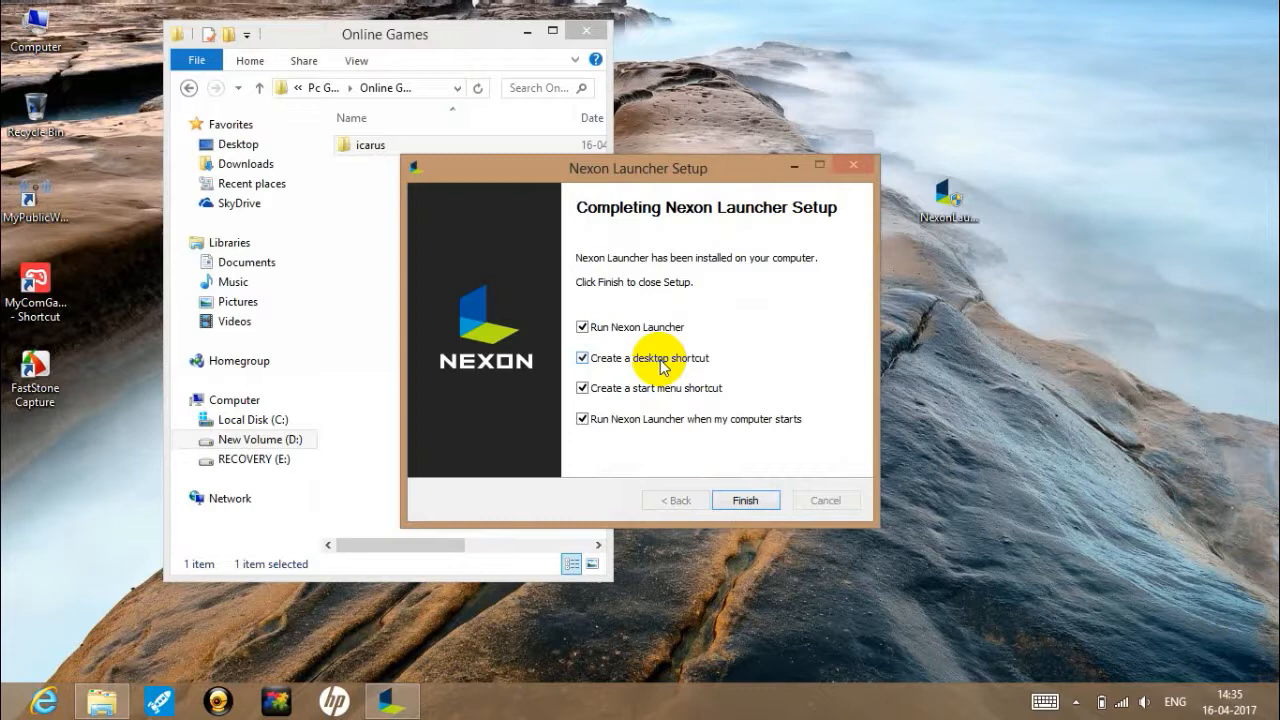
mouse_move(744, 500)
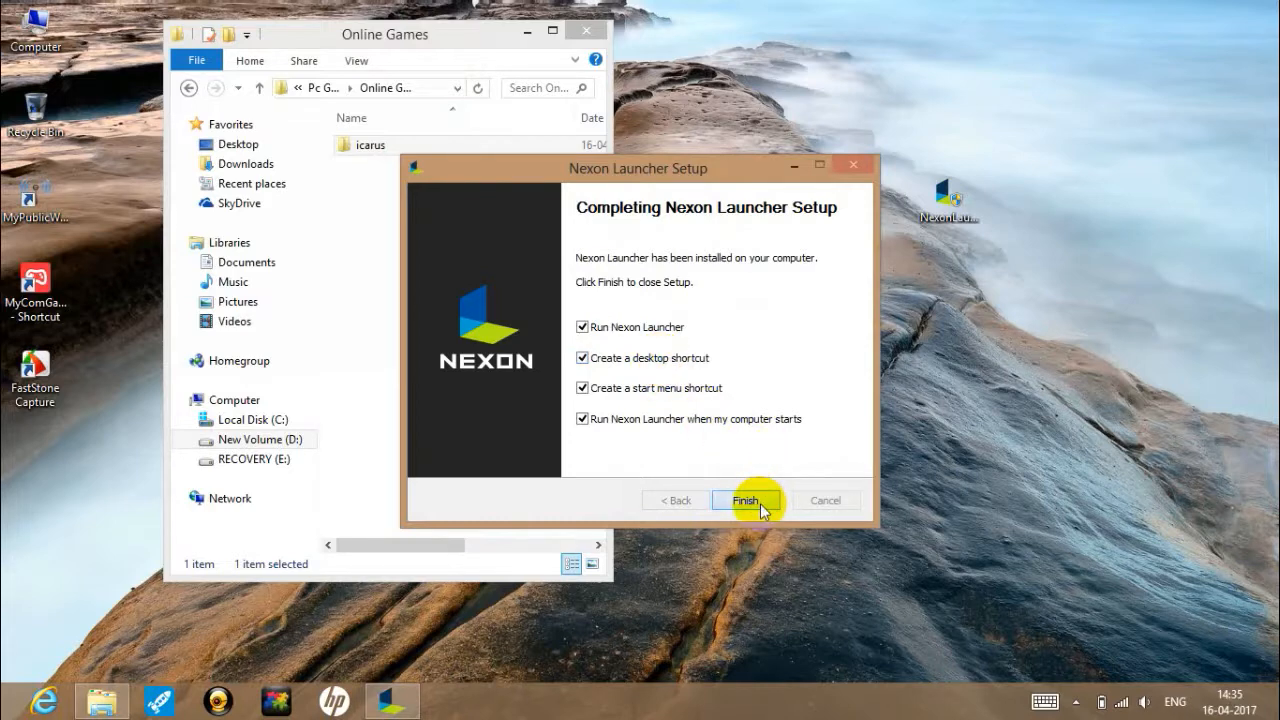
click(744, 500)
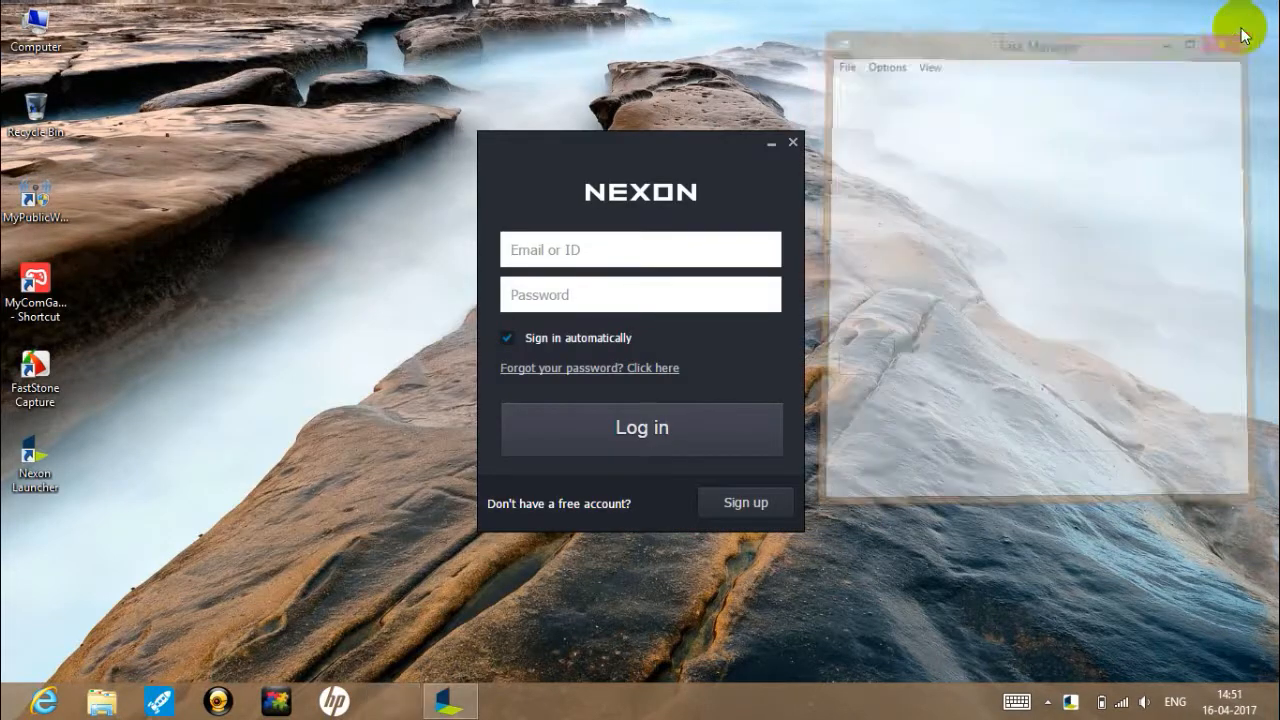
- Bring up Nexon Launcher from the tray and accept the End User License Agreement
click(1228, 44)
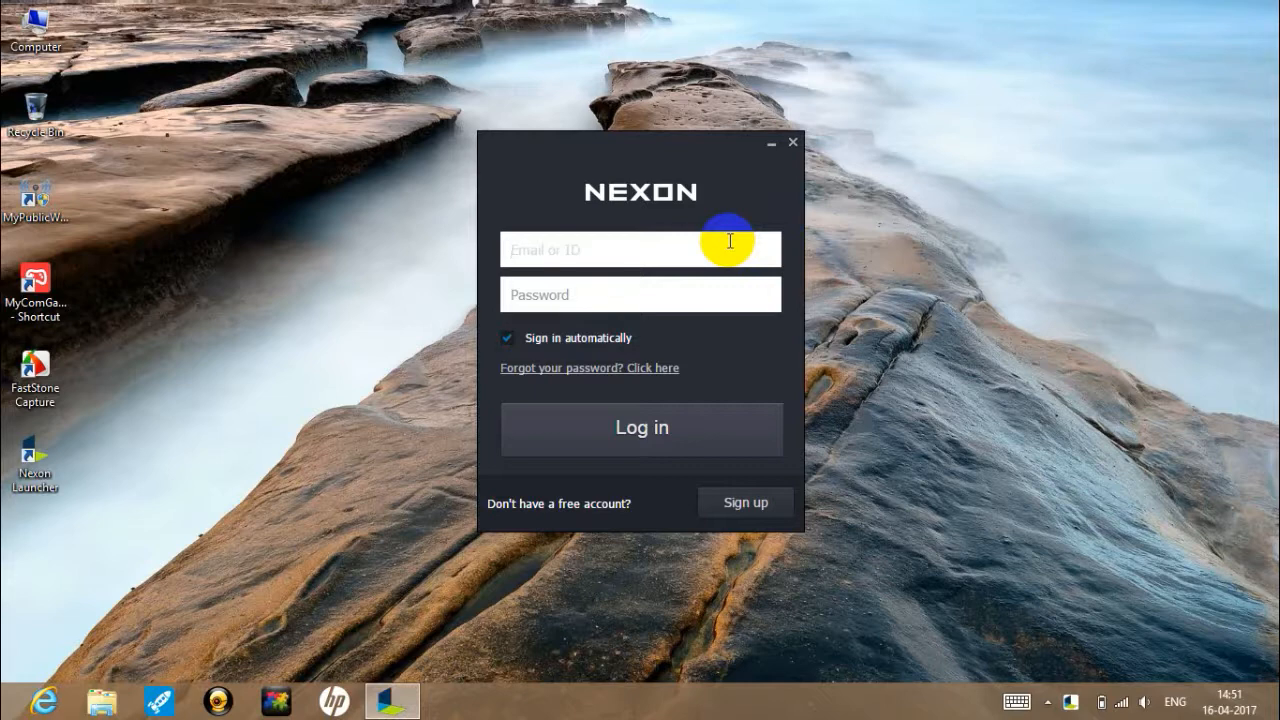
mouse_move(1056, 710)
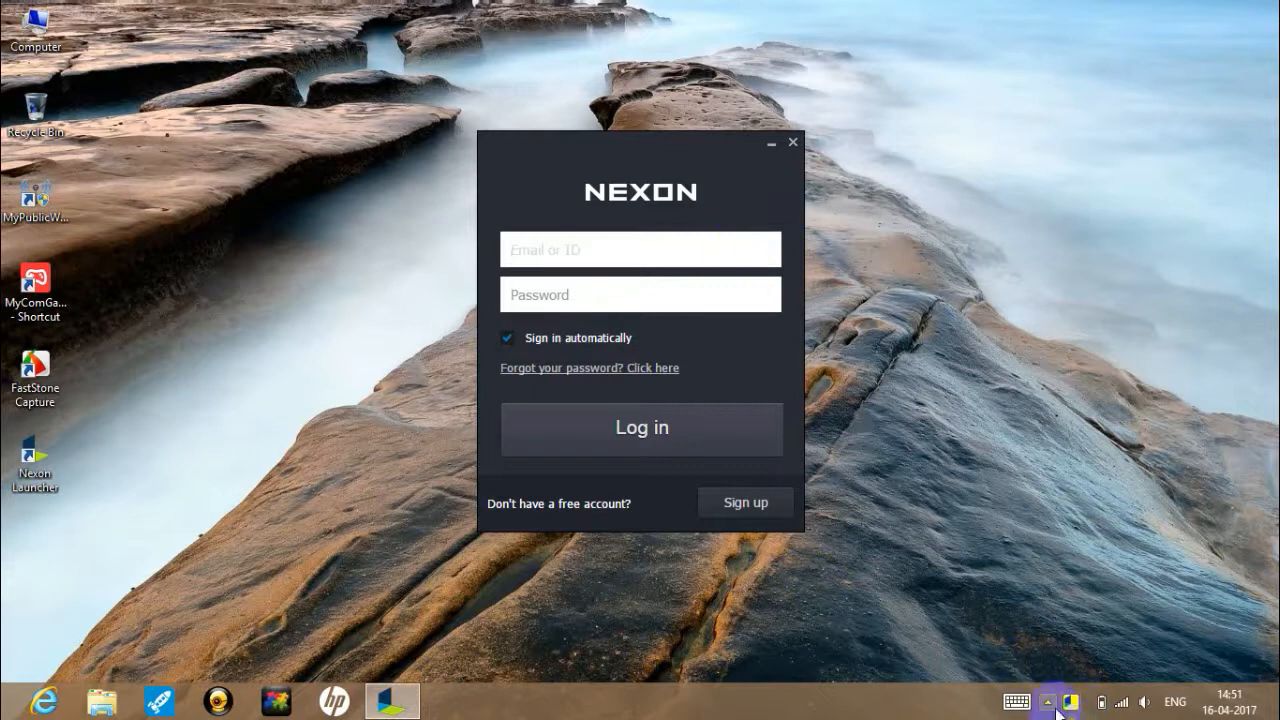
click(1048, 700)
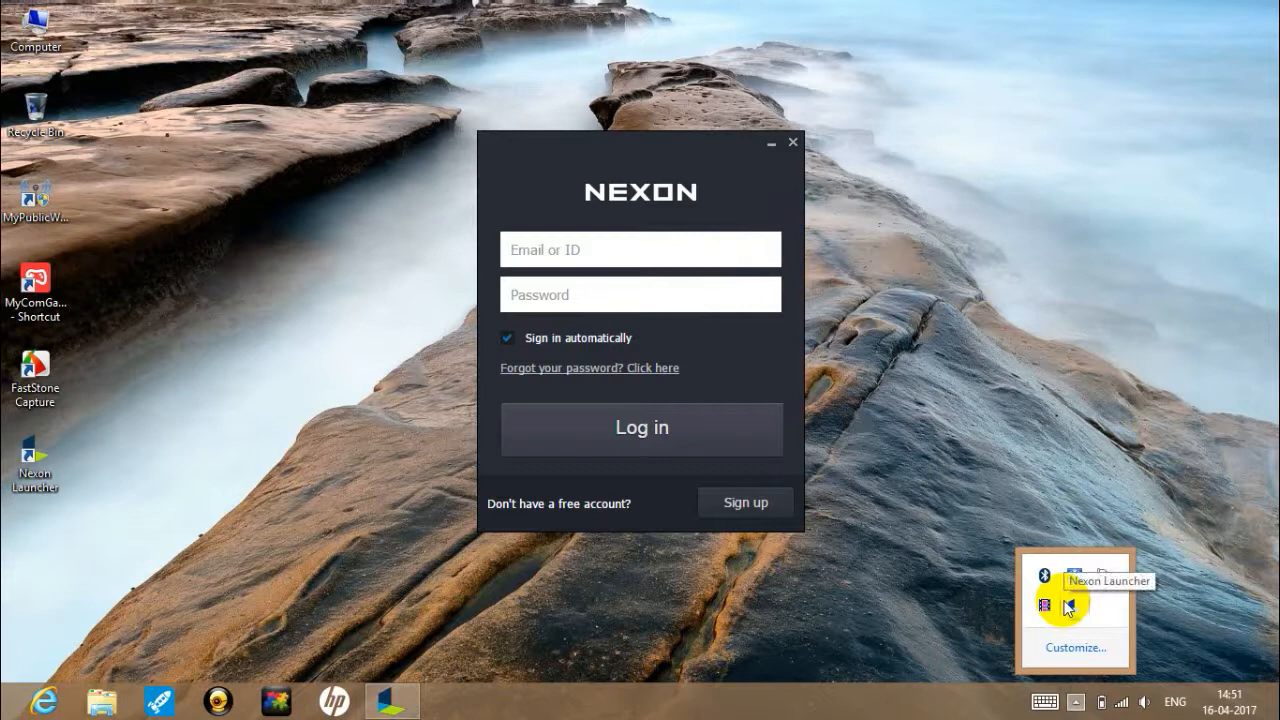
click(792, 140)
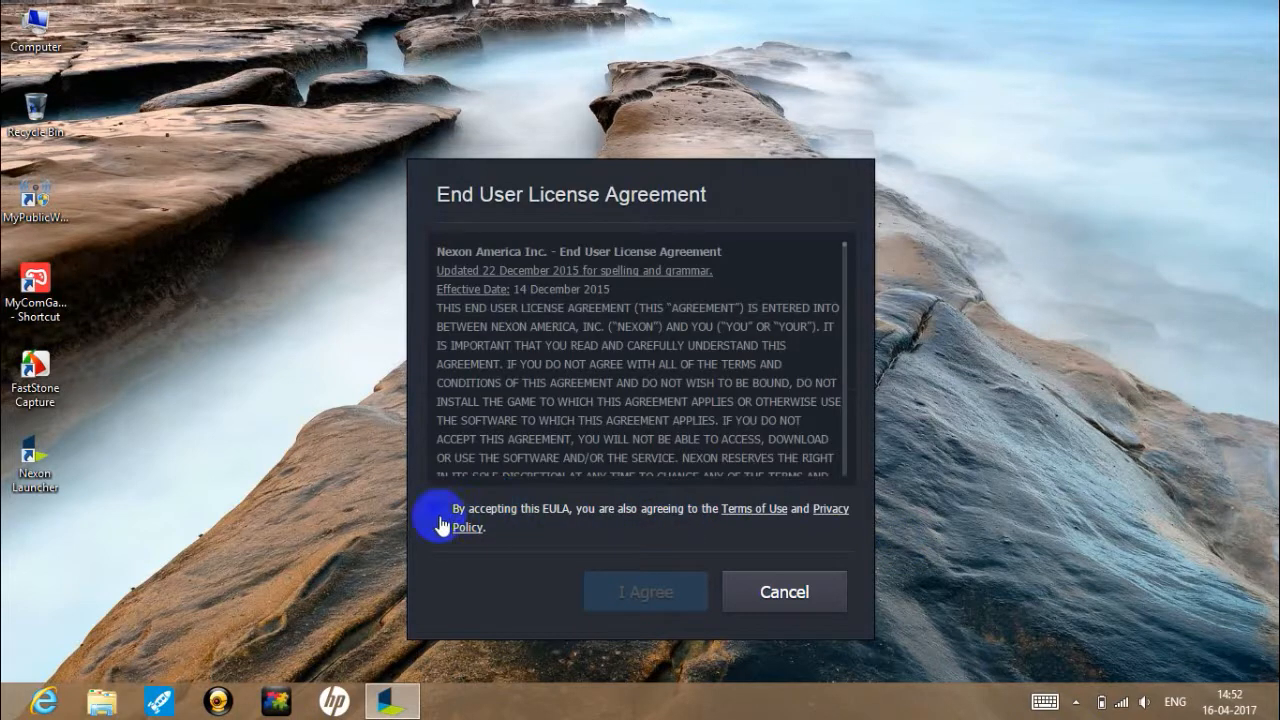
click(434, 510)
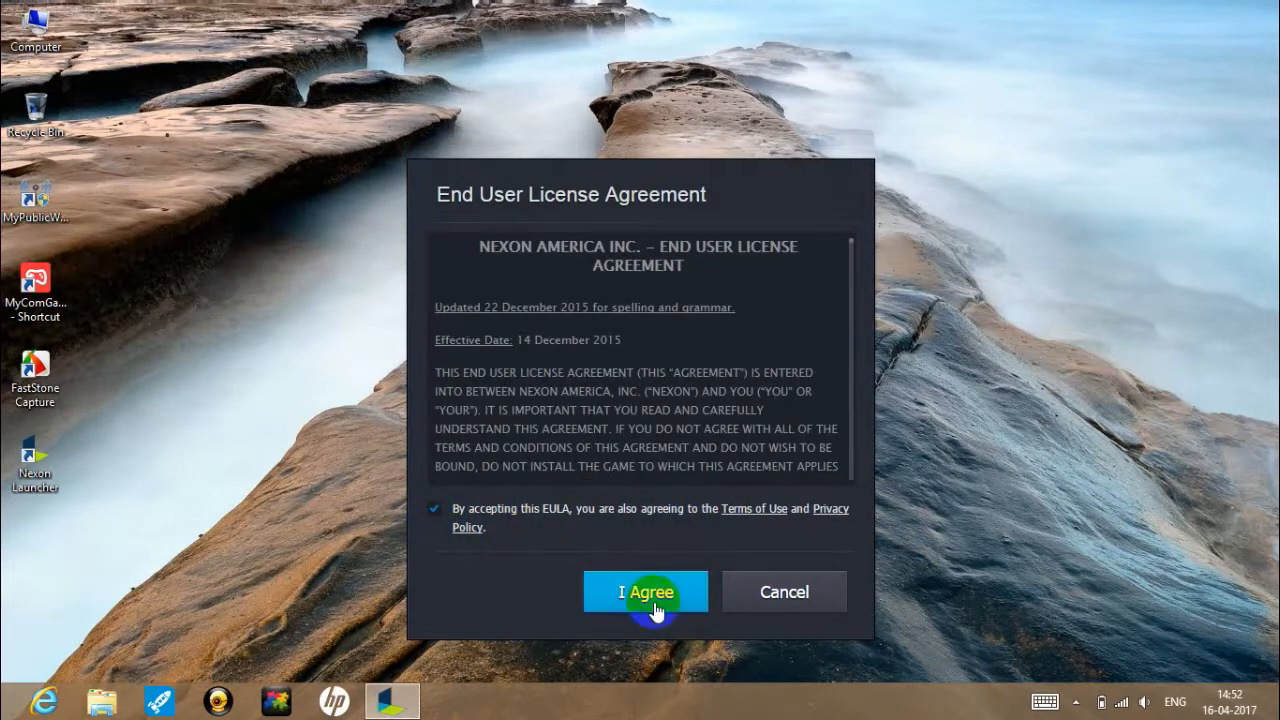
click(644, 592)
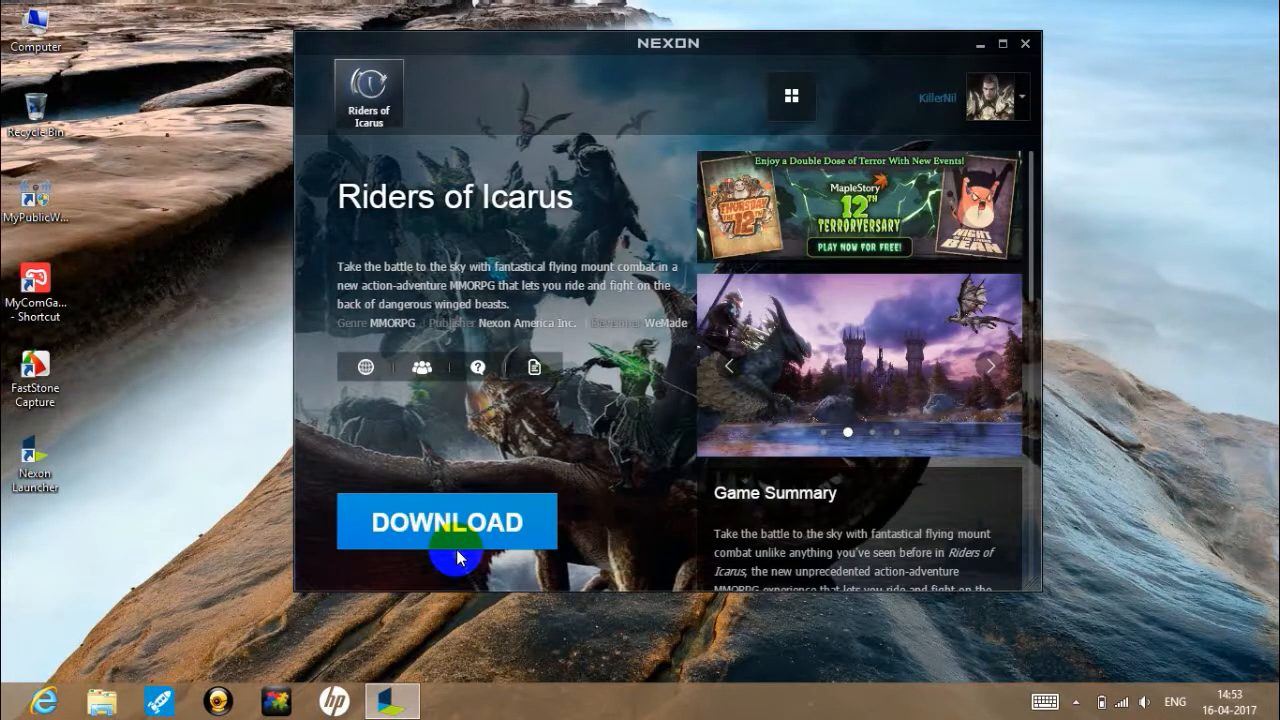
- Set the Riders of Icarus install folder to D:\Pc Games\Online Games so it shows as ready to play
click(448, 520)
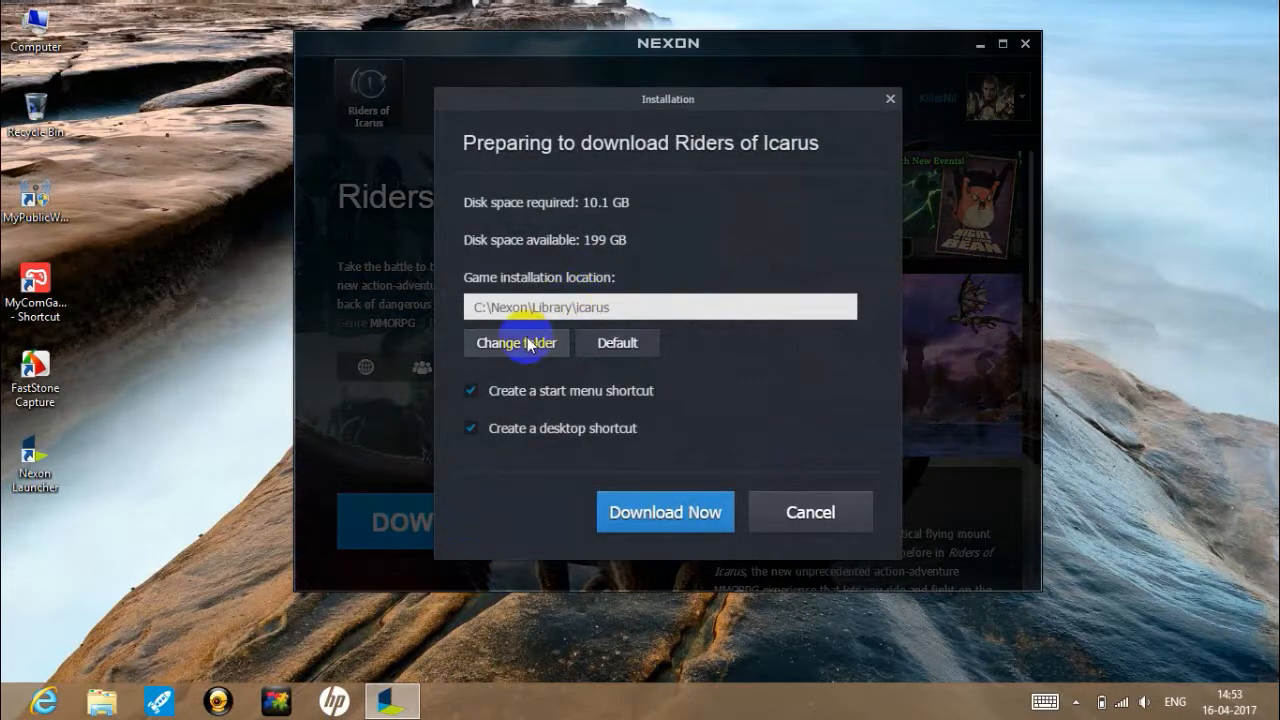
click(516, 342)
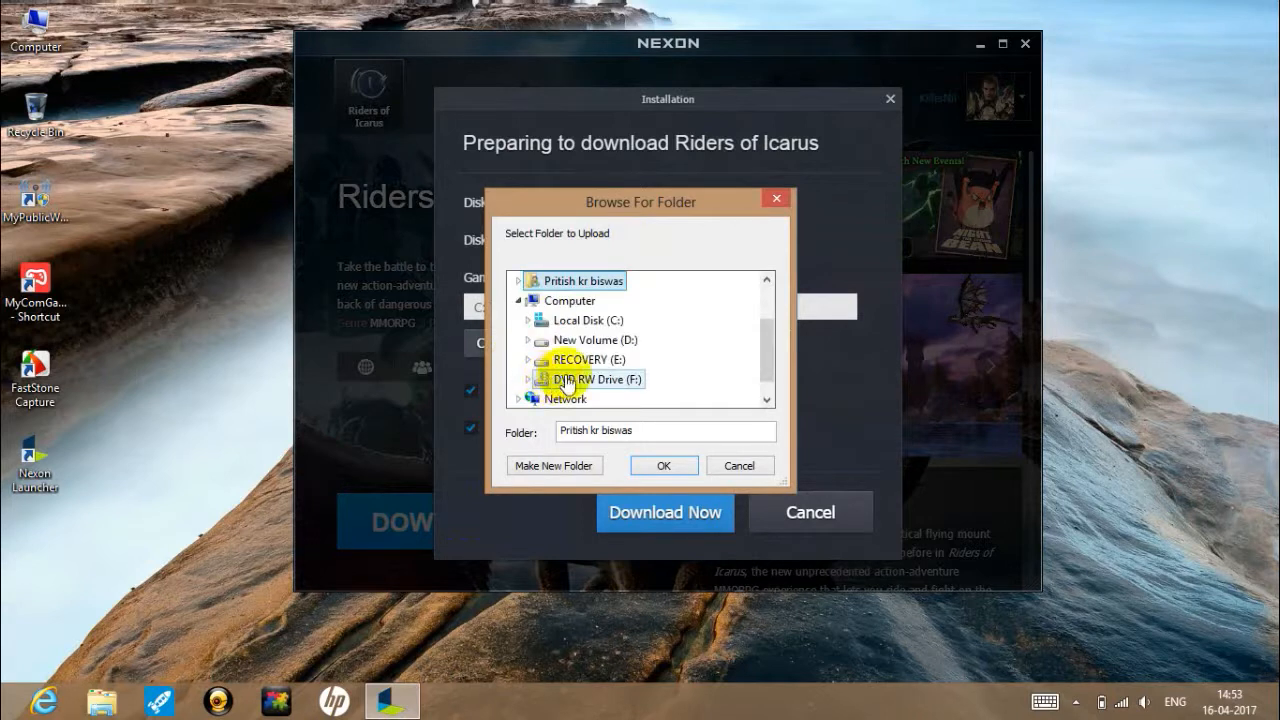
click(596, 340)
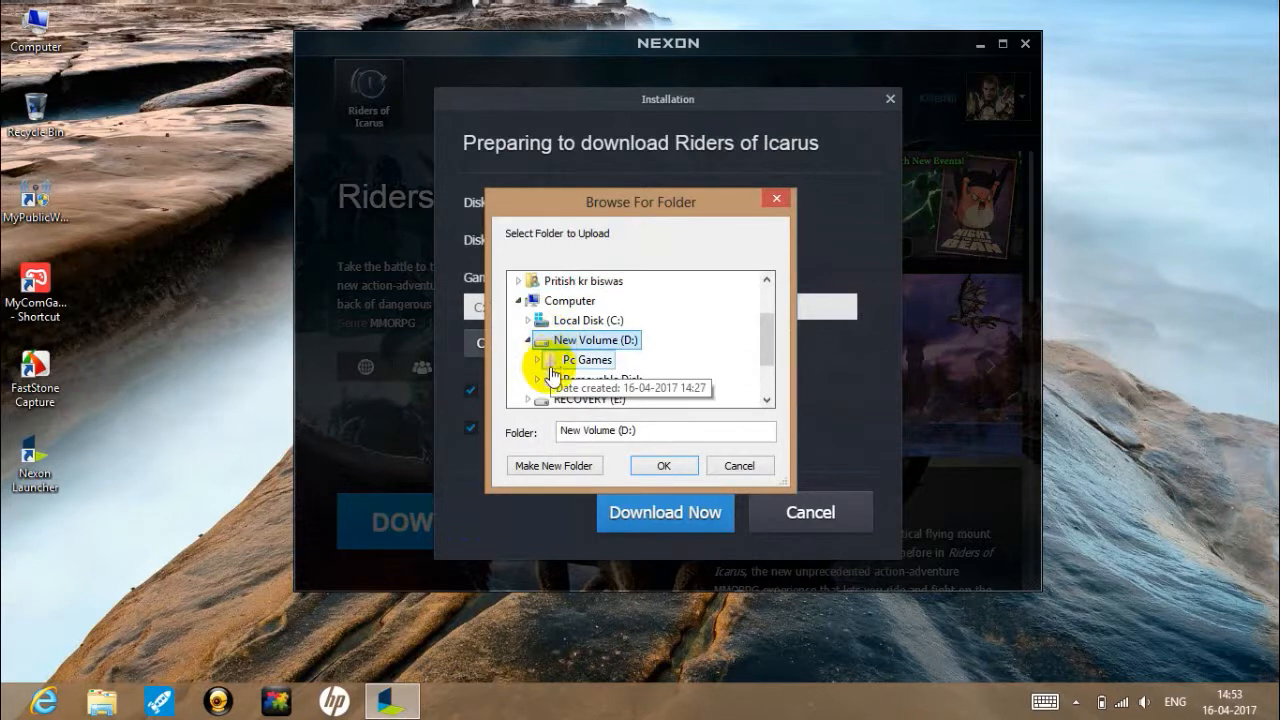
click(588, 360)
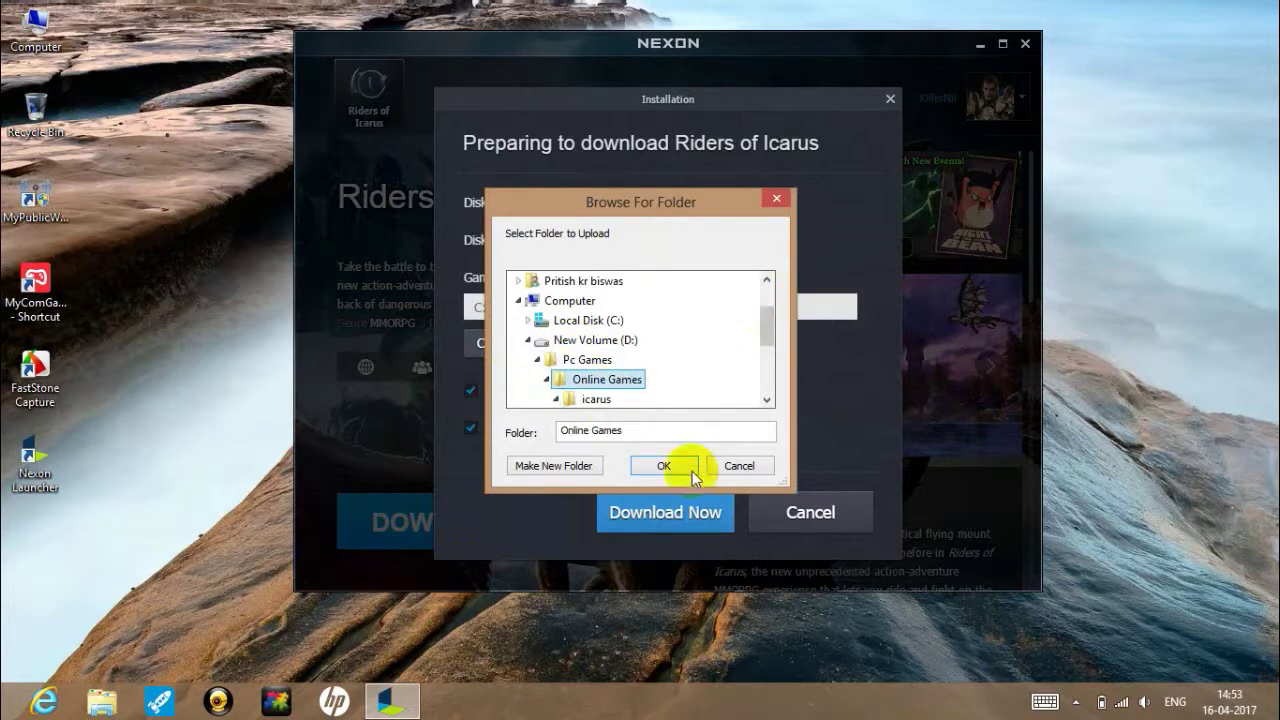
click(660, 464)
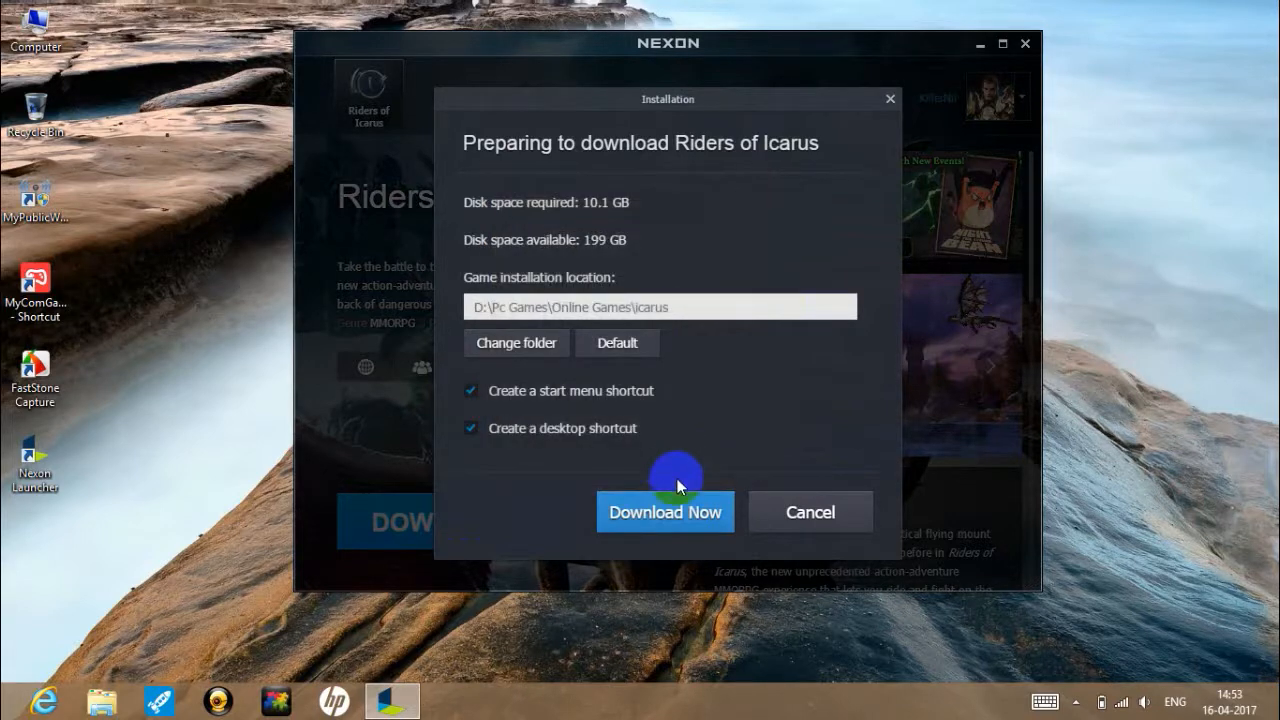
click(664, 512)
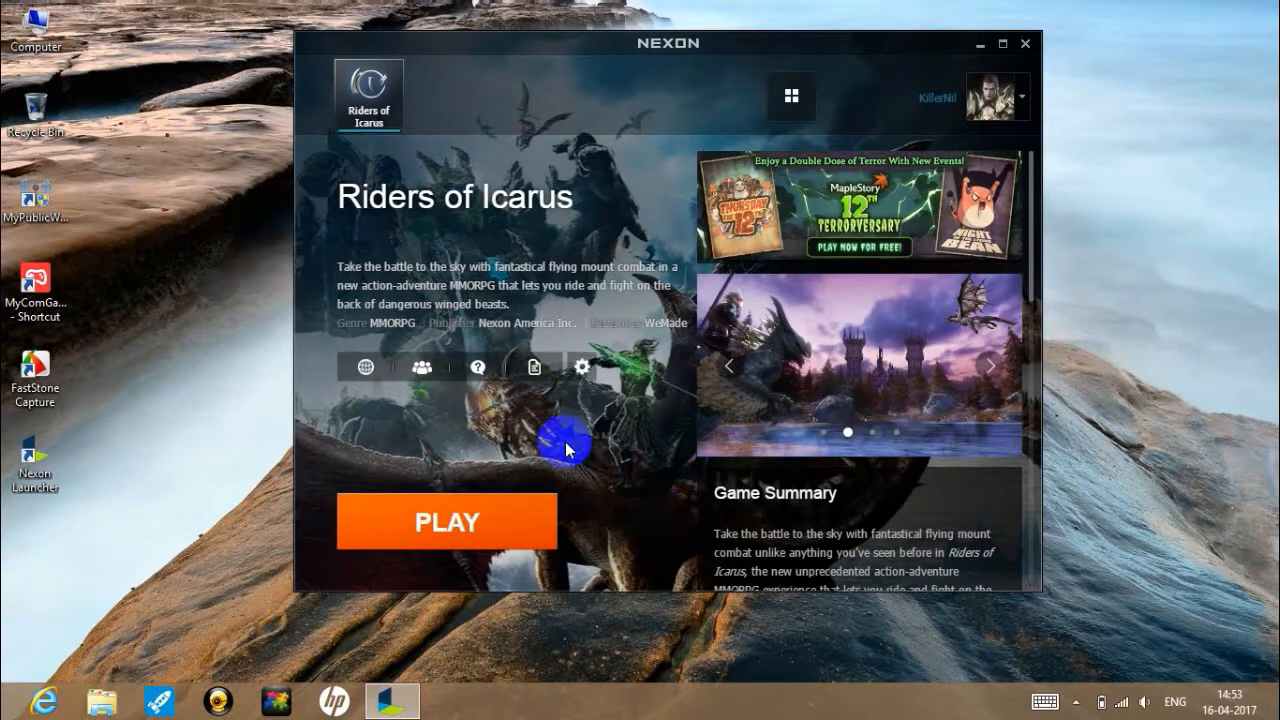
- Launch Riders of Icarus, dismiss the Game Launch Blocked notice, and close the launcher window
click(448, 520)
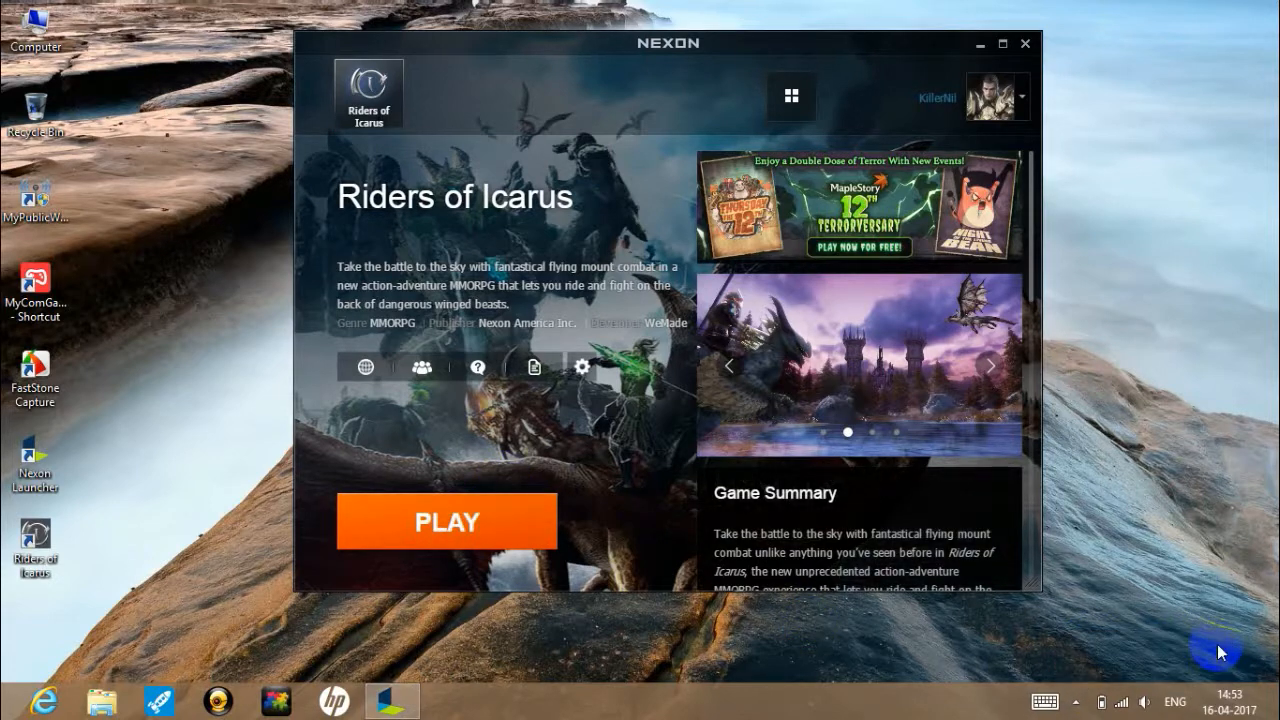
mouse_move(202, 400)
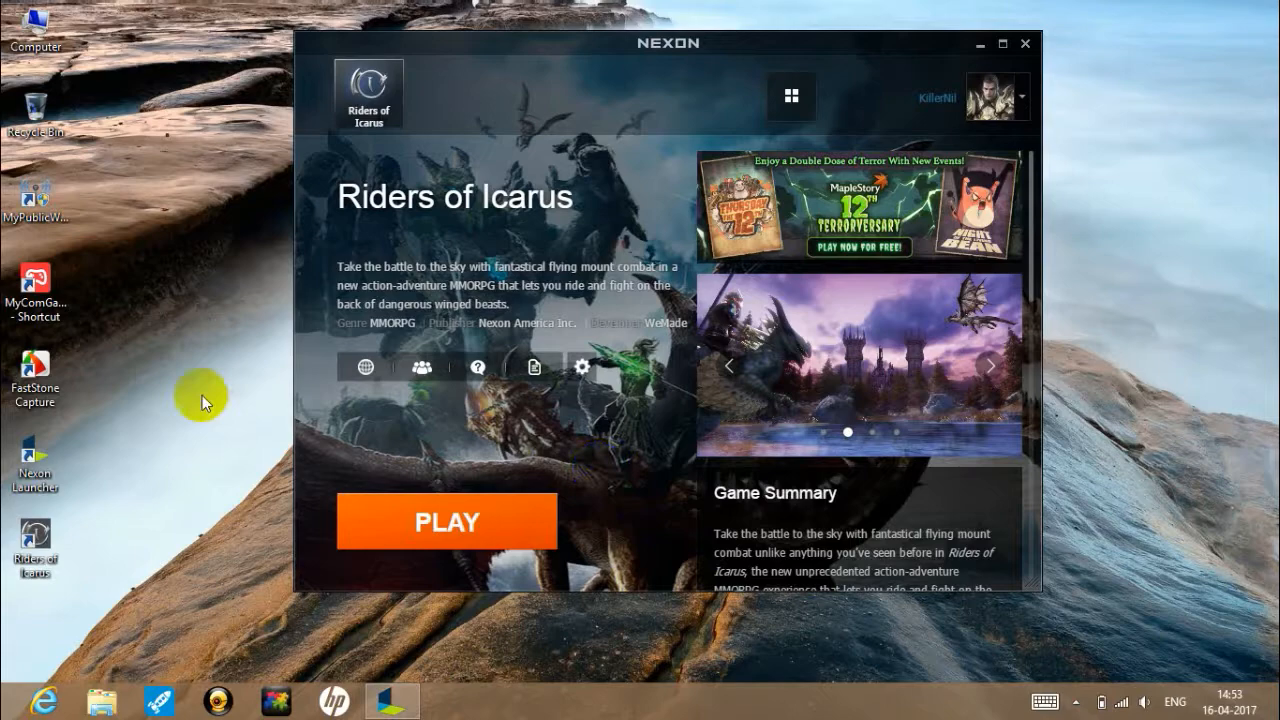
click(448, 520)
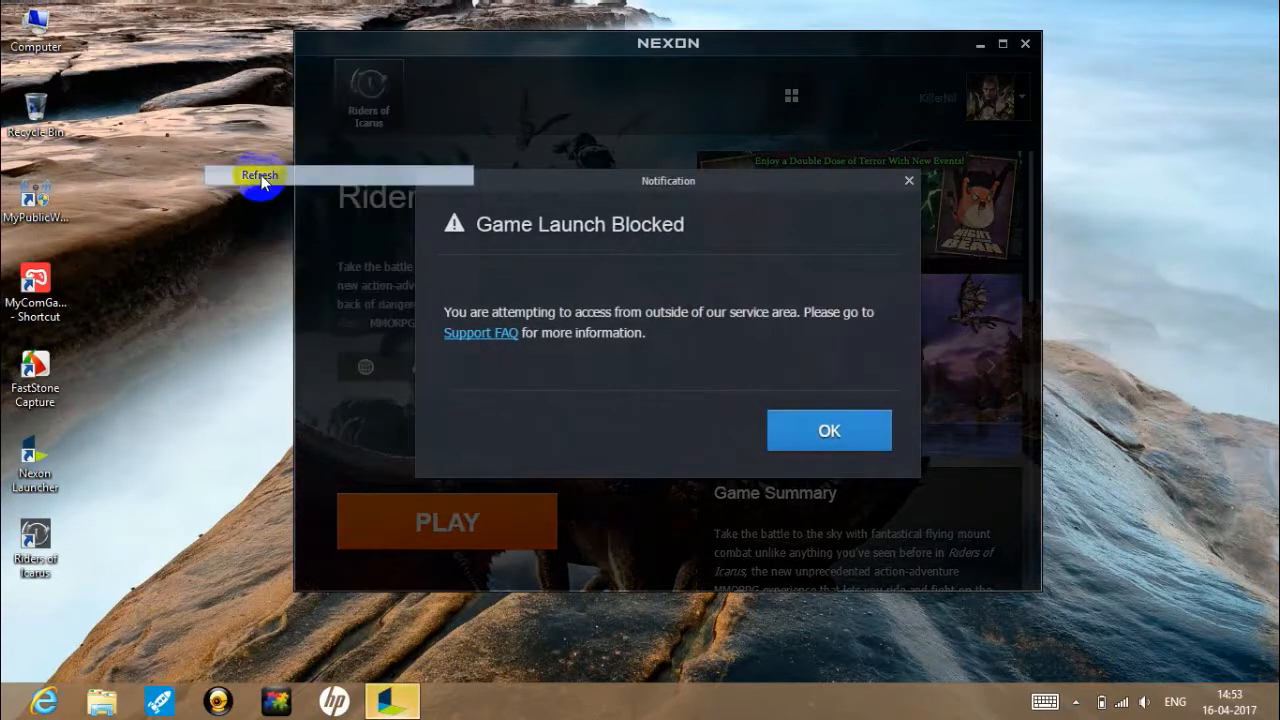
click(828, 430)
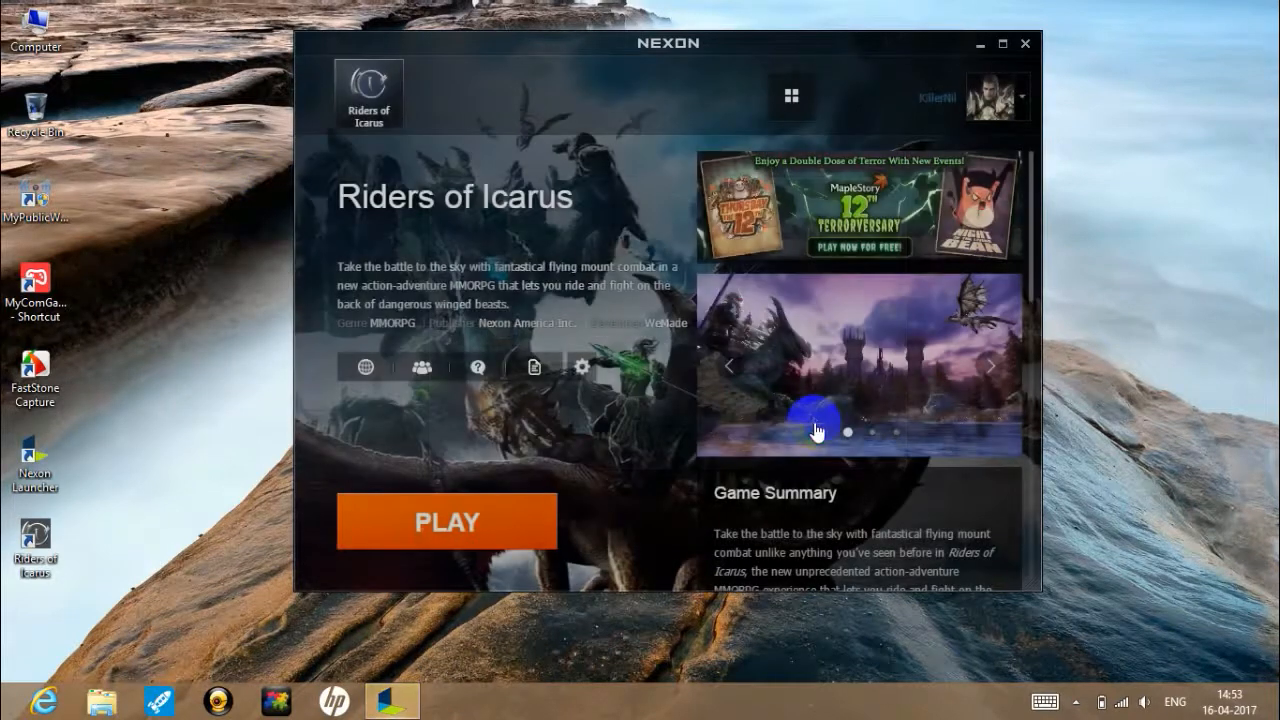
mouse_move(176, 390)
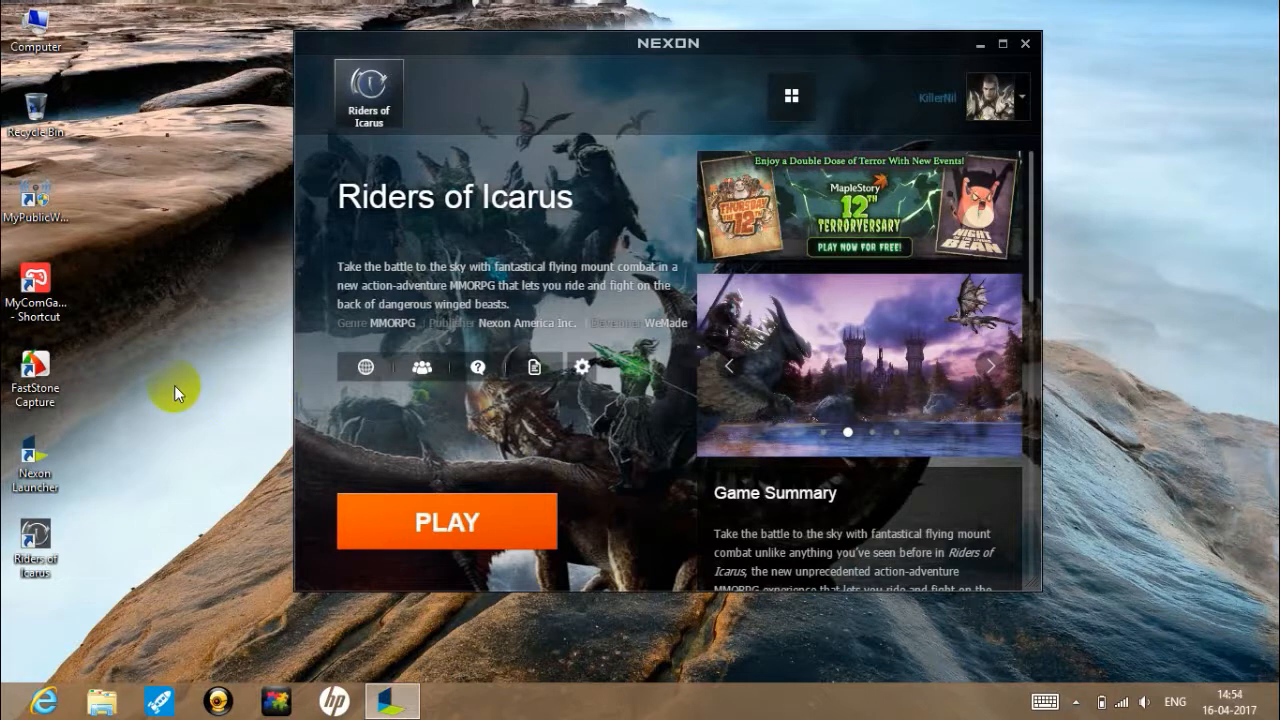
mouse_move(1030, 144)
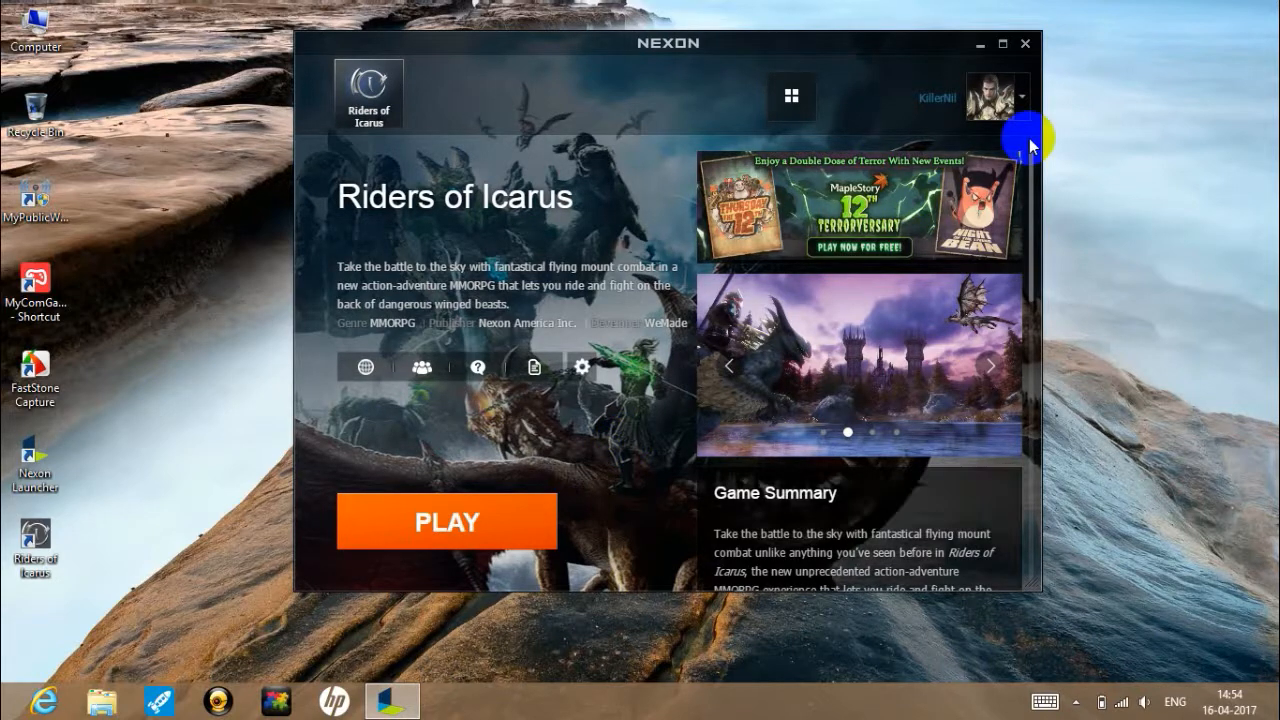
mouse_move(1024, 46)
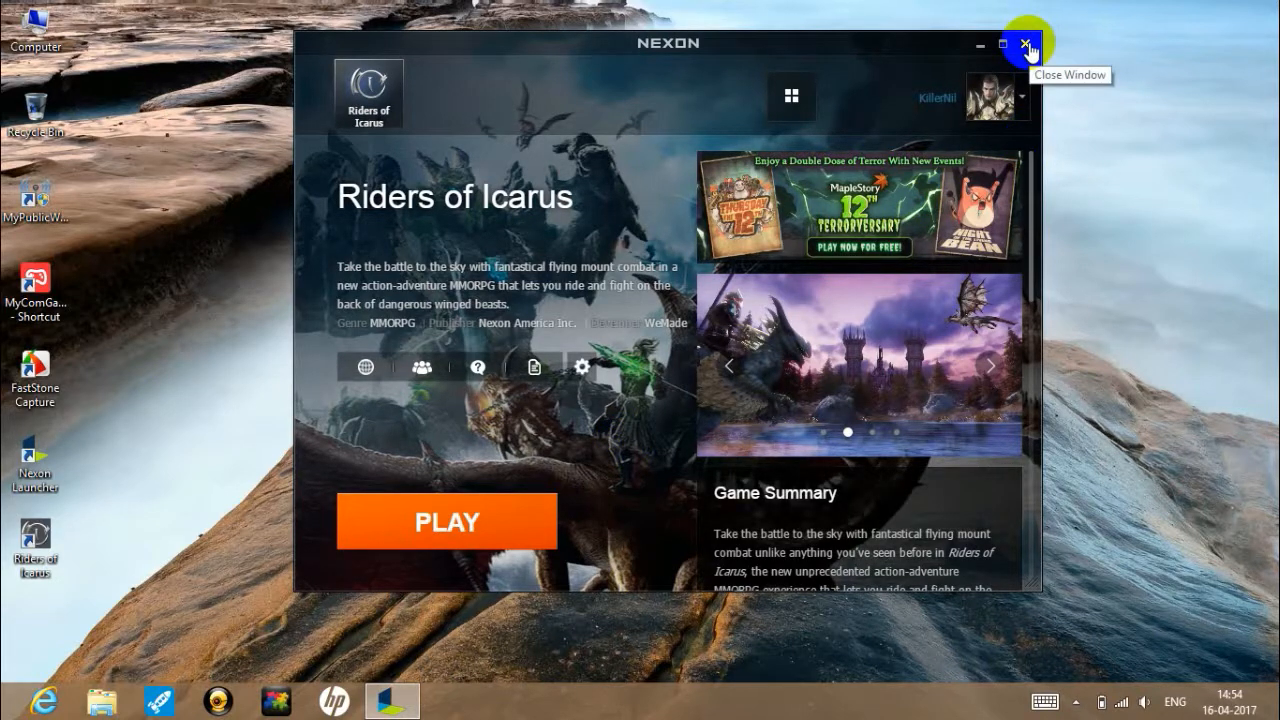
click(1078, 700)
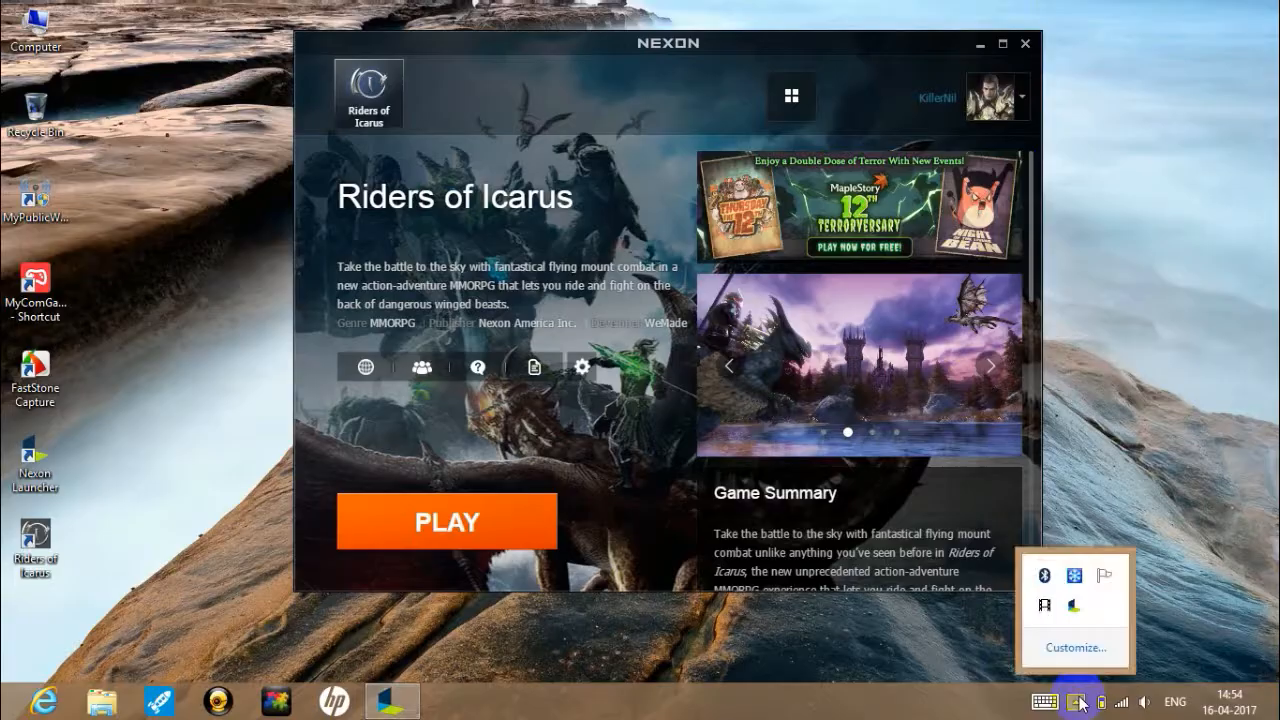